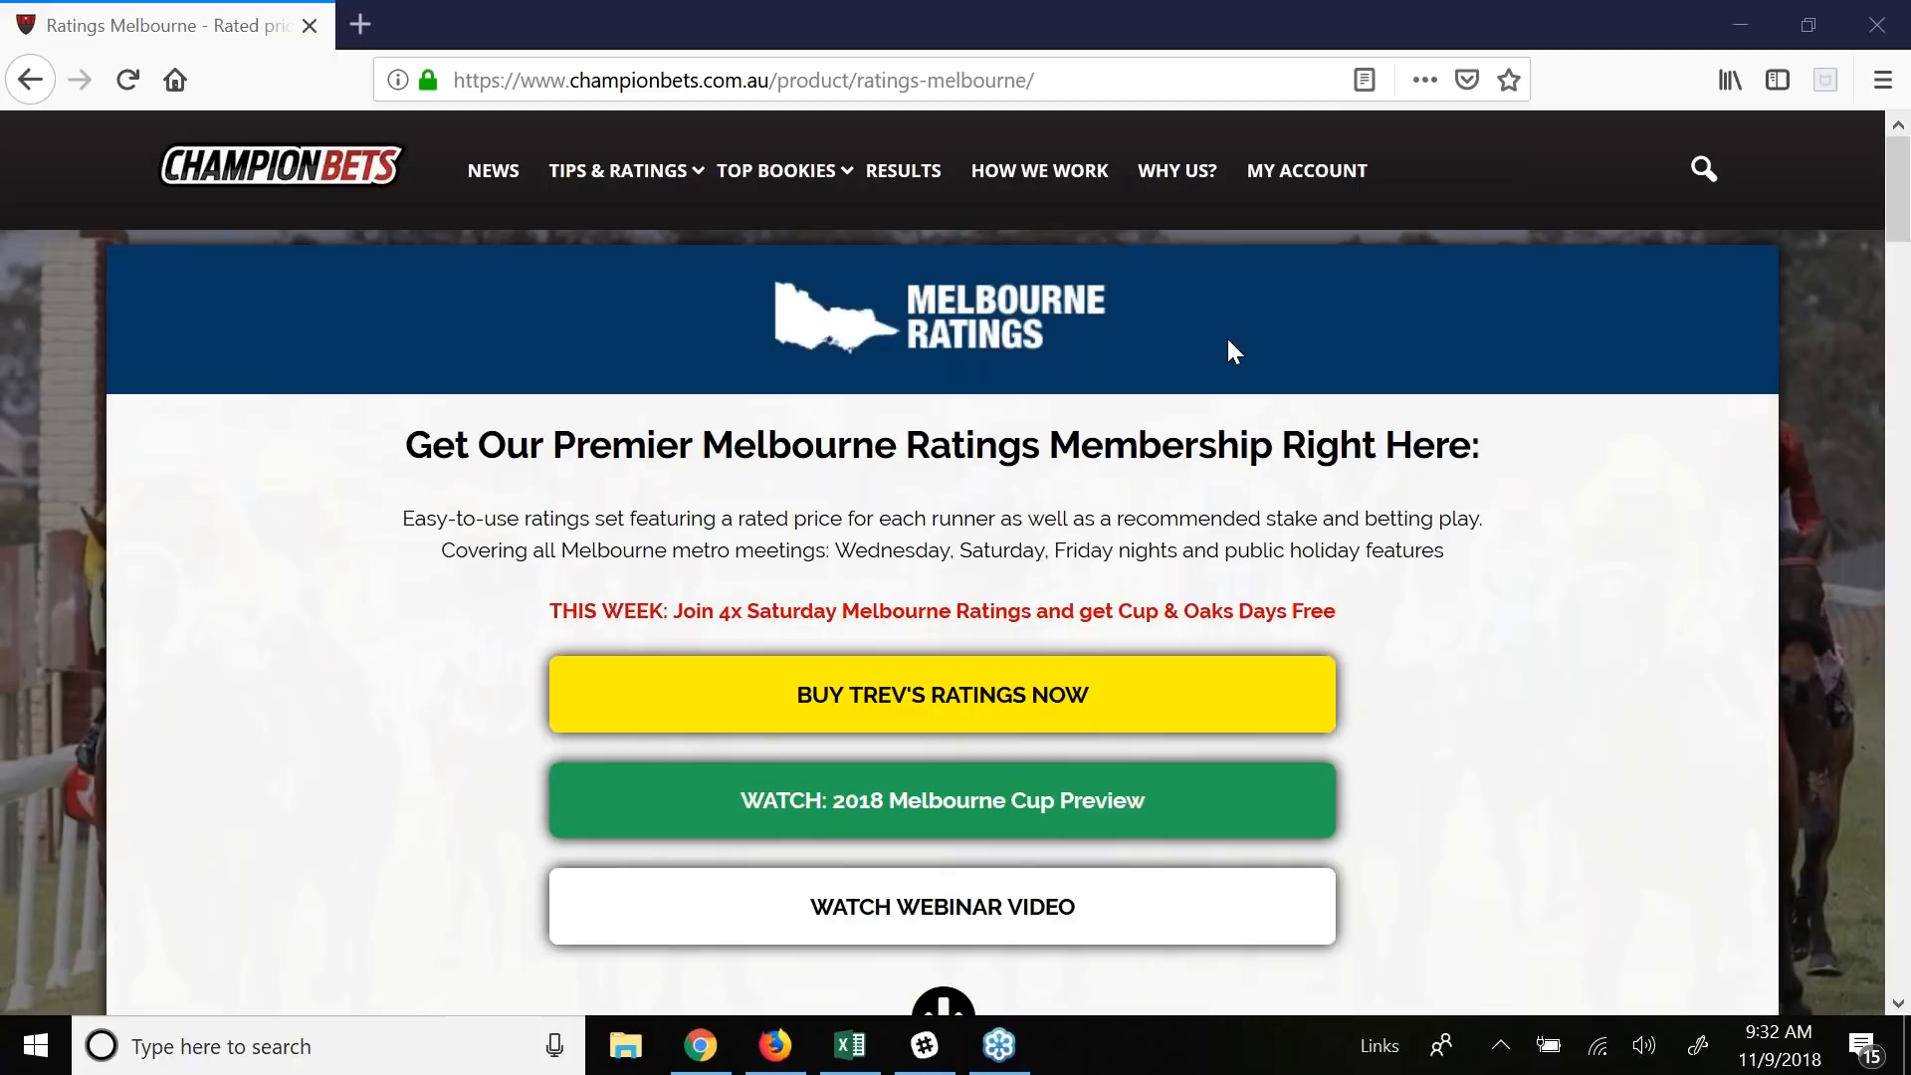
{"action": "mouse_move", "coordinate": [620, 394]}
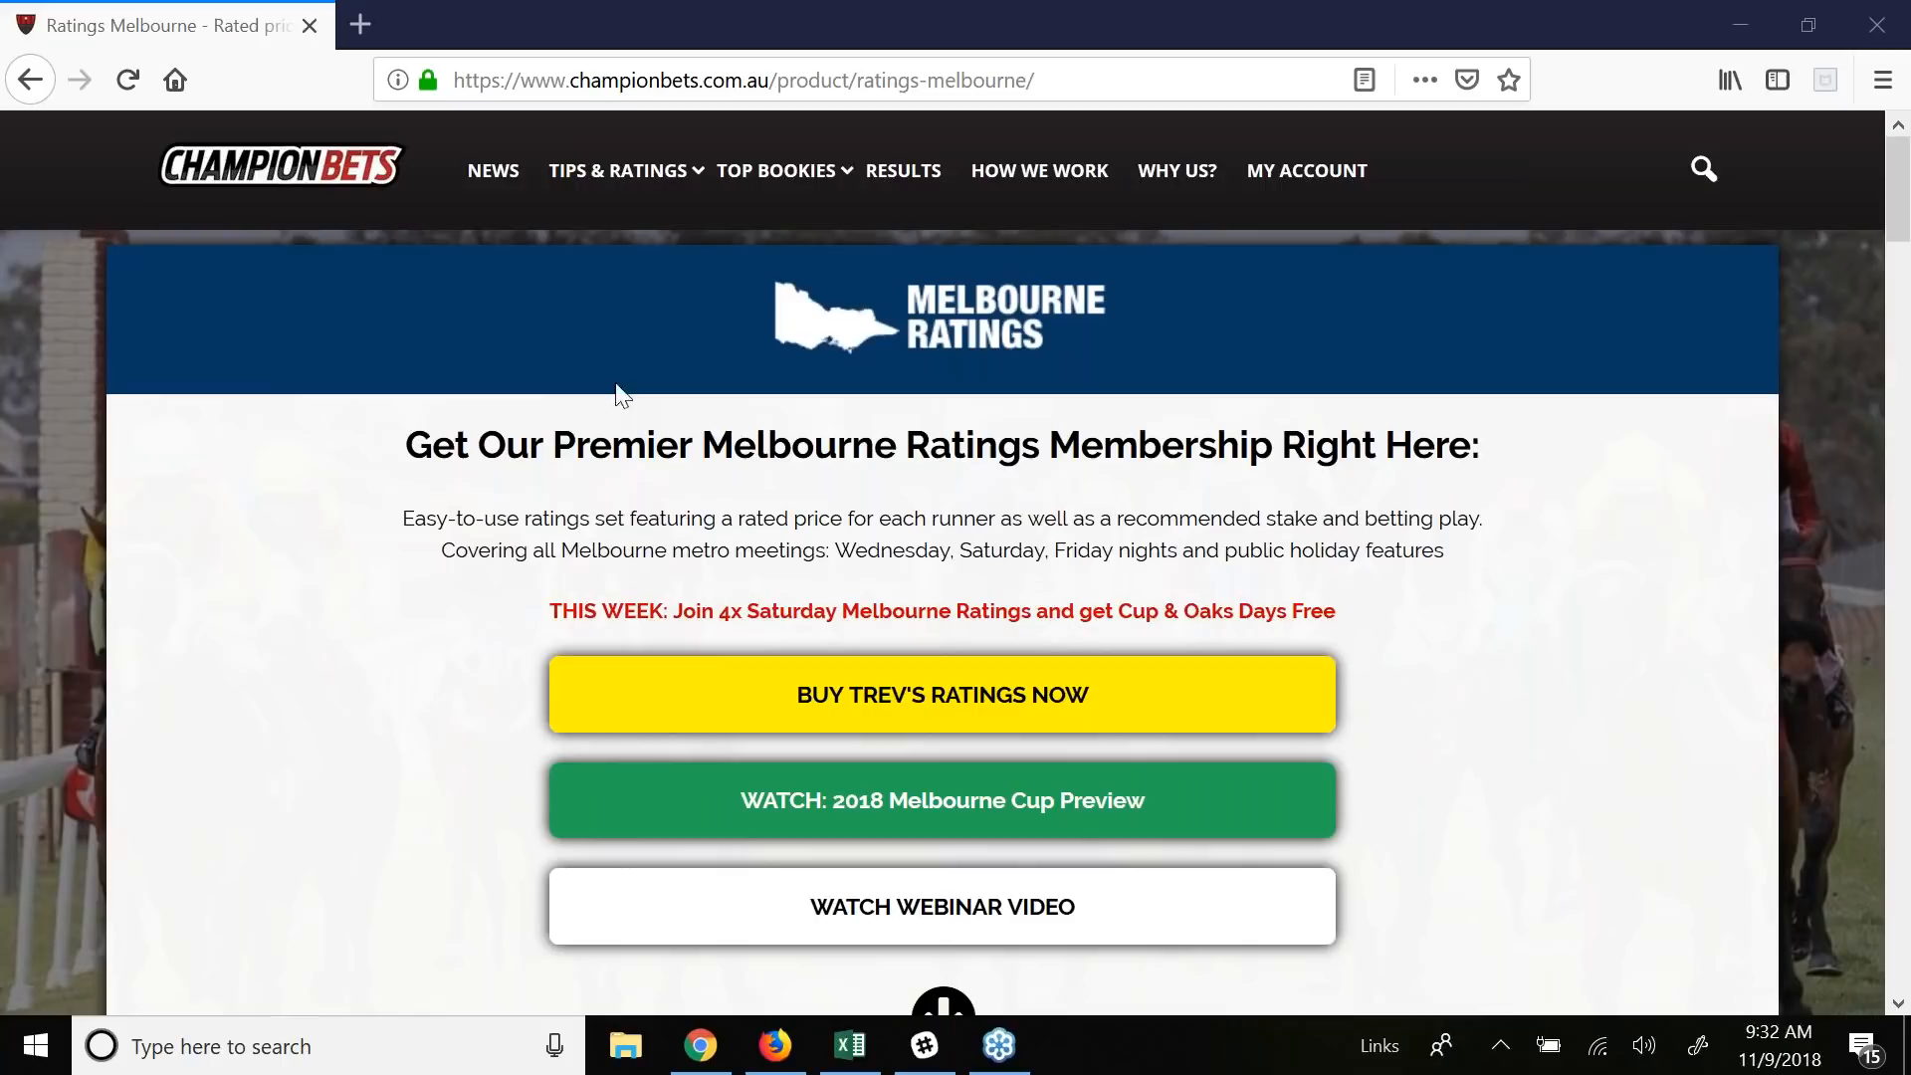
Step: Select Mickey Blue Eyes in the Flemington field and open its previous runs
{"action": "scroll", "scroll_direction": "down", "scroll_amount": 3}
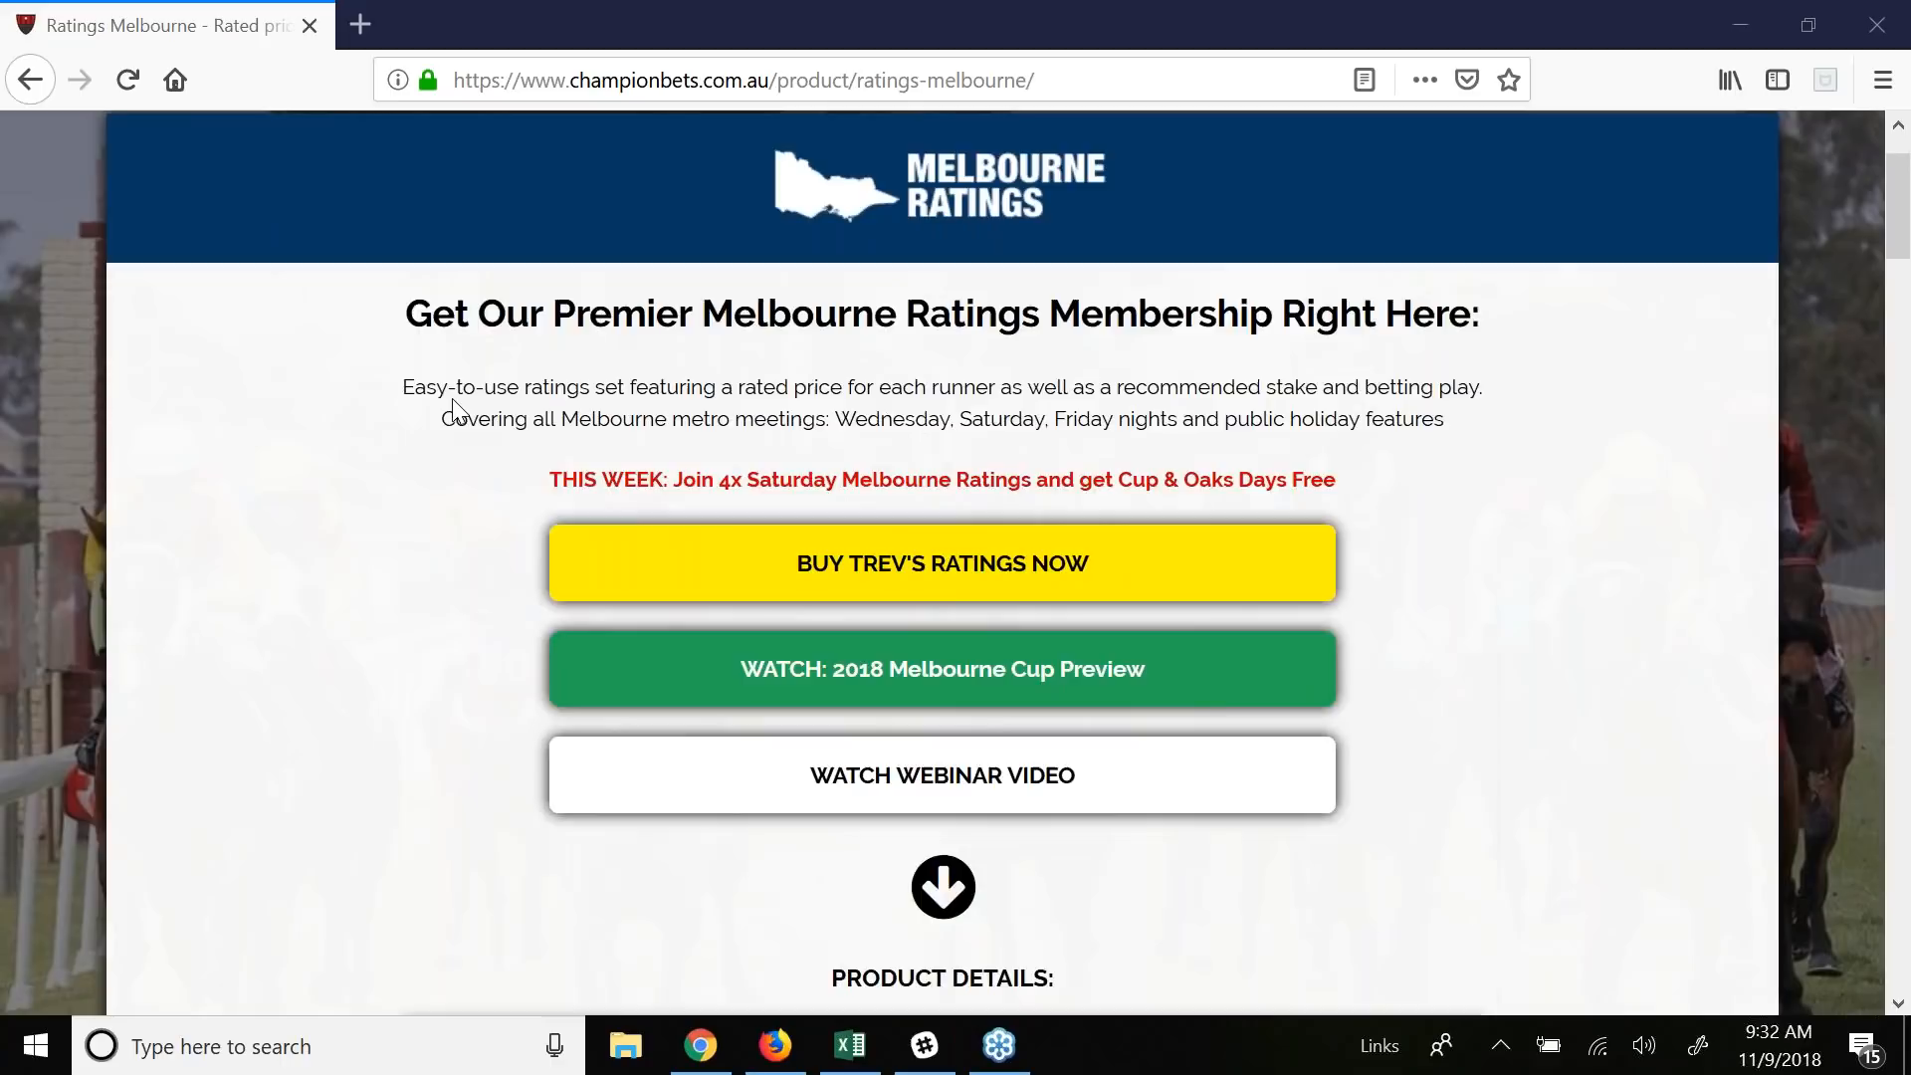
{"action": "scroll", "scroll_direction": "down", "scroll_amount": 3}
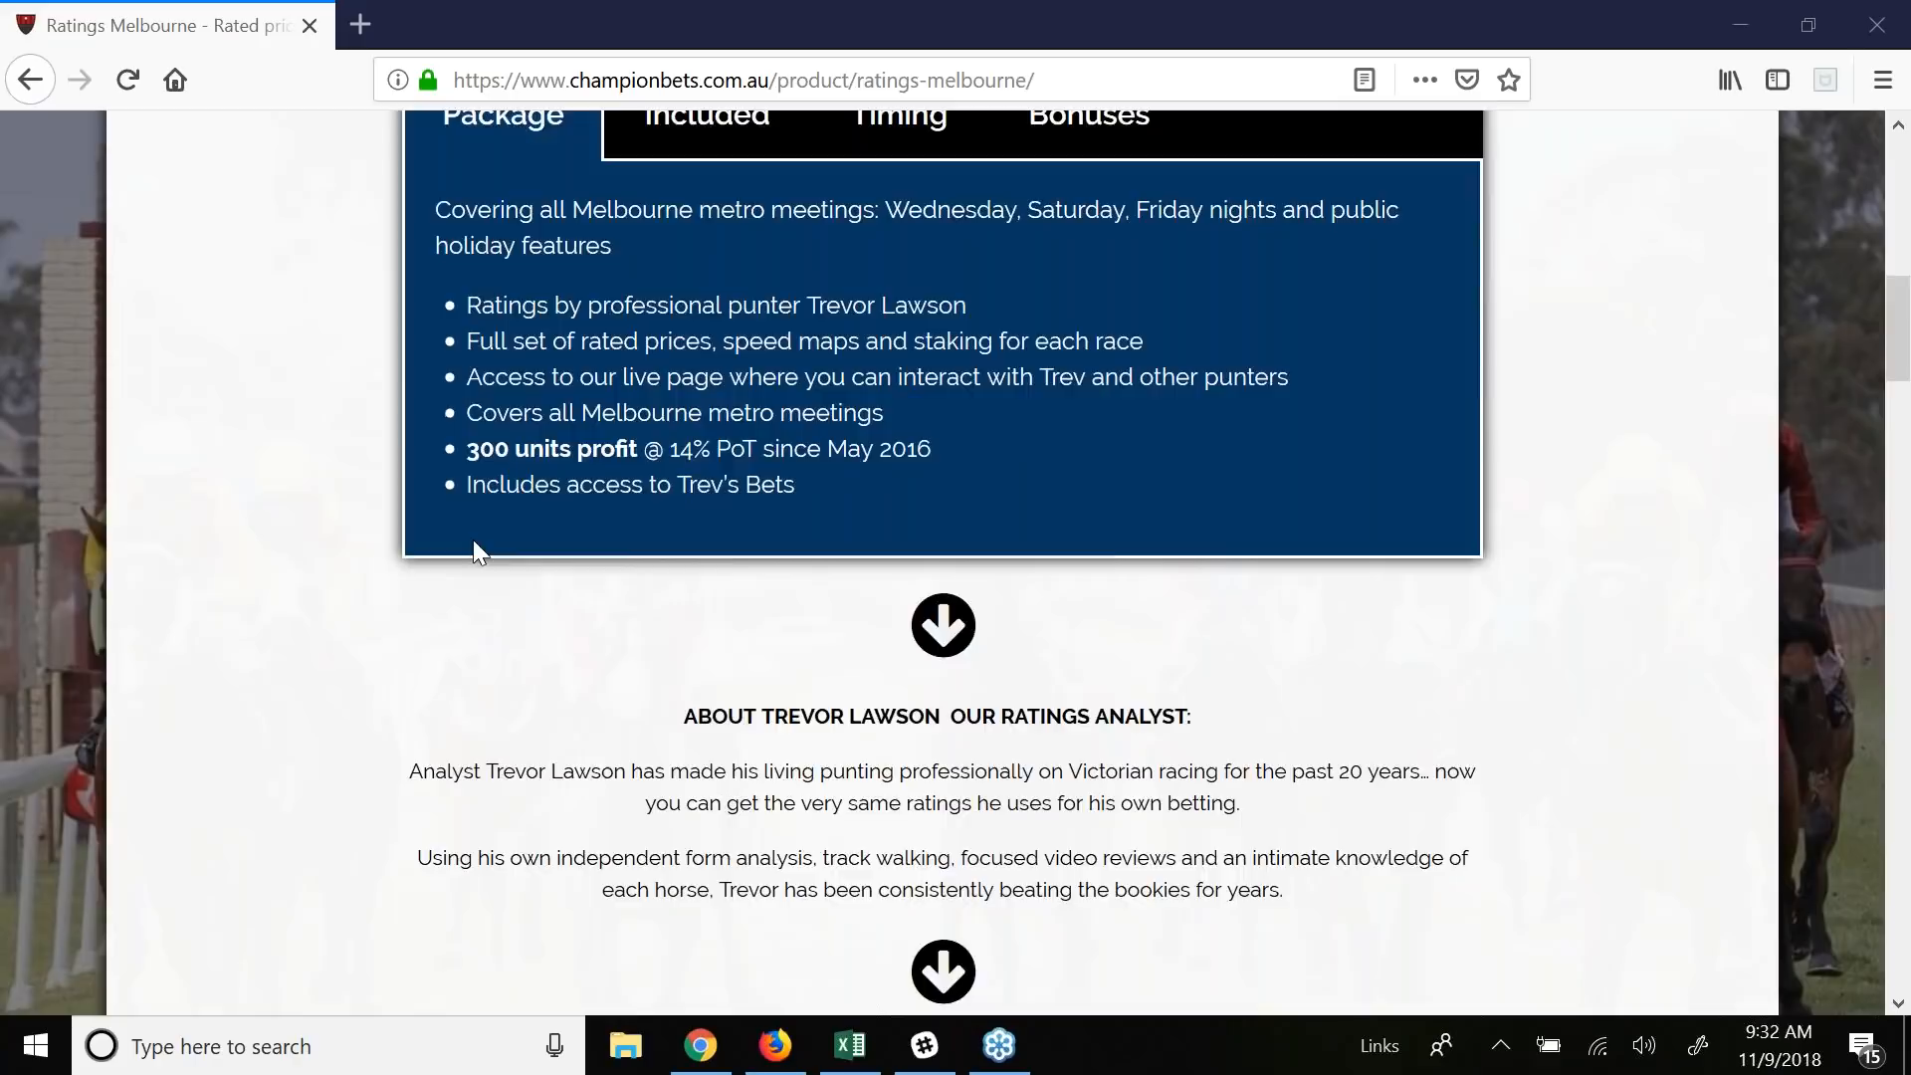
{"action": "scroll", "scroll_direction": "down", "scroll_amount": 3}
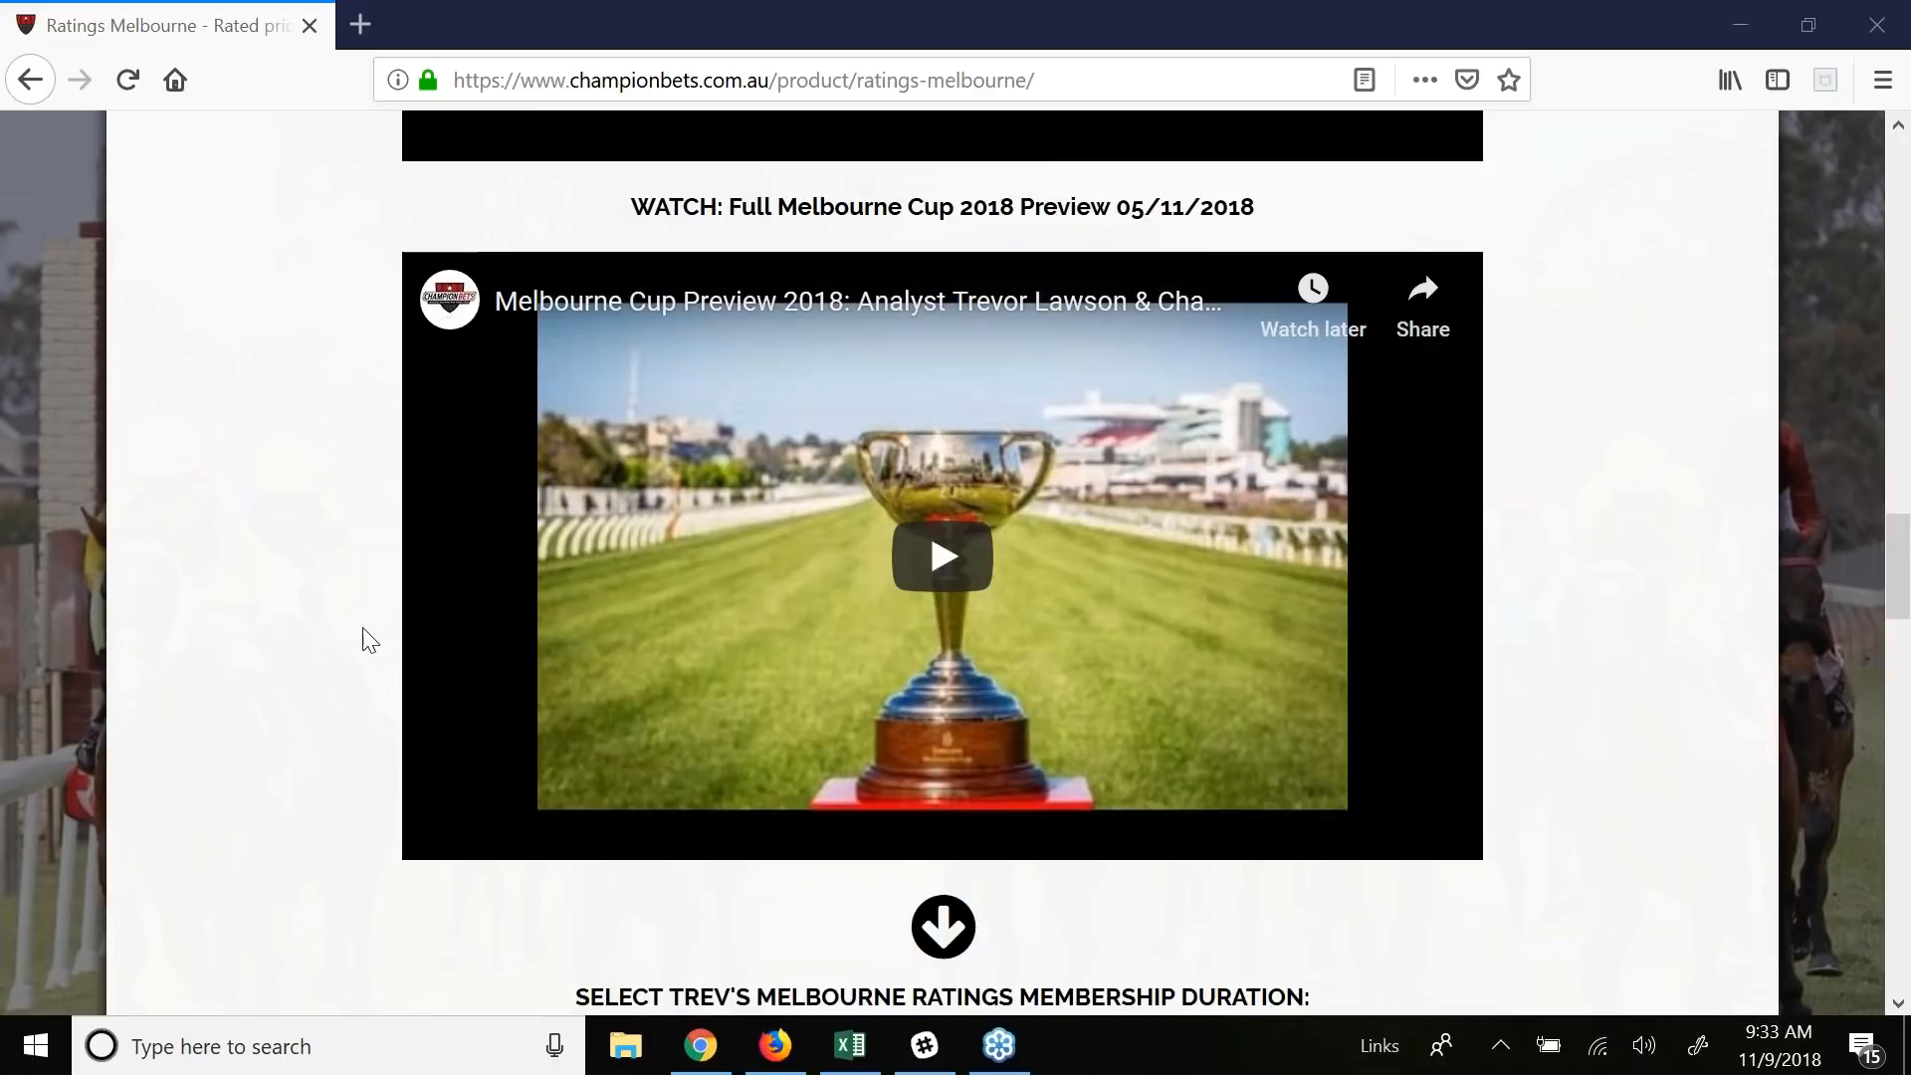
{"action": "scroll", "scroll_direction": "down", "scroll_amount": 3}
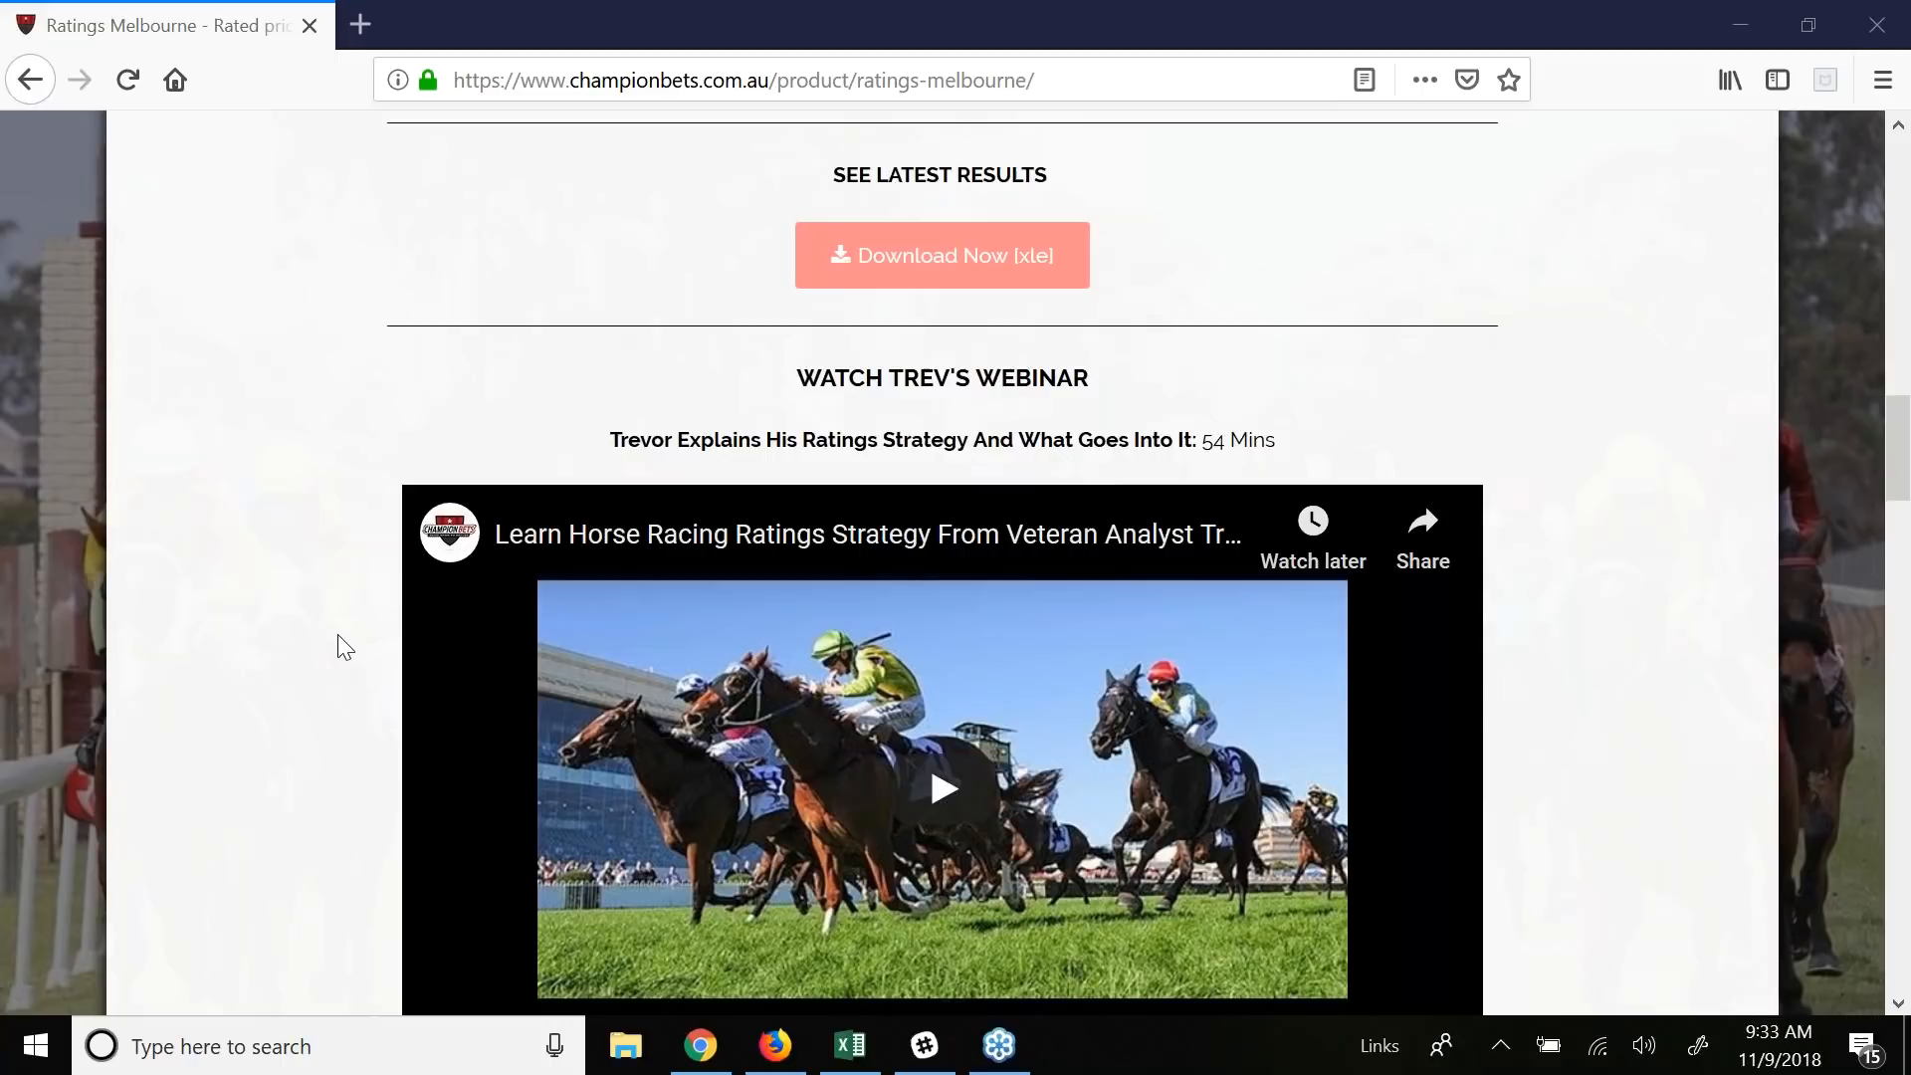
{"action": "mouse_move", "coordinate": [1864, 240]}
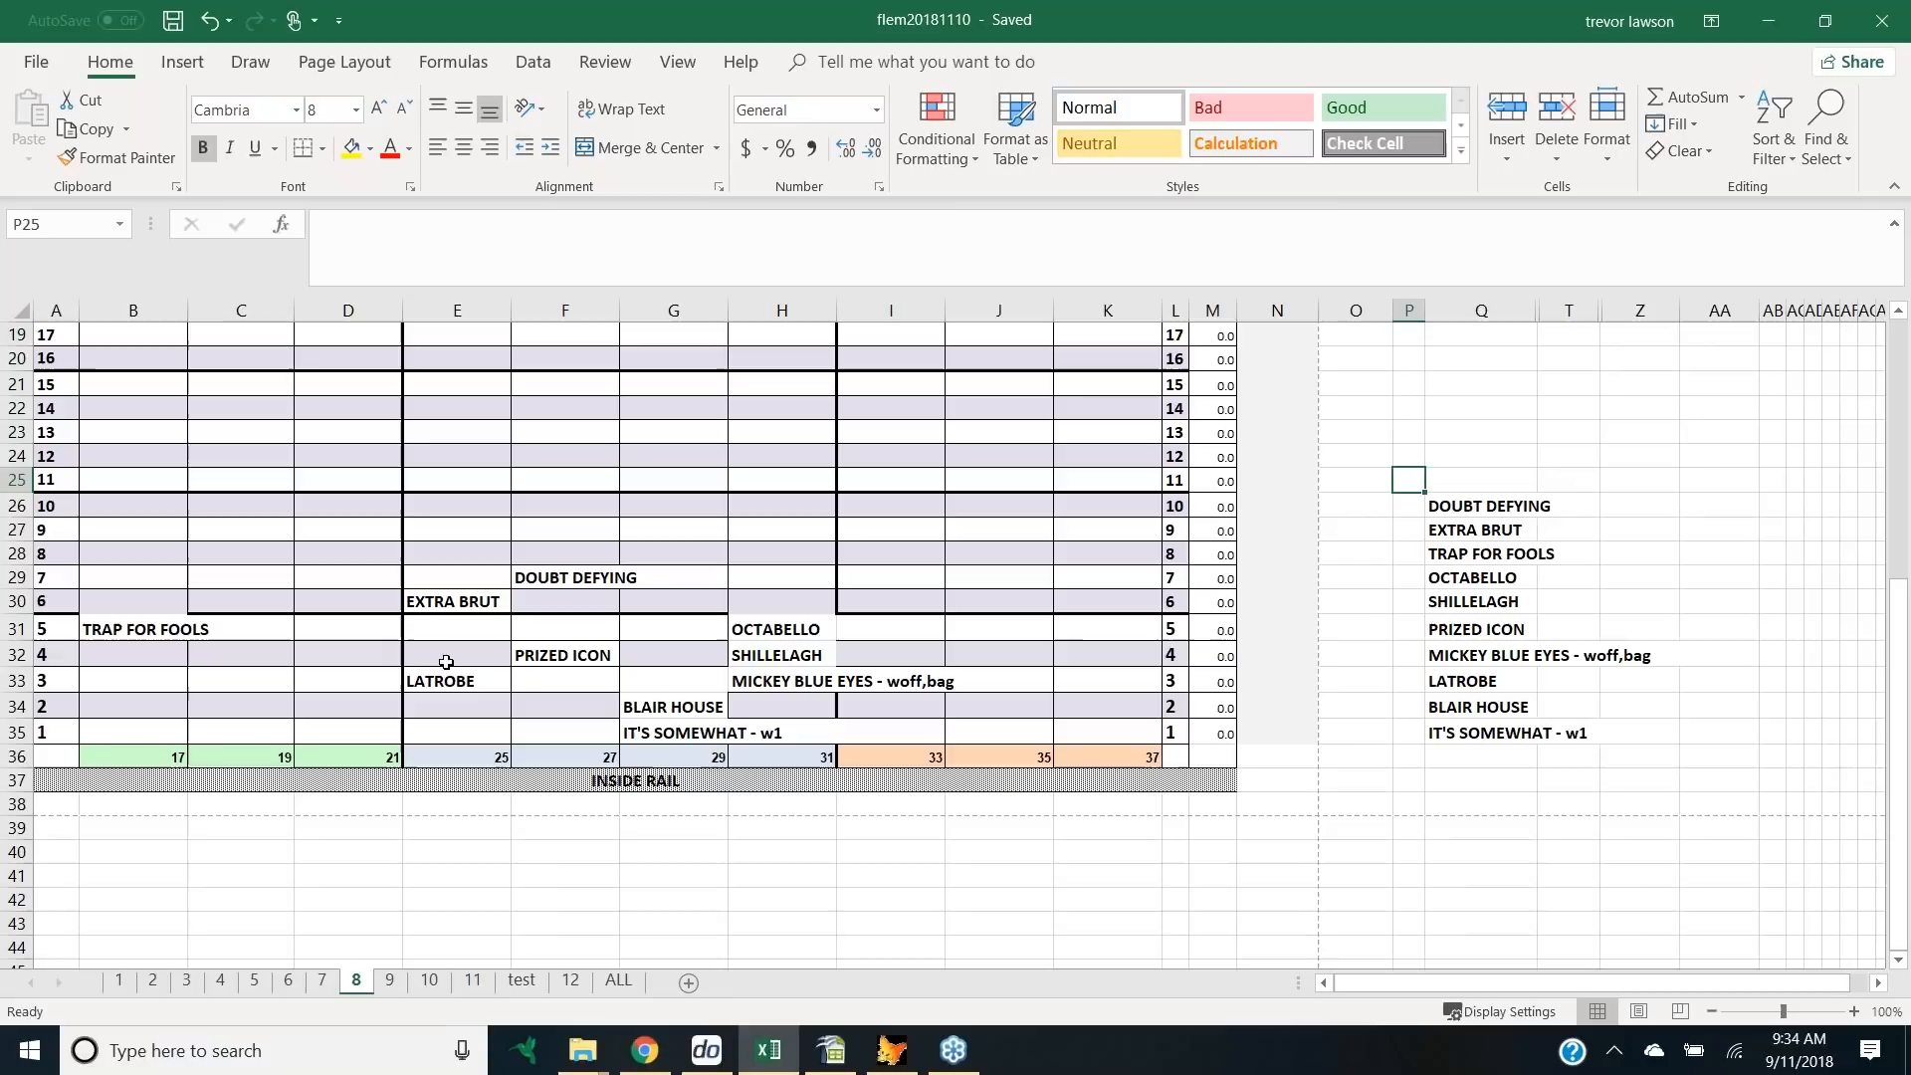
{"action": "mouse_move", "coordinate": [677, 723]}
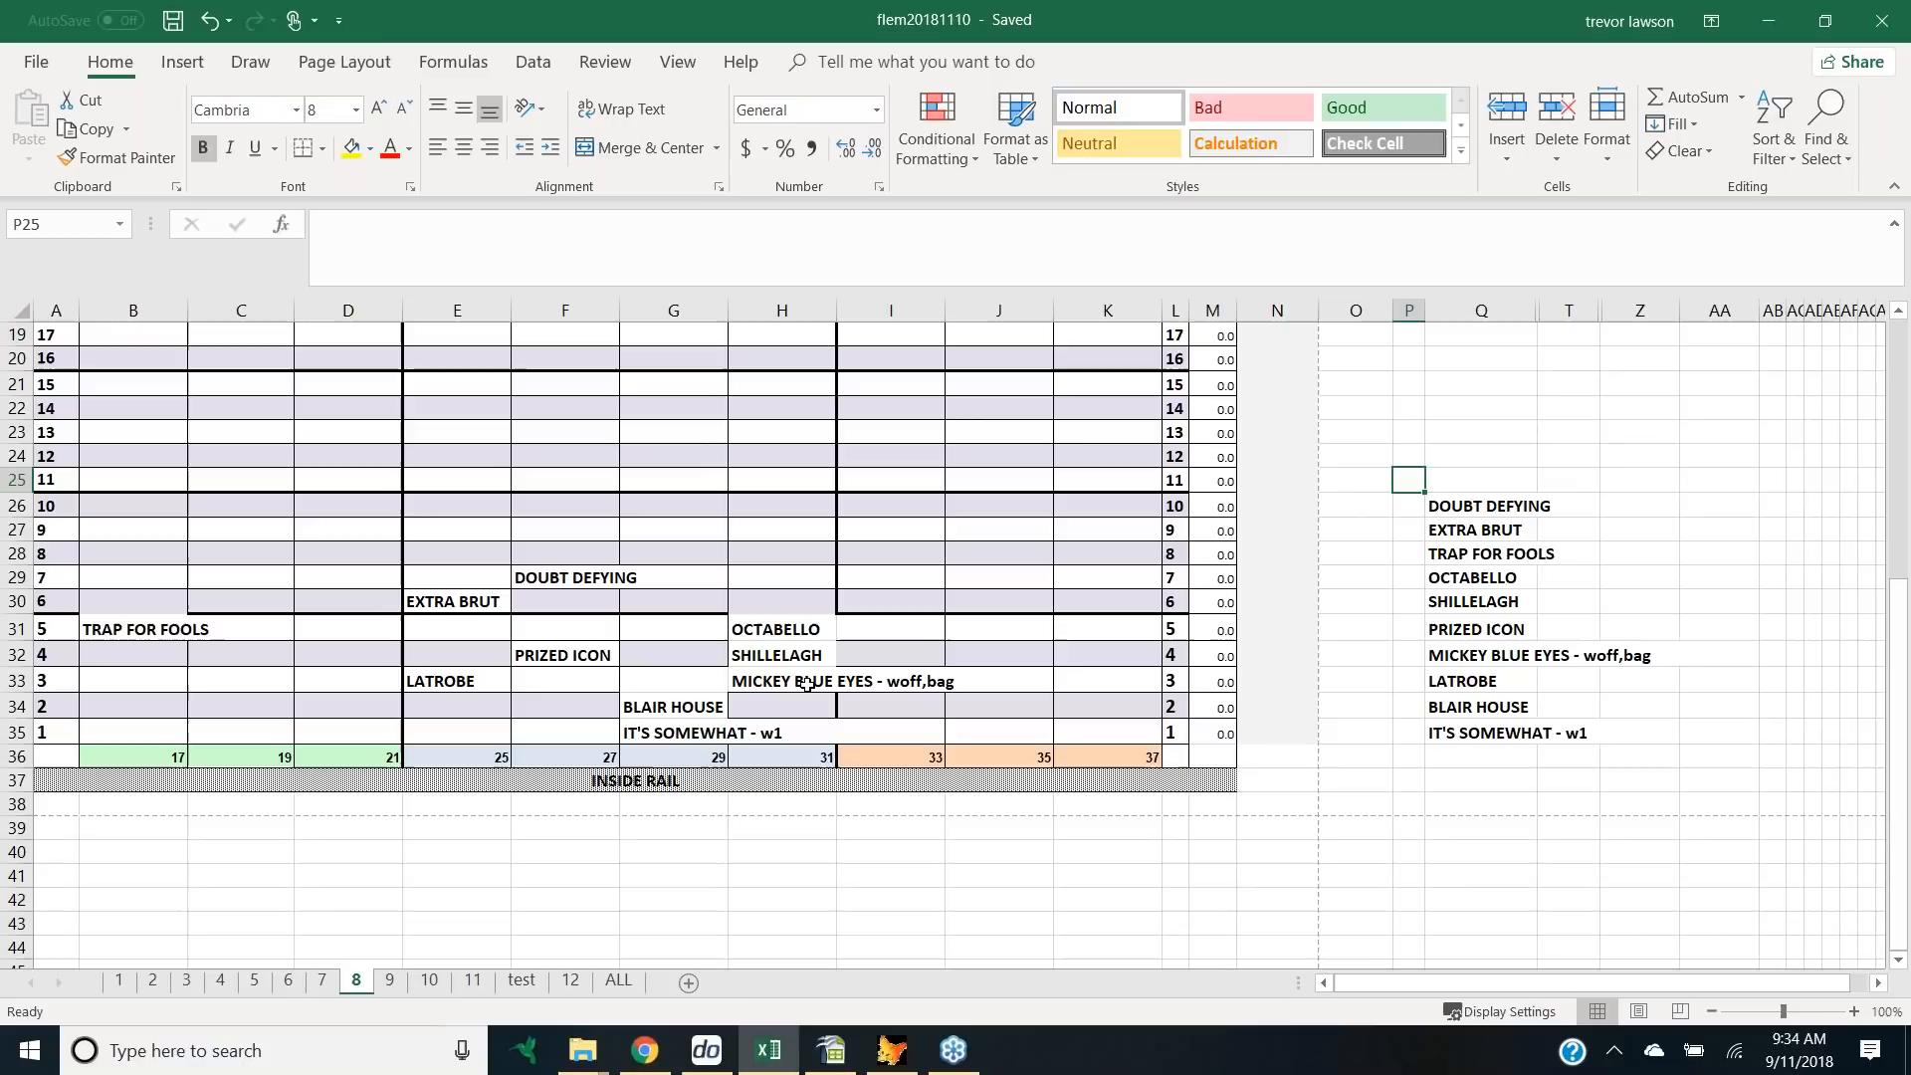
{"action": "mouse_move", "coordinate": [758, 621]}
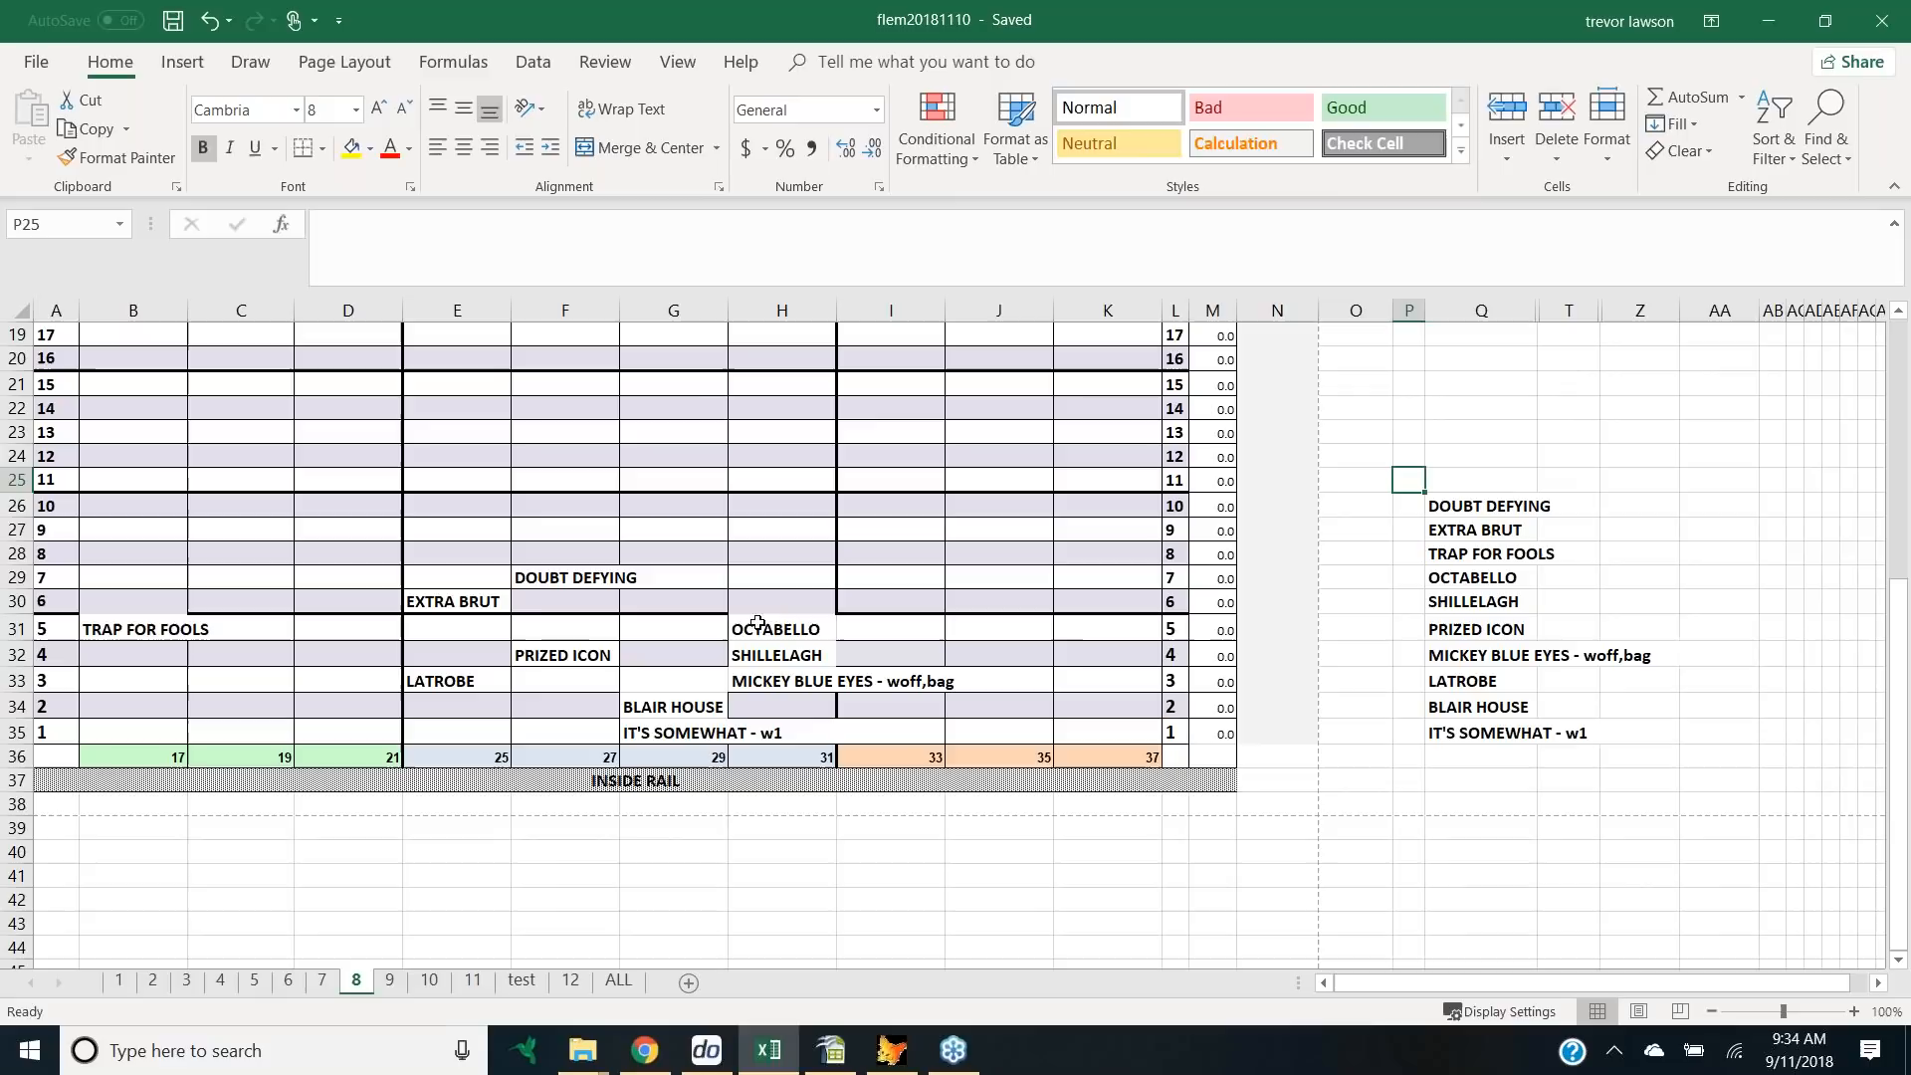
{"action": "mouse_move", "coordinate": [261, 630]}
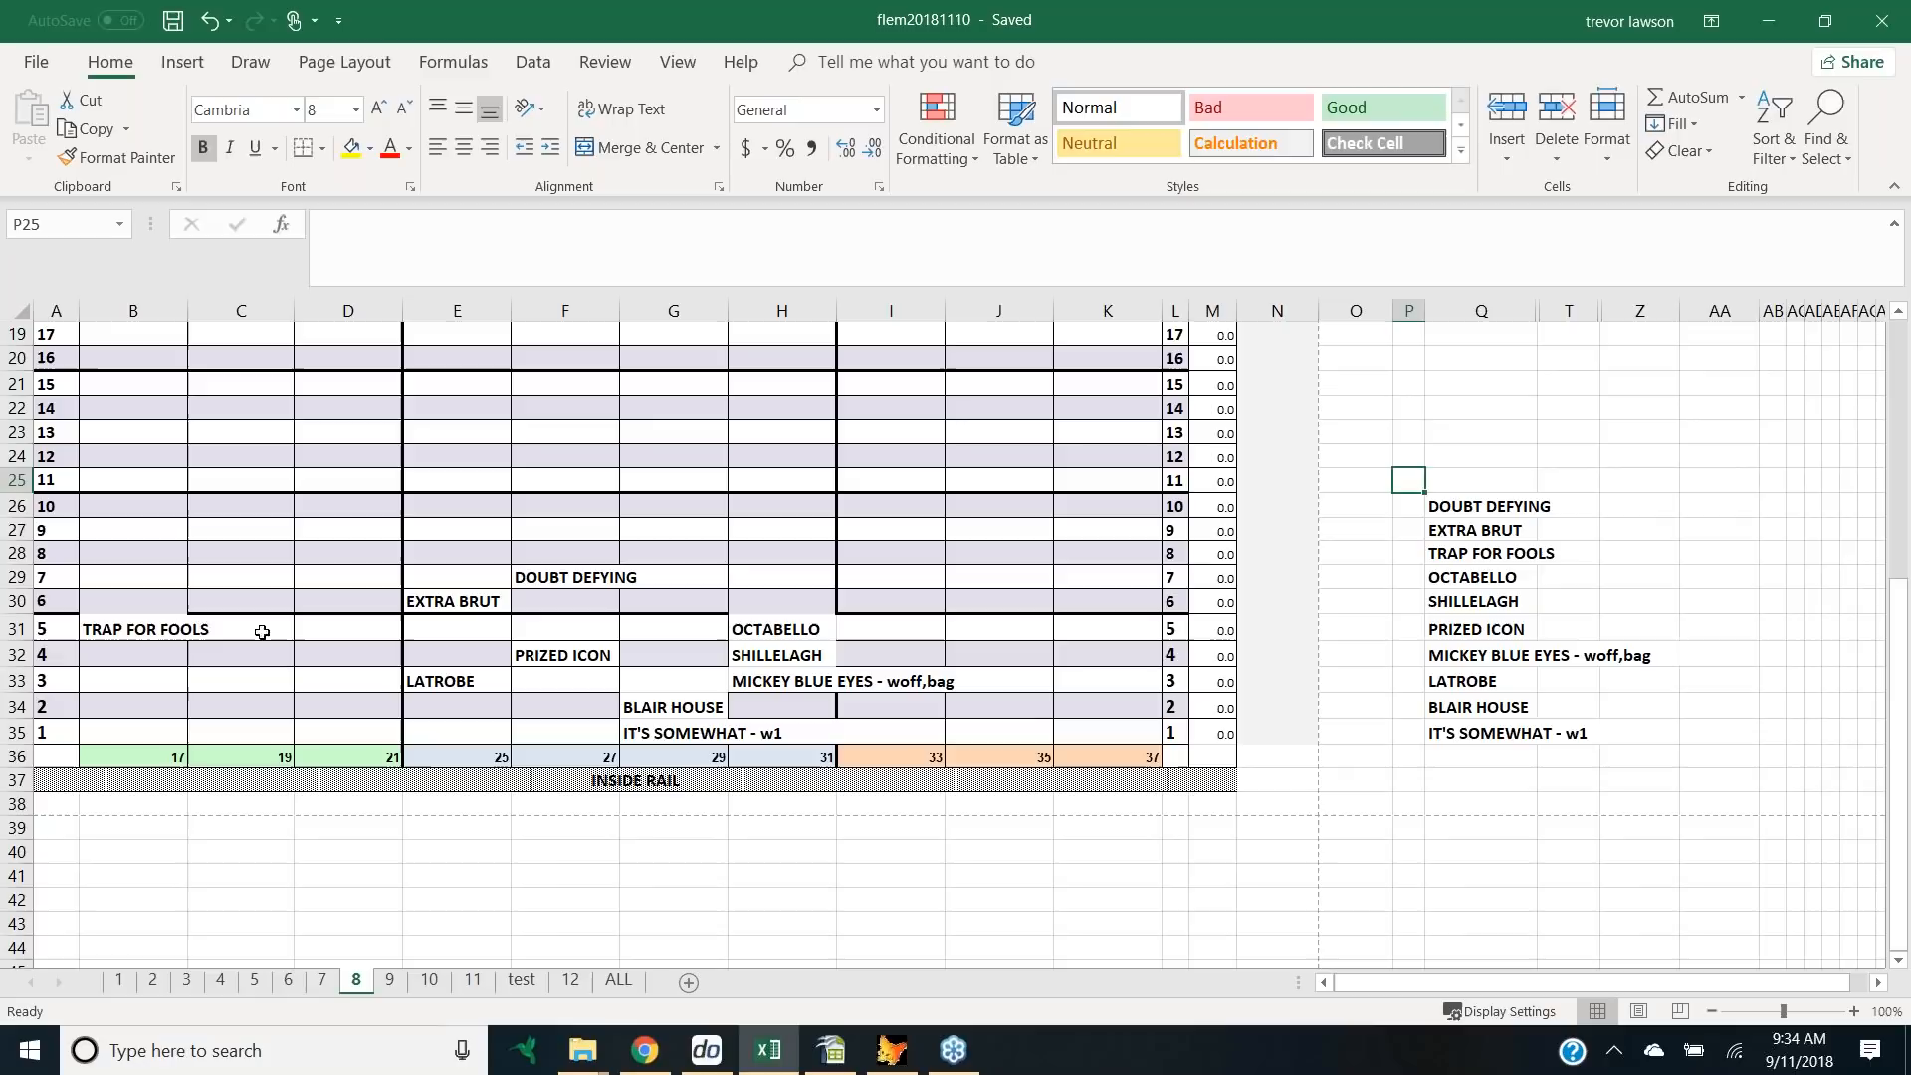
{"action": "mouse_move", "coordinate": [505, 622]}
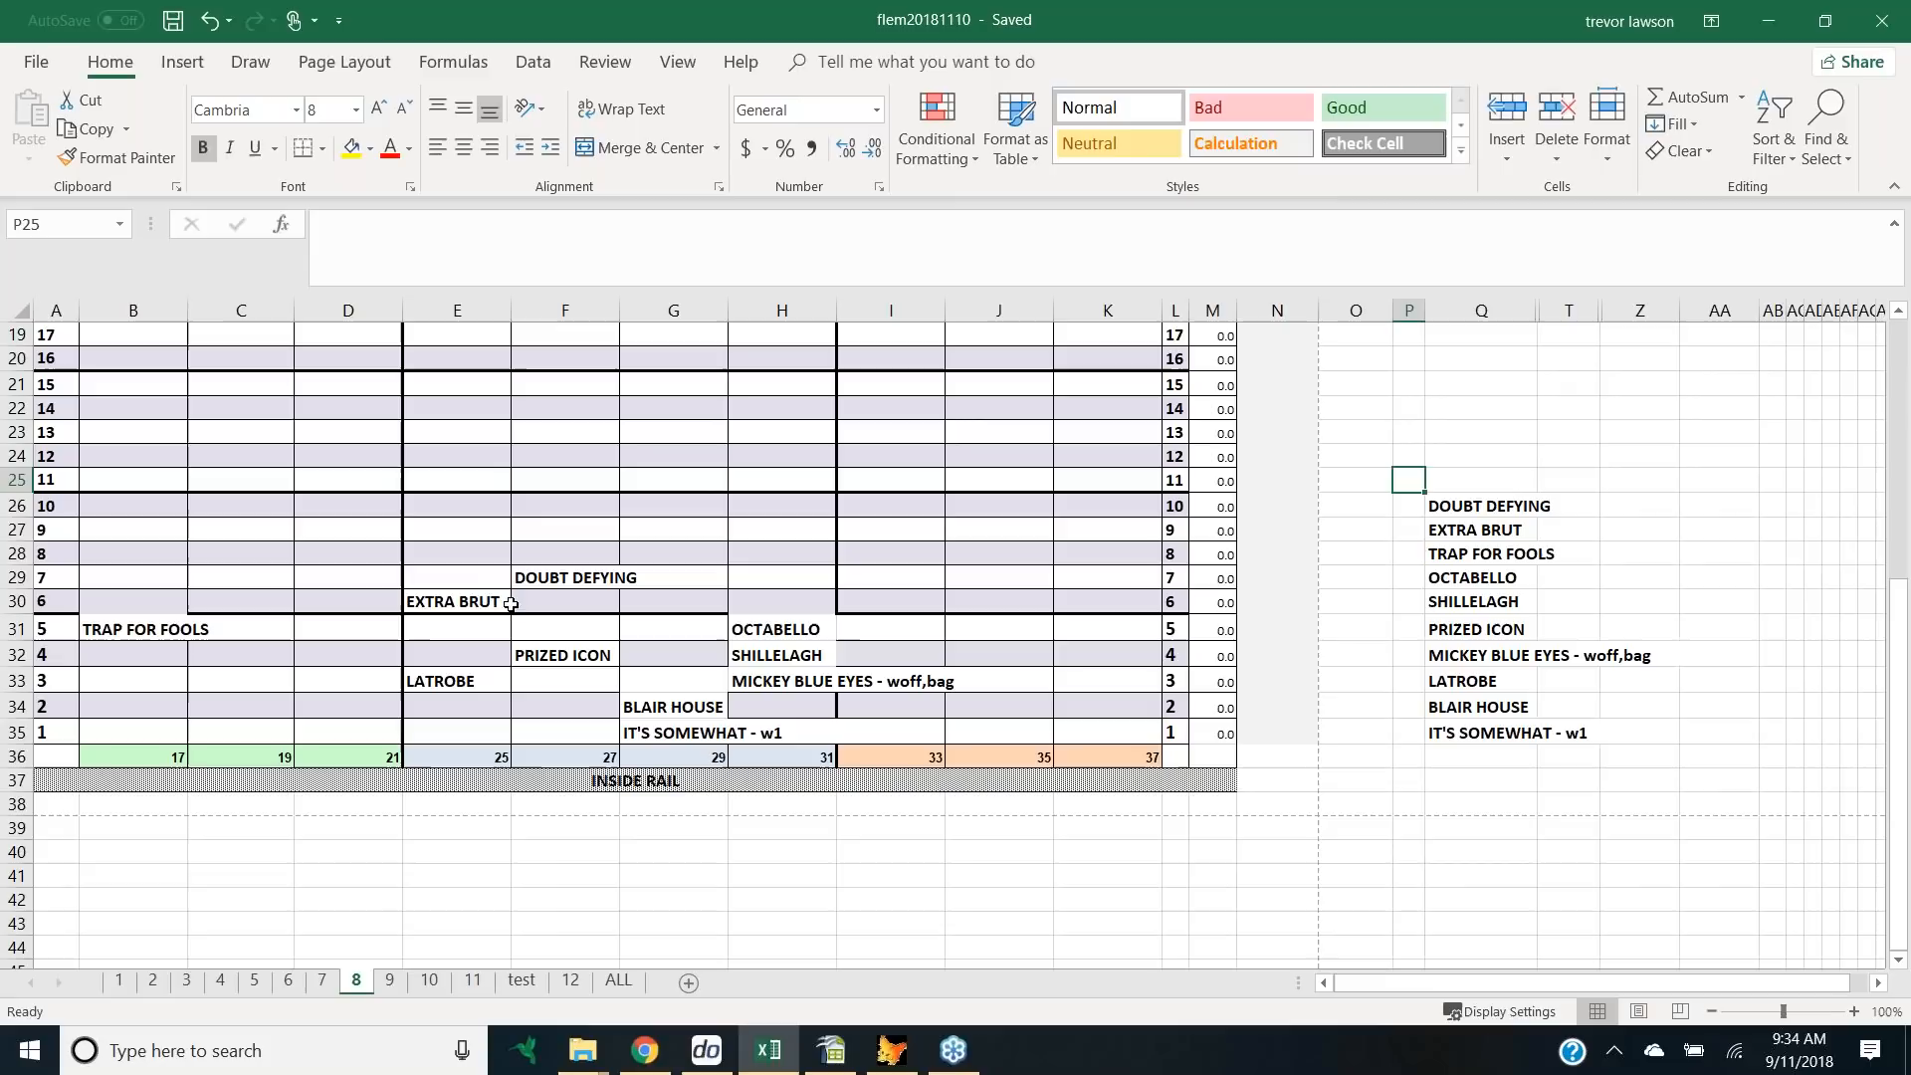
{"action": "mouse_move", "coordinate": [590, 584]}
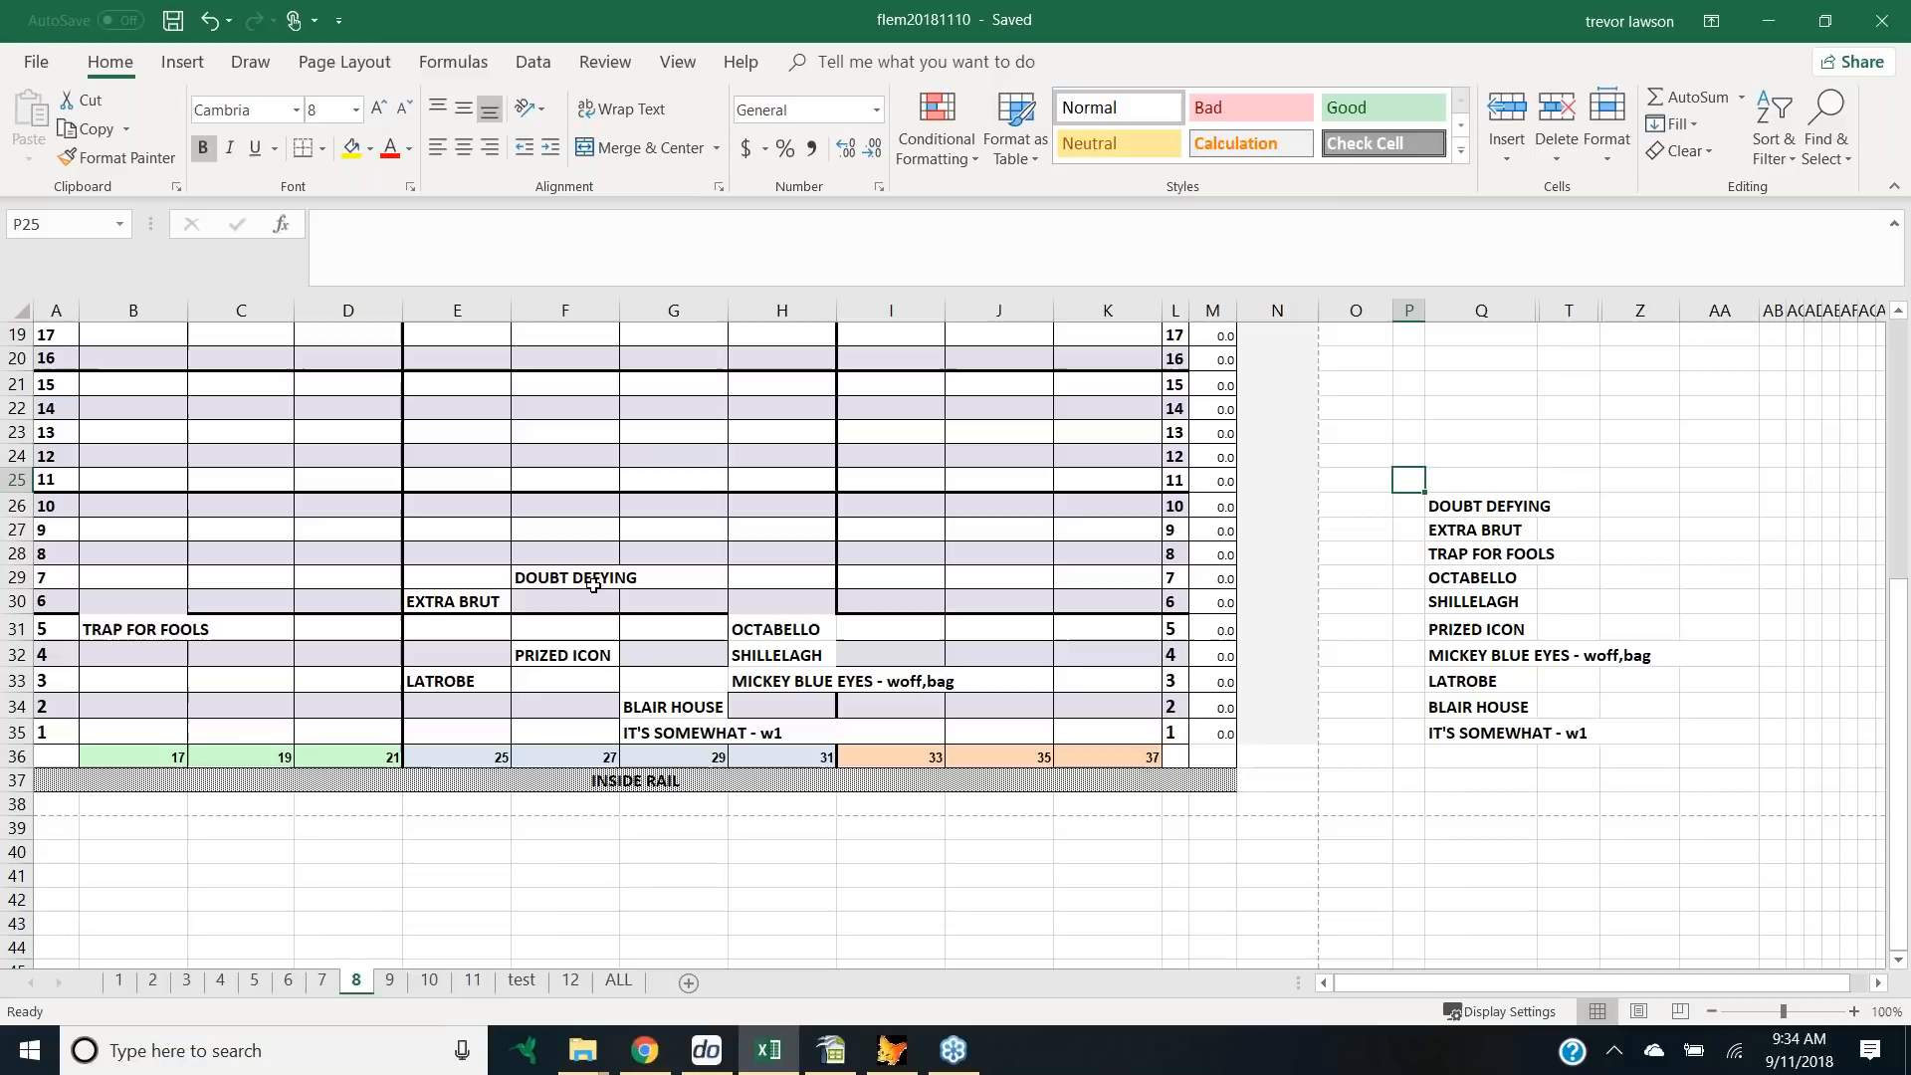
{"action": "mouse_move", "coordinate": [611, 578]}
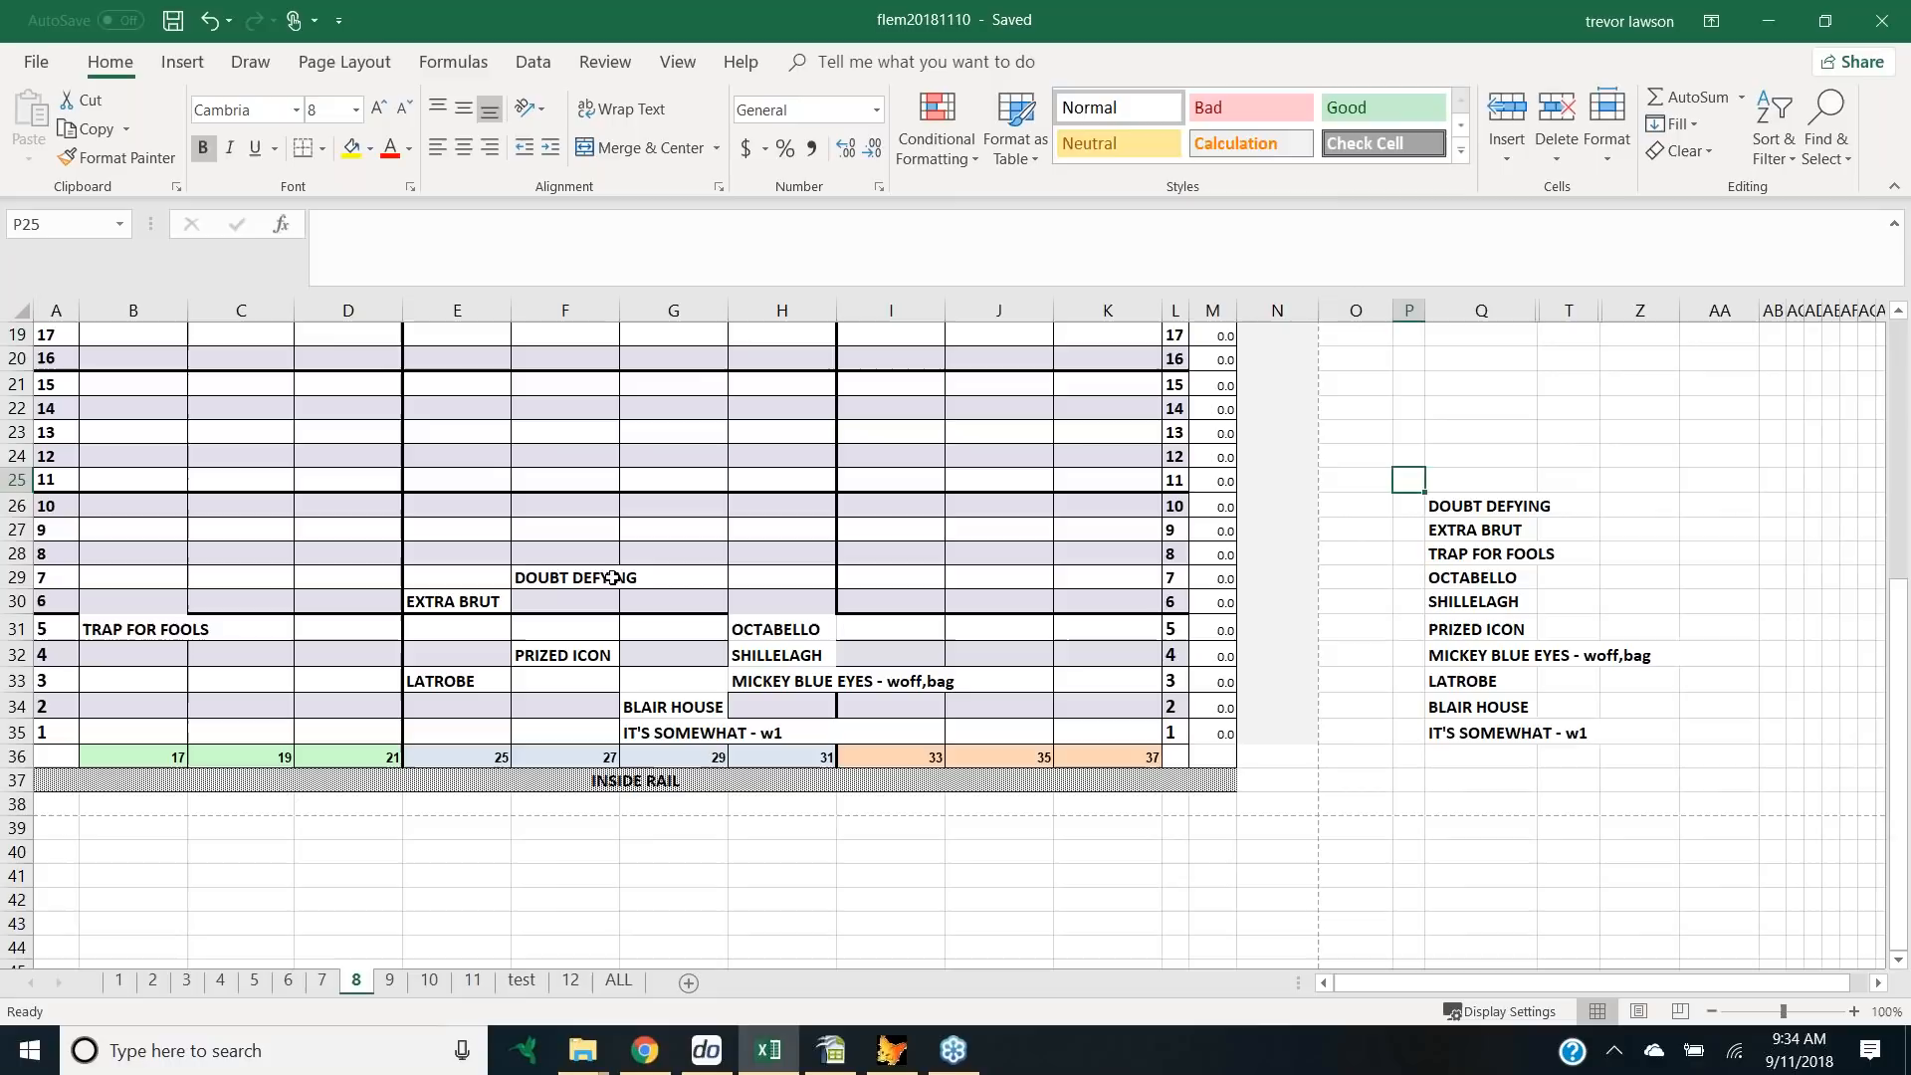
{"action": "mouse_move", "coordinate": [222, 648]}
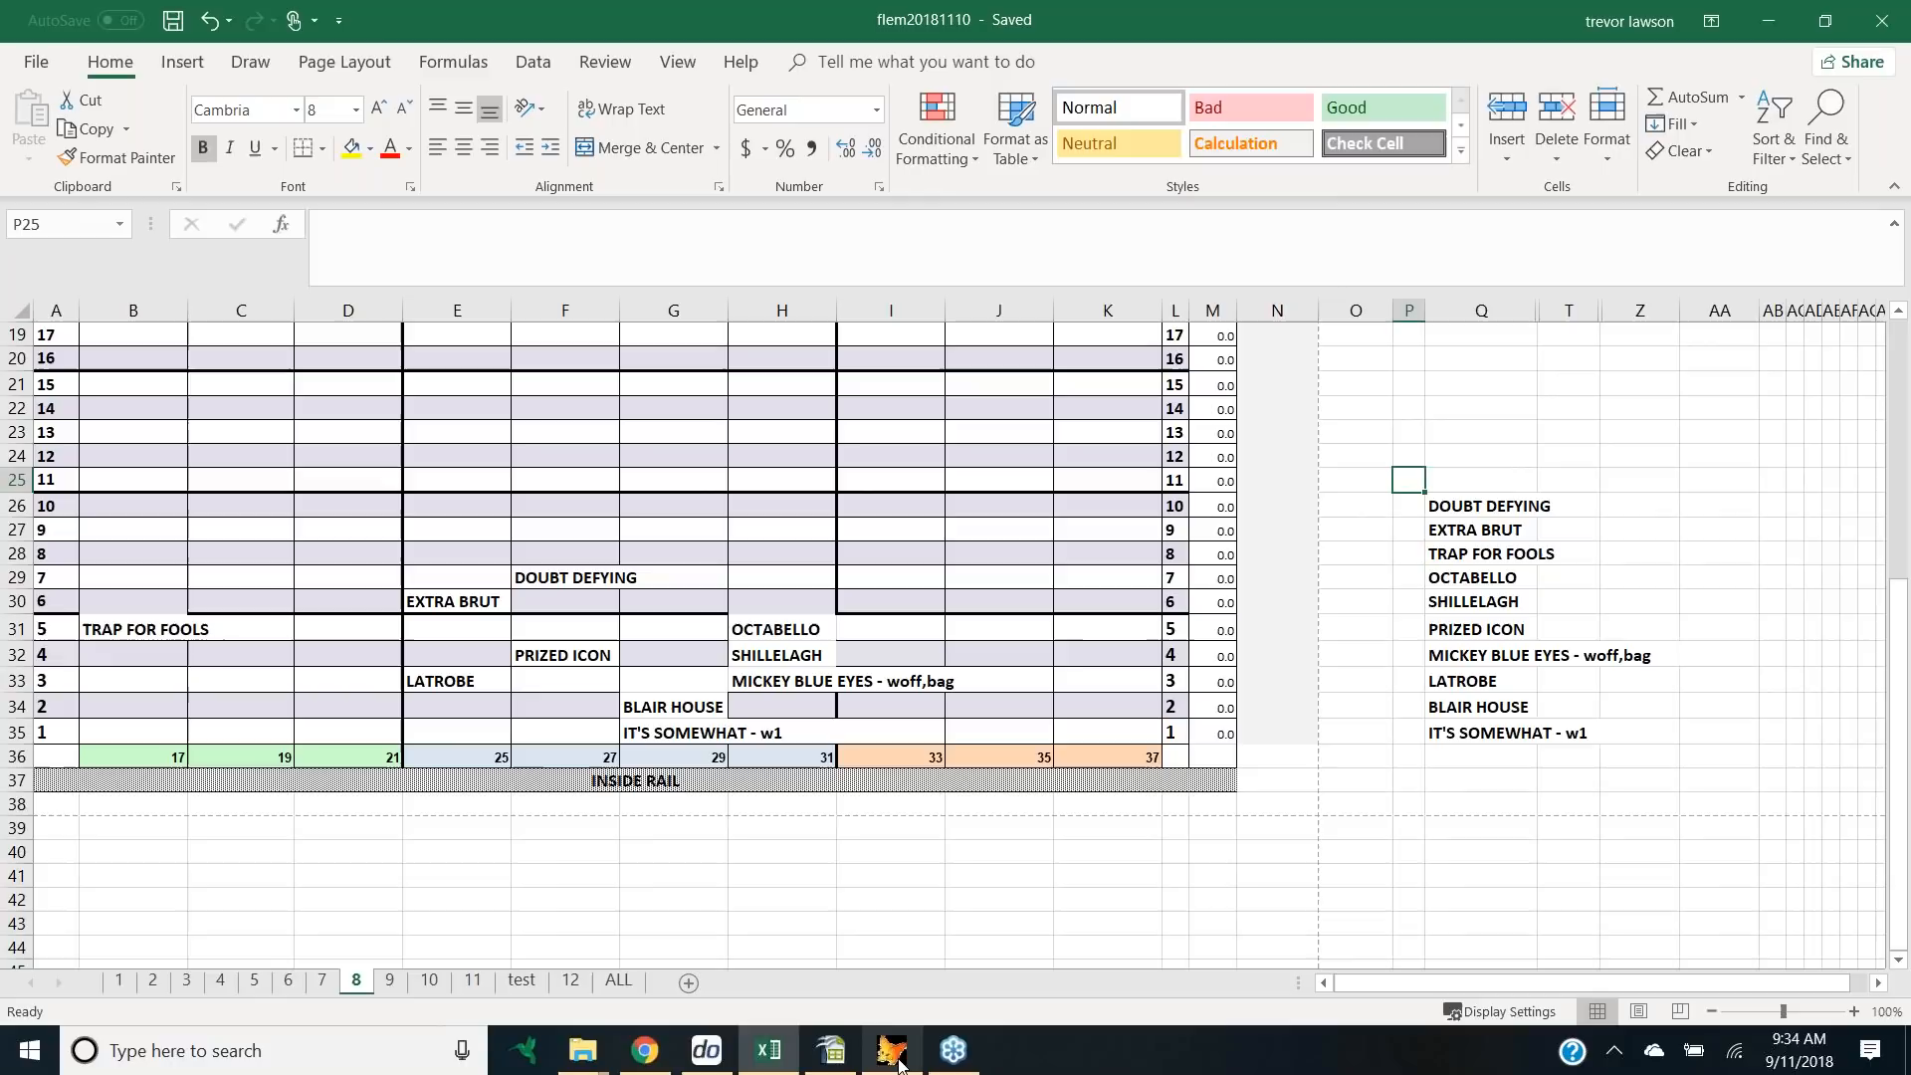
{"action": "mouse_move", "coordinate": [895, 1050]}
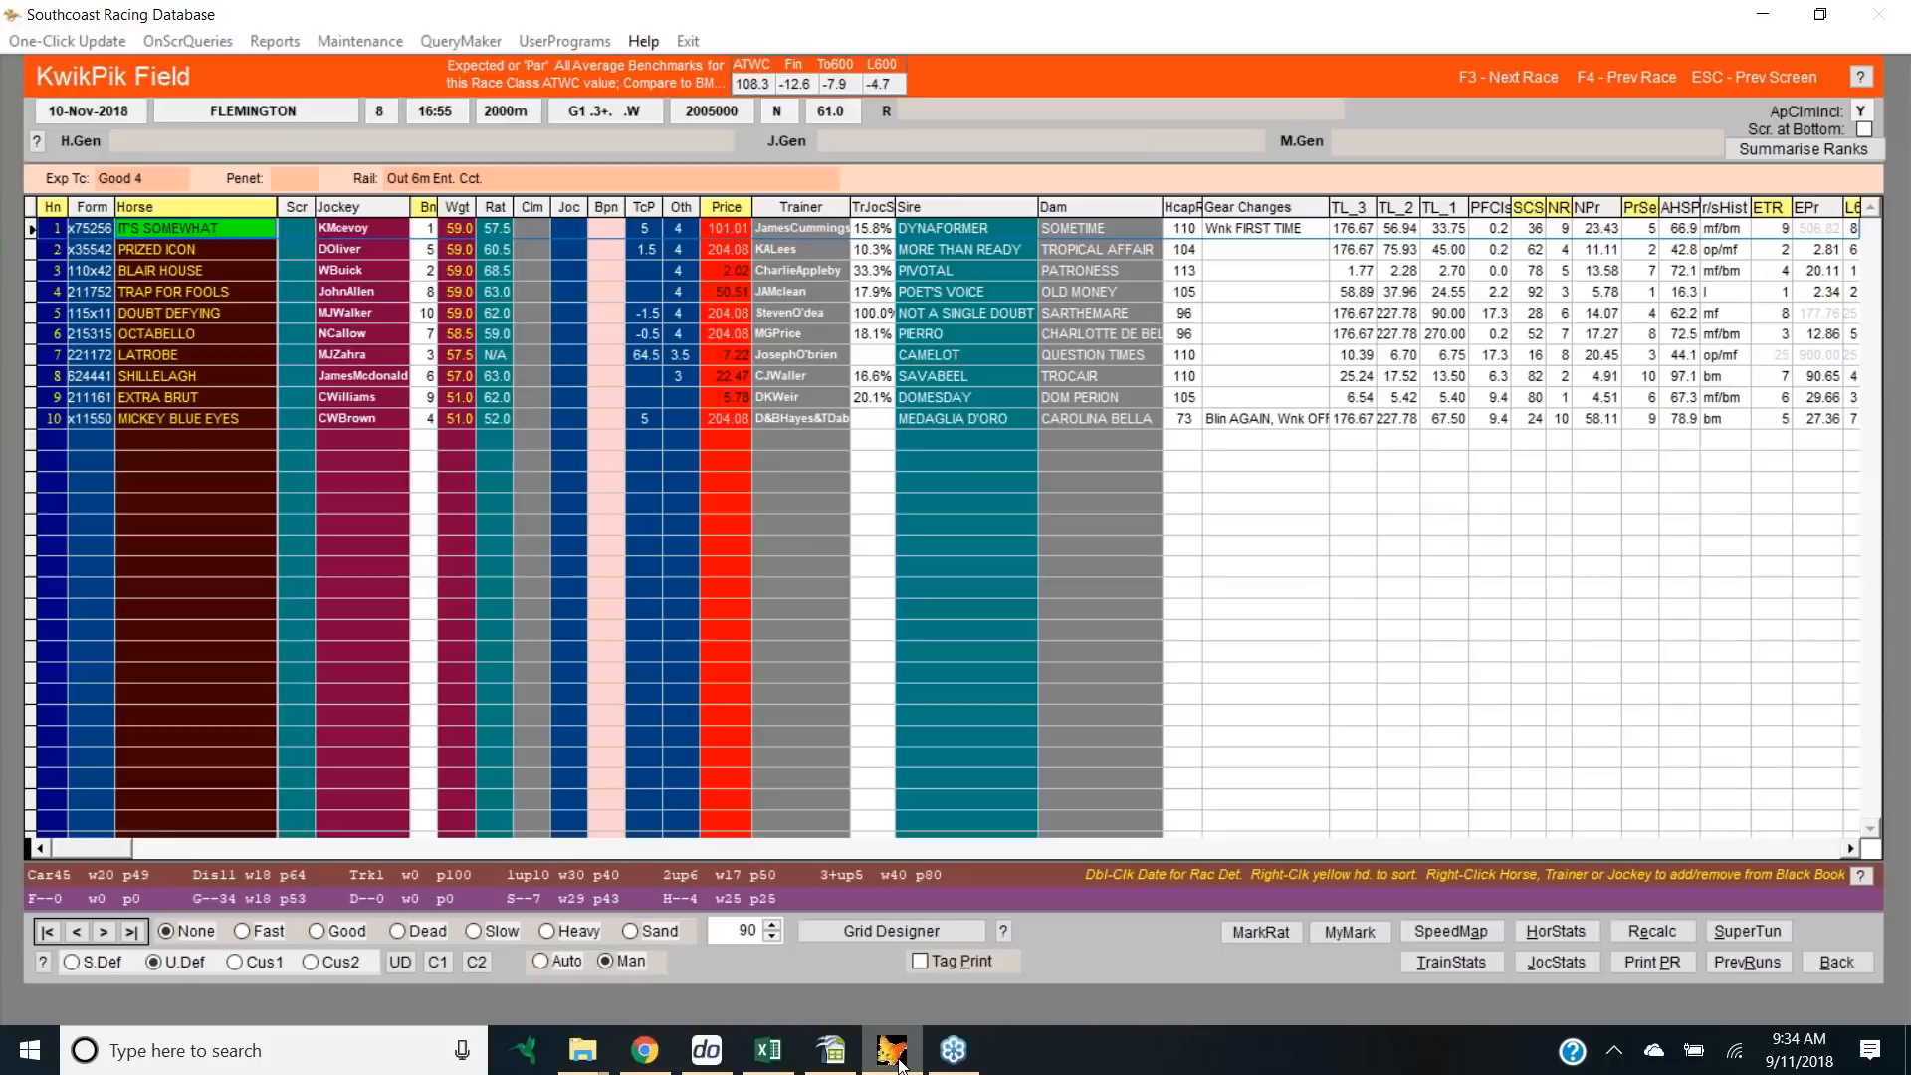
{"action": "left_click", "coordinate": [180, 418]}
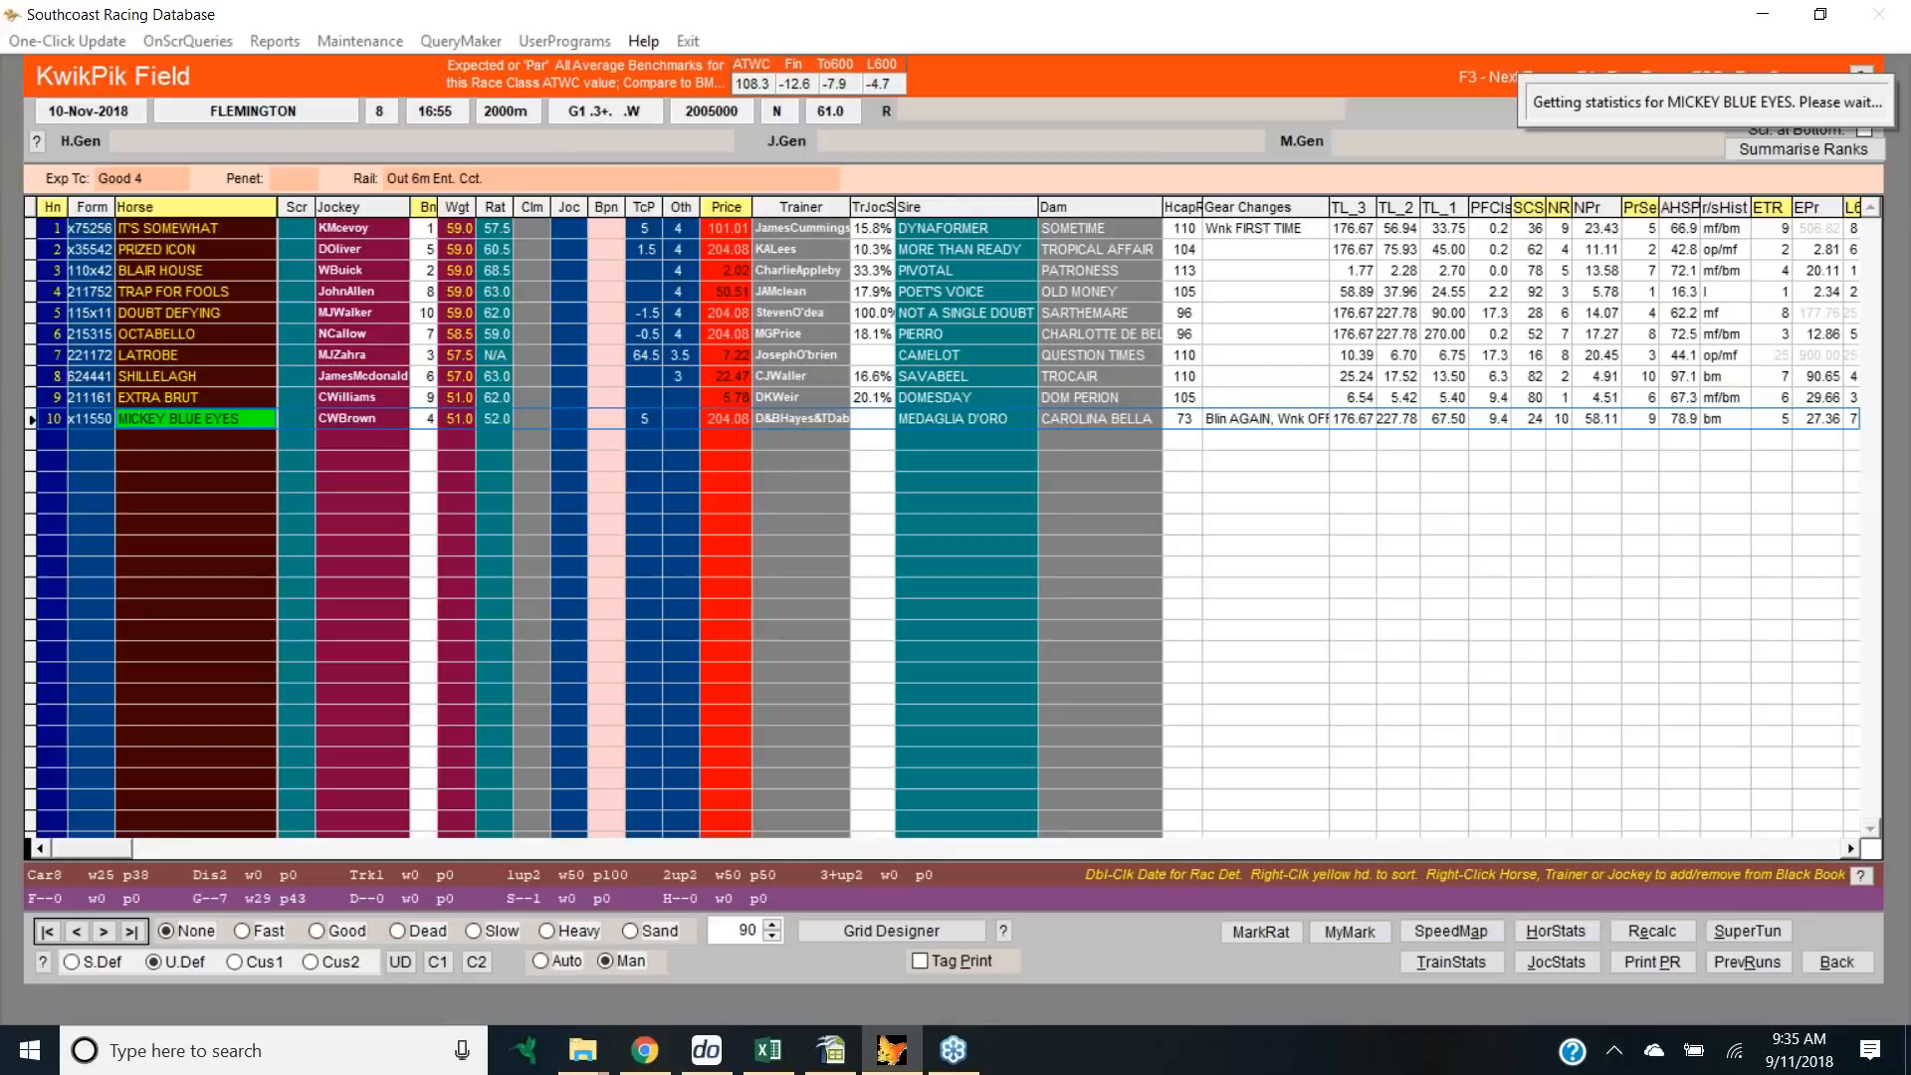
{"action": "double_click", "coordinate": [189, 418]}
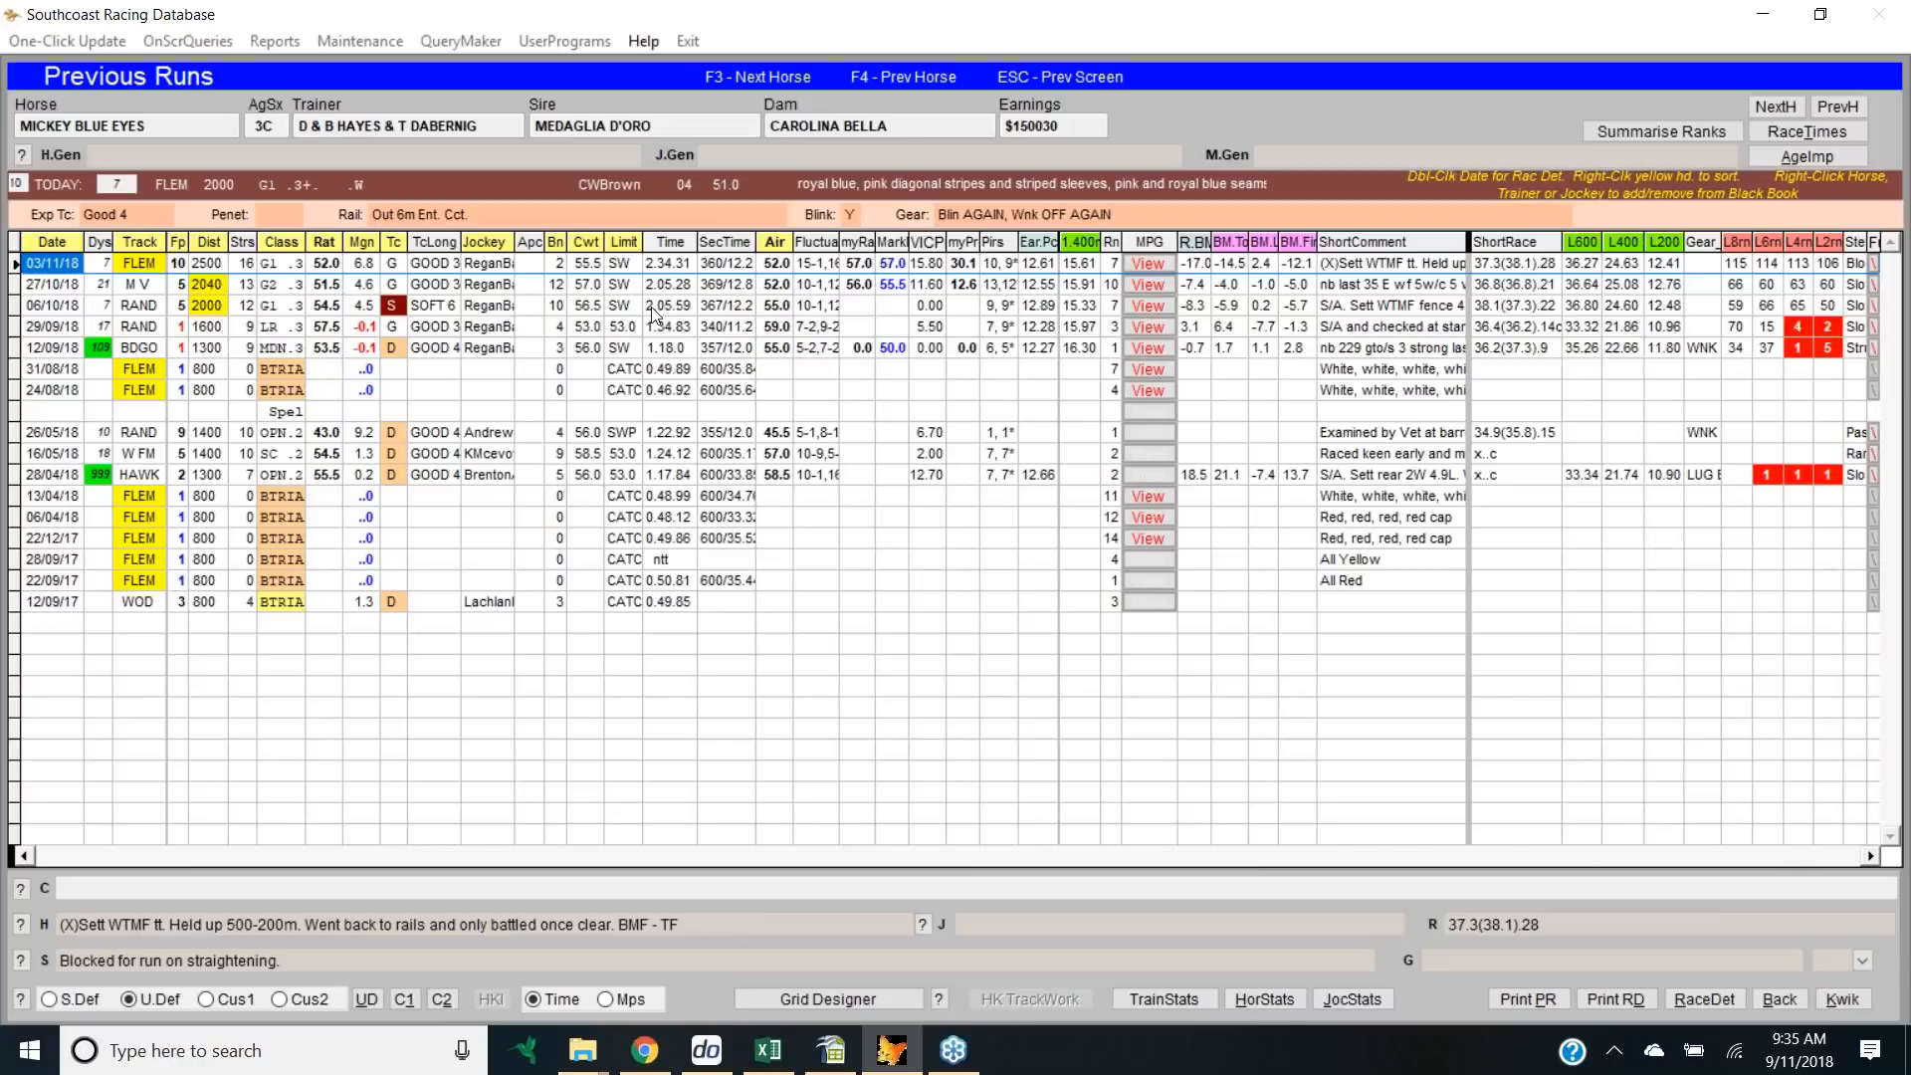
{"action": "mouse_move", "coordinate": [1482, 862]}
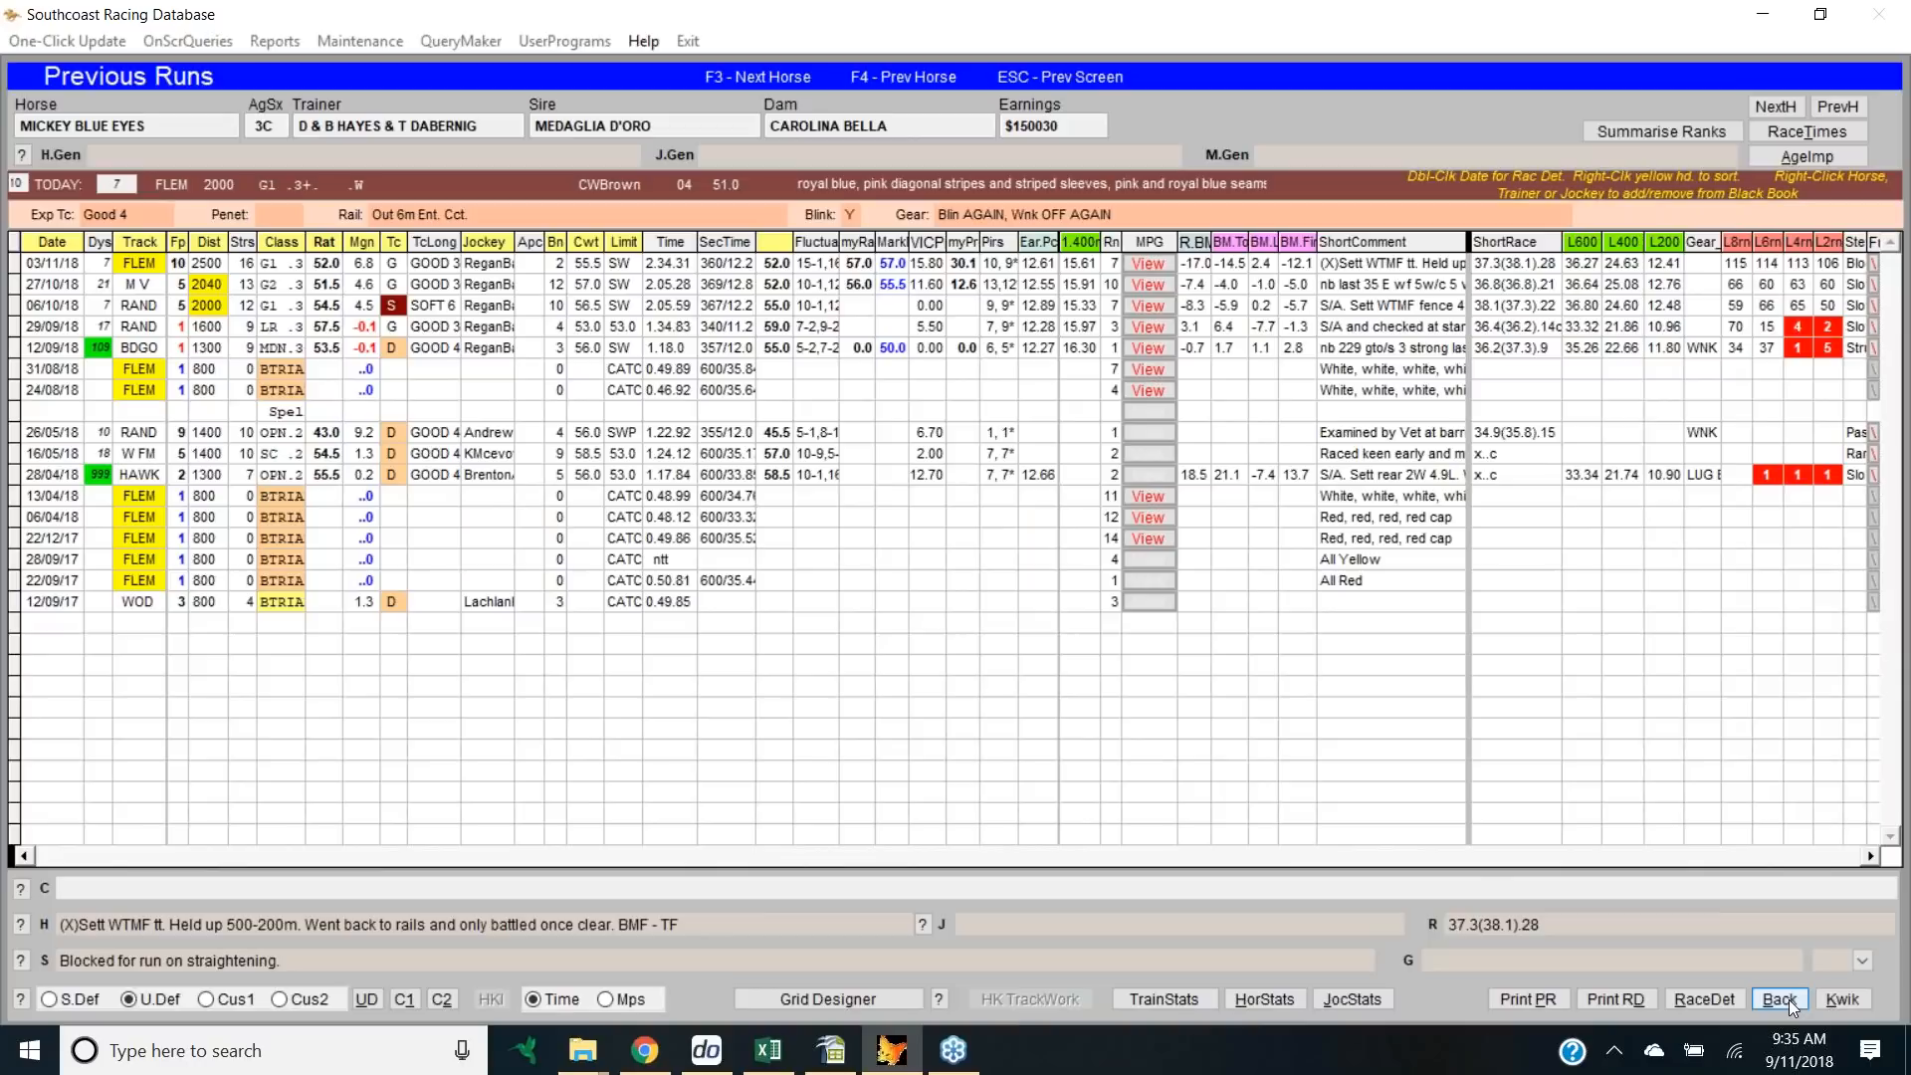
Step: Leave the current previous-runs form and return to the KwikPik field
{"action": "left_click", "coordinate": [1779, 998]}
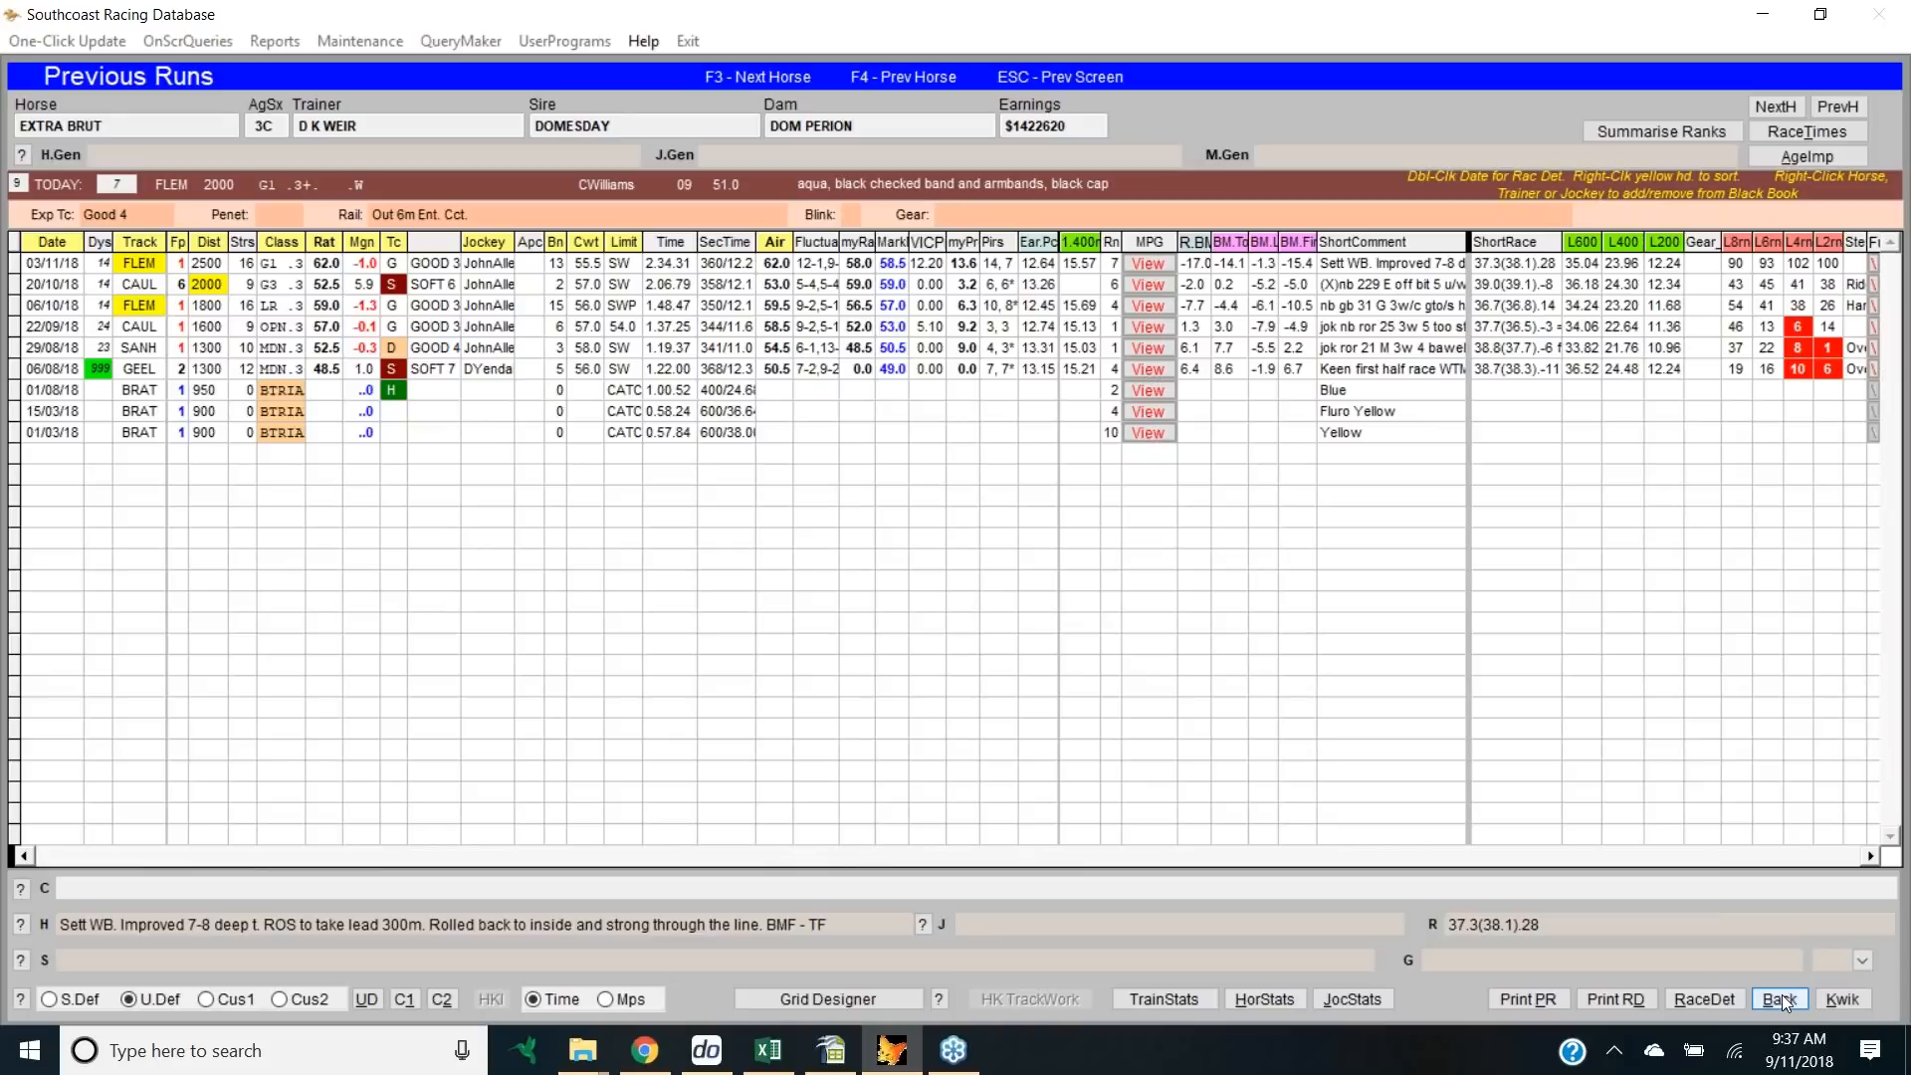
Step: Go back from Extra Brut's previous runs to the Flemington race 8 field
{"action": "left_click", "coordinate": [1779, 998]}
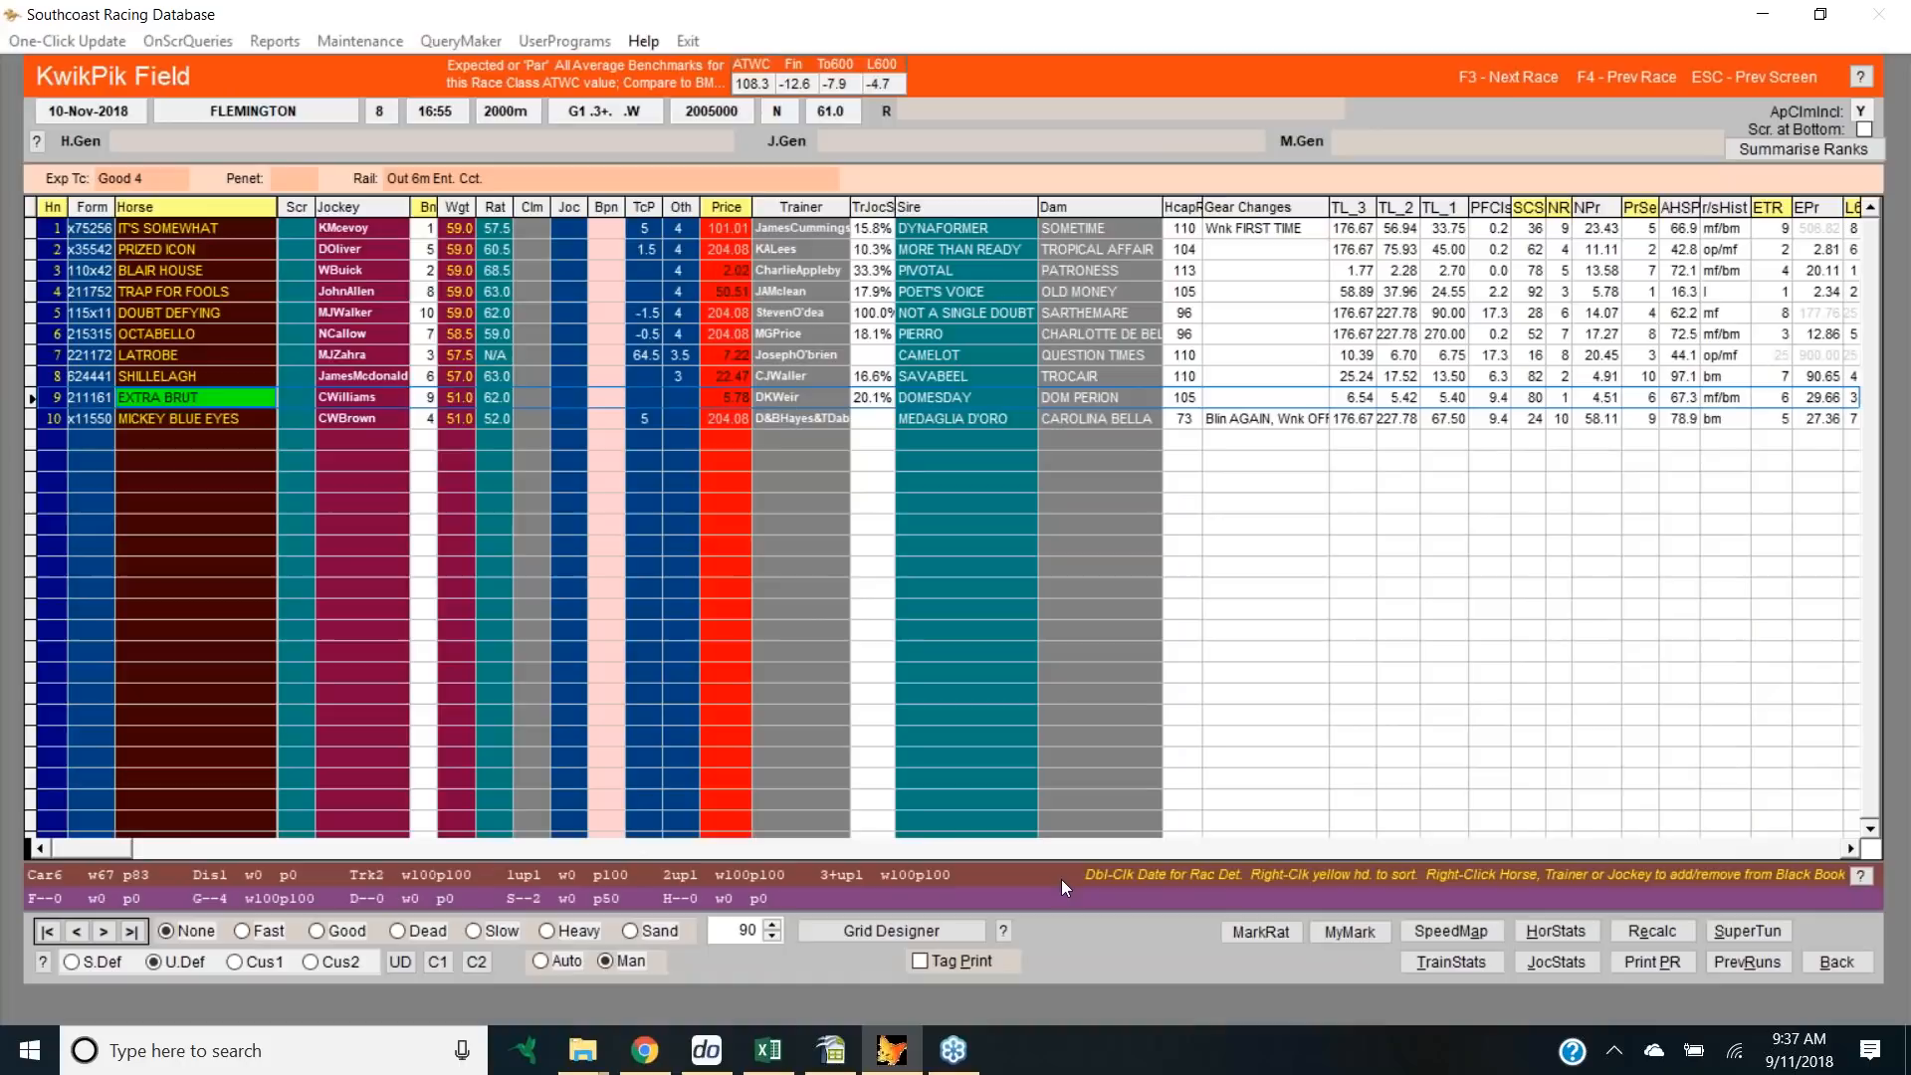
{"action": "mouse_move", "coordinate": [994, 838]}
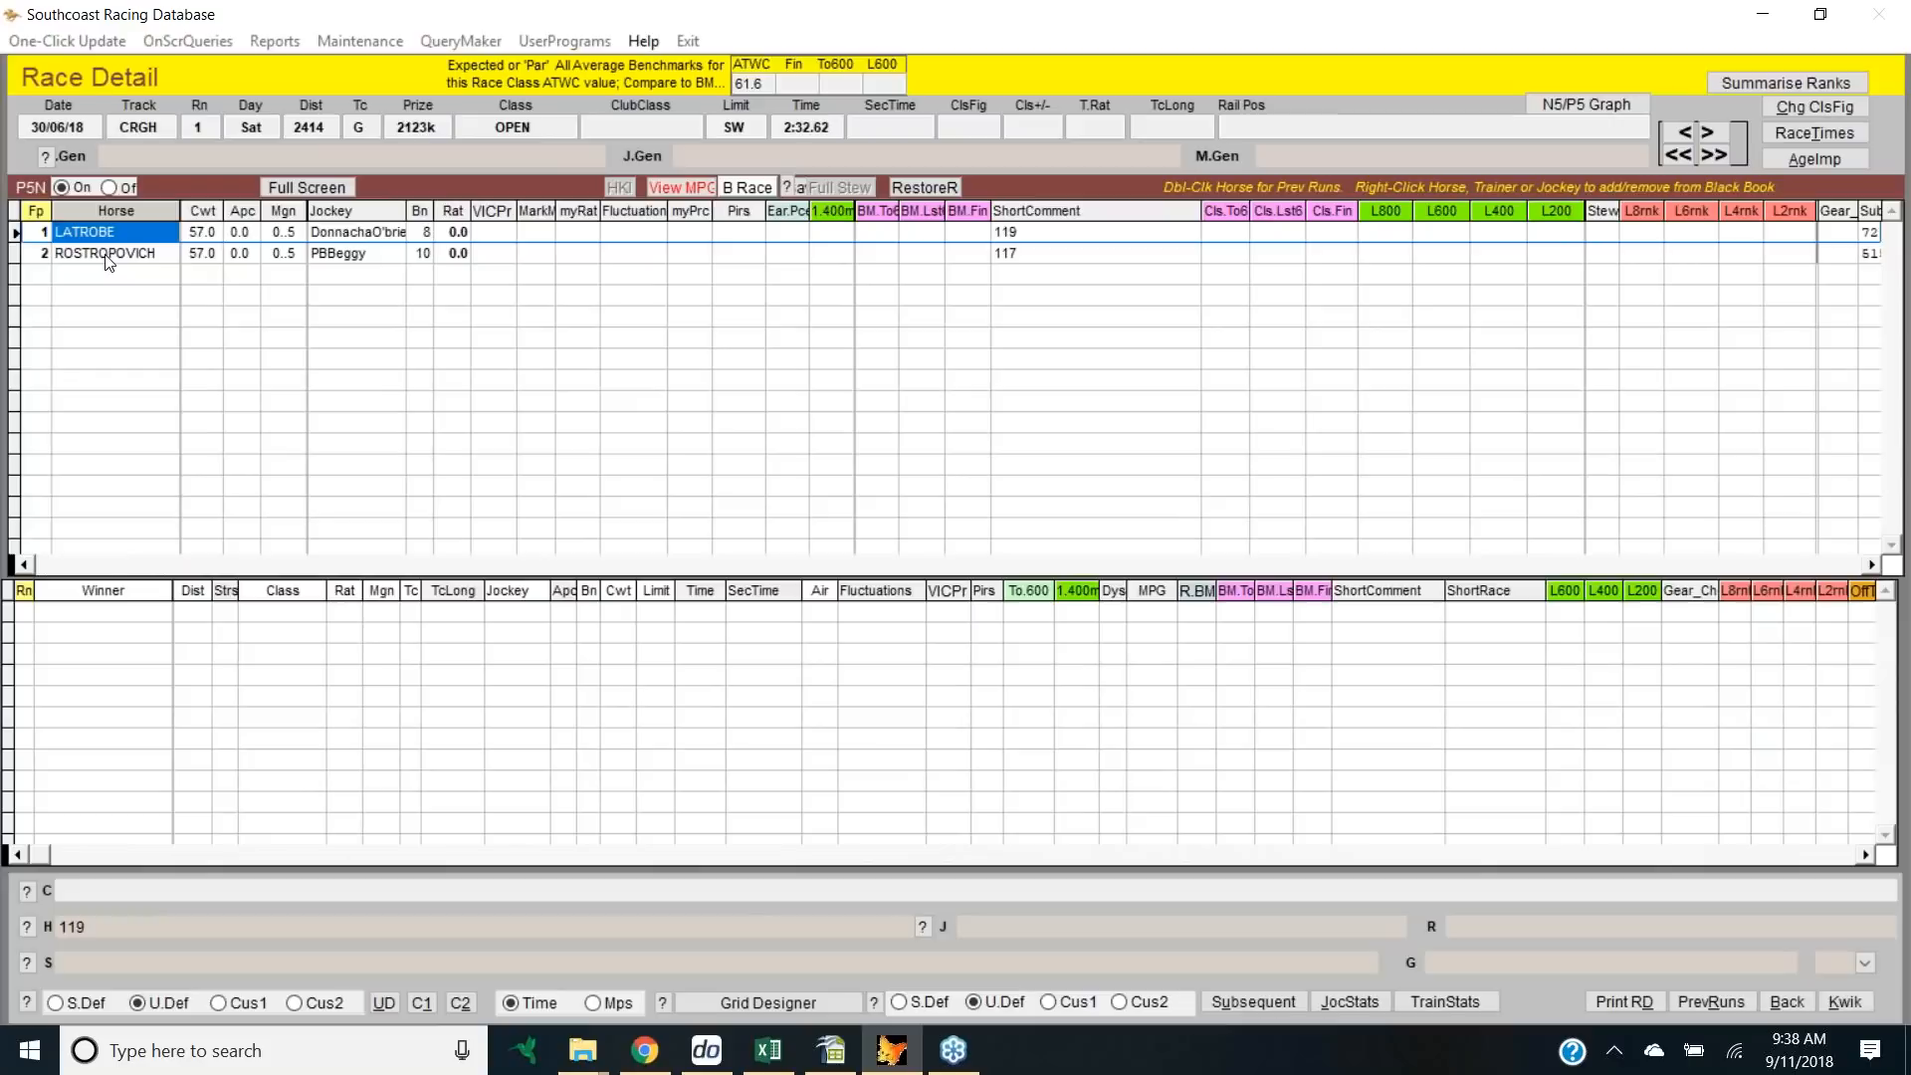
Step: Return from the 22/08/18 race details to LATROBE's previous runs, then to the KwikPik field
{"action": "double_click", "coordinate": [100, 253]}
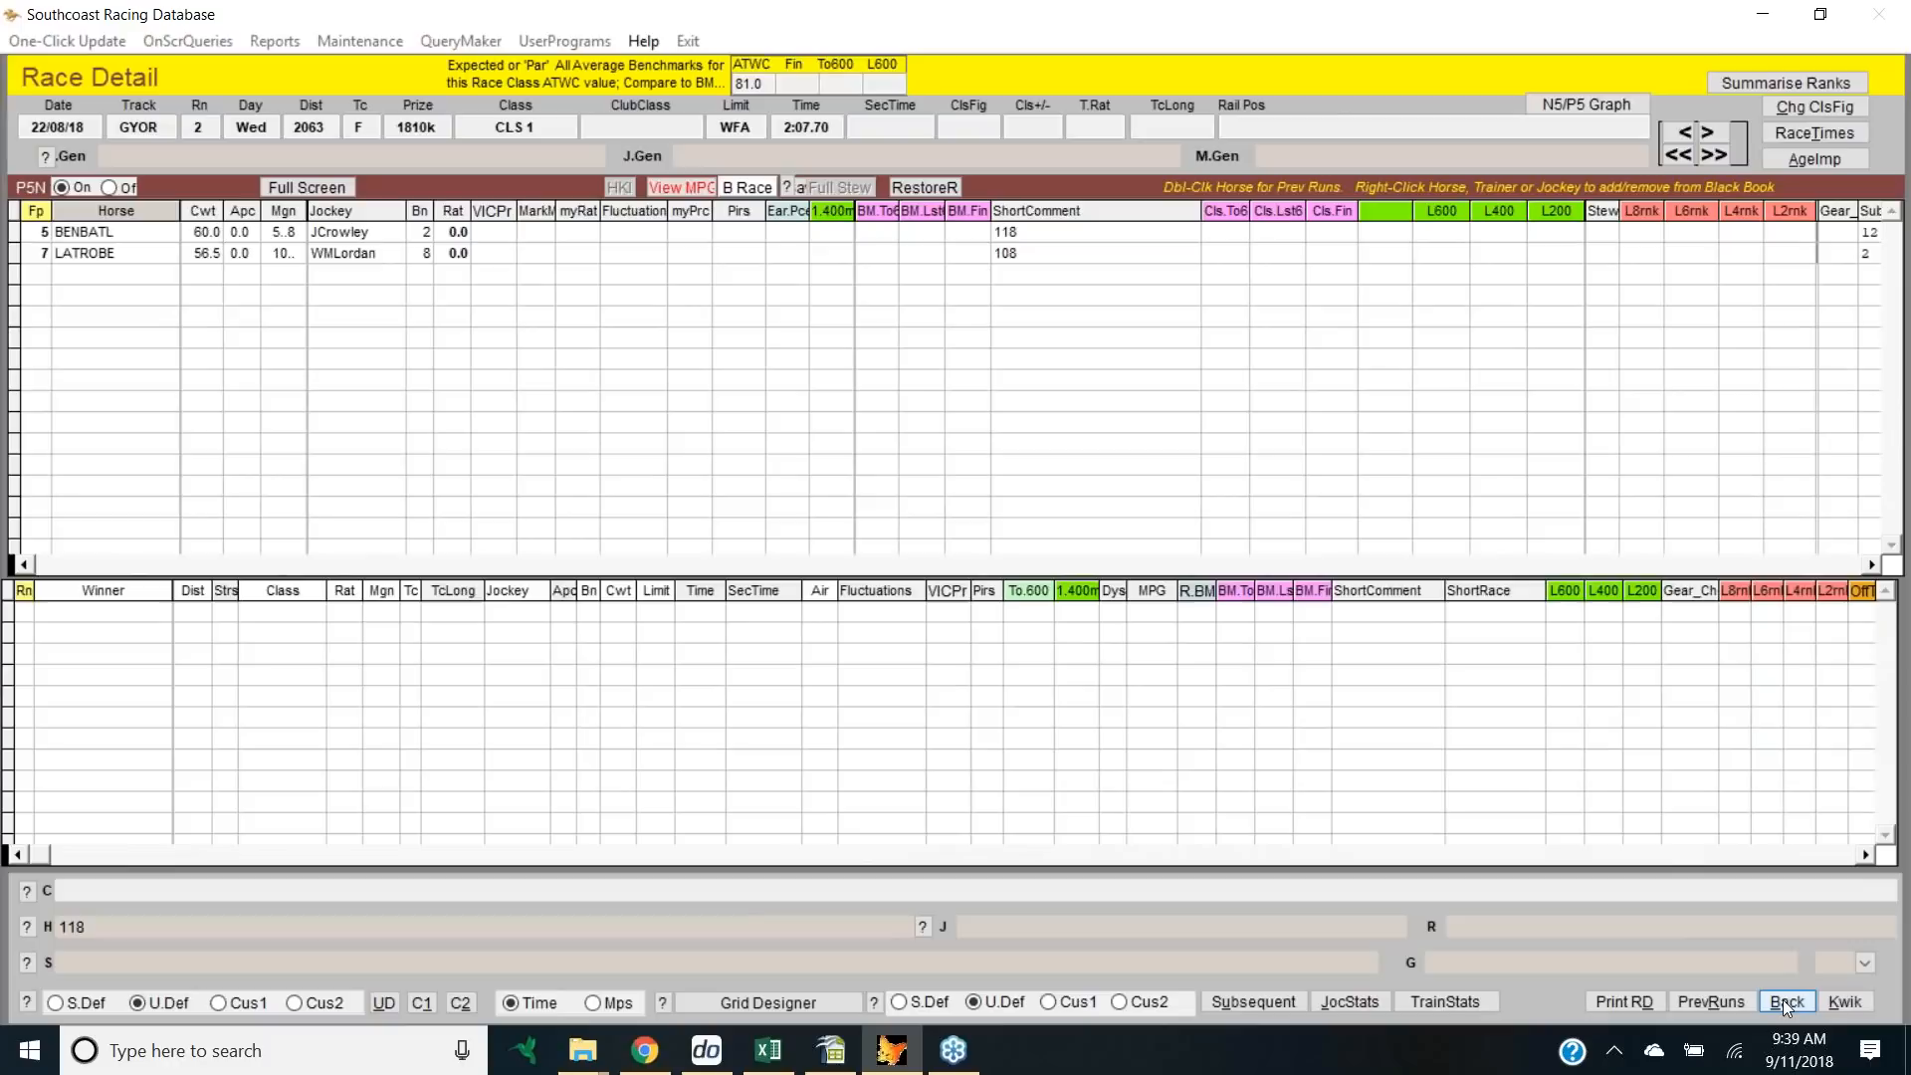
{"action": "double_click", "coordinate": [84, 253]}
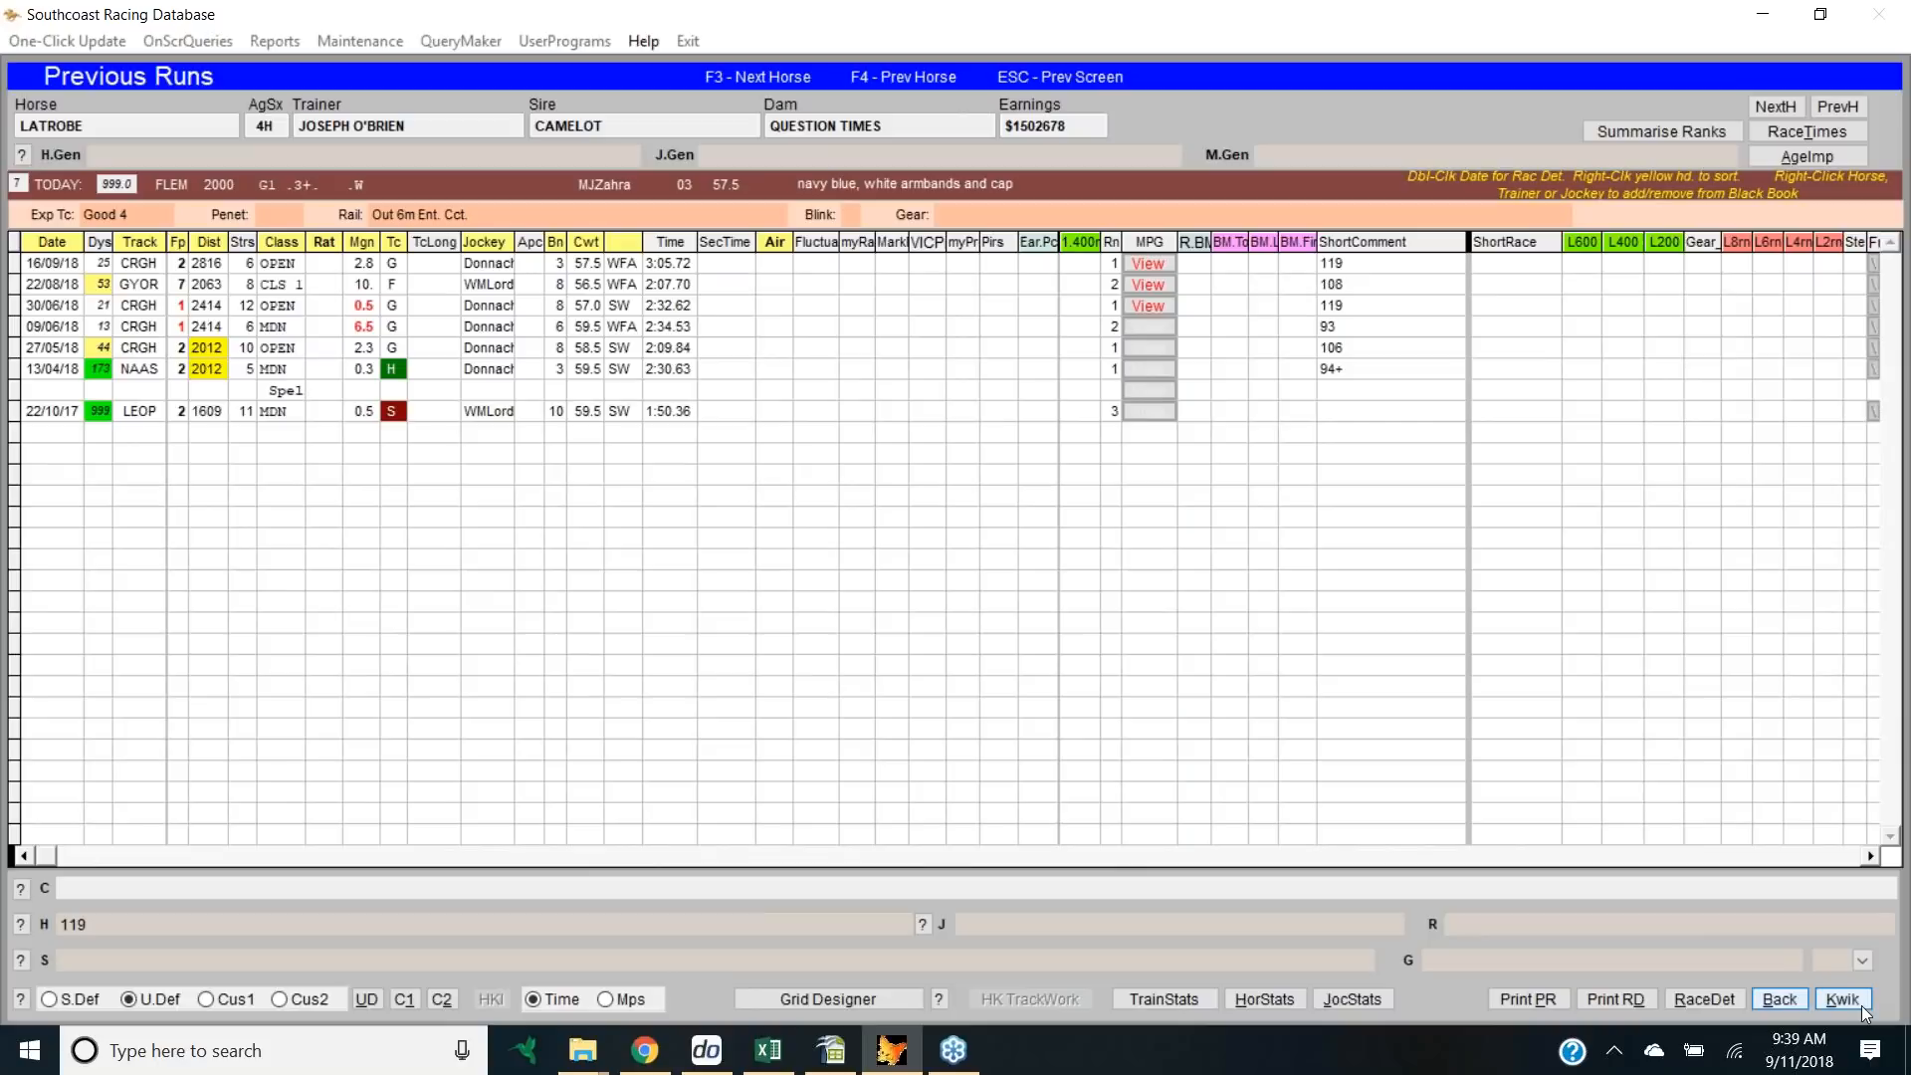
{"action": "left_click", "coordinate": [1842, 998]}
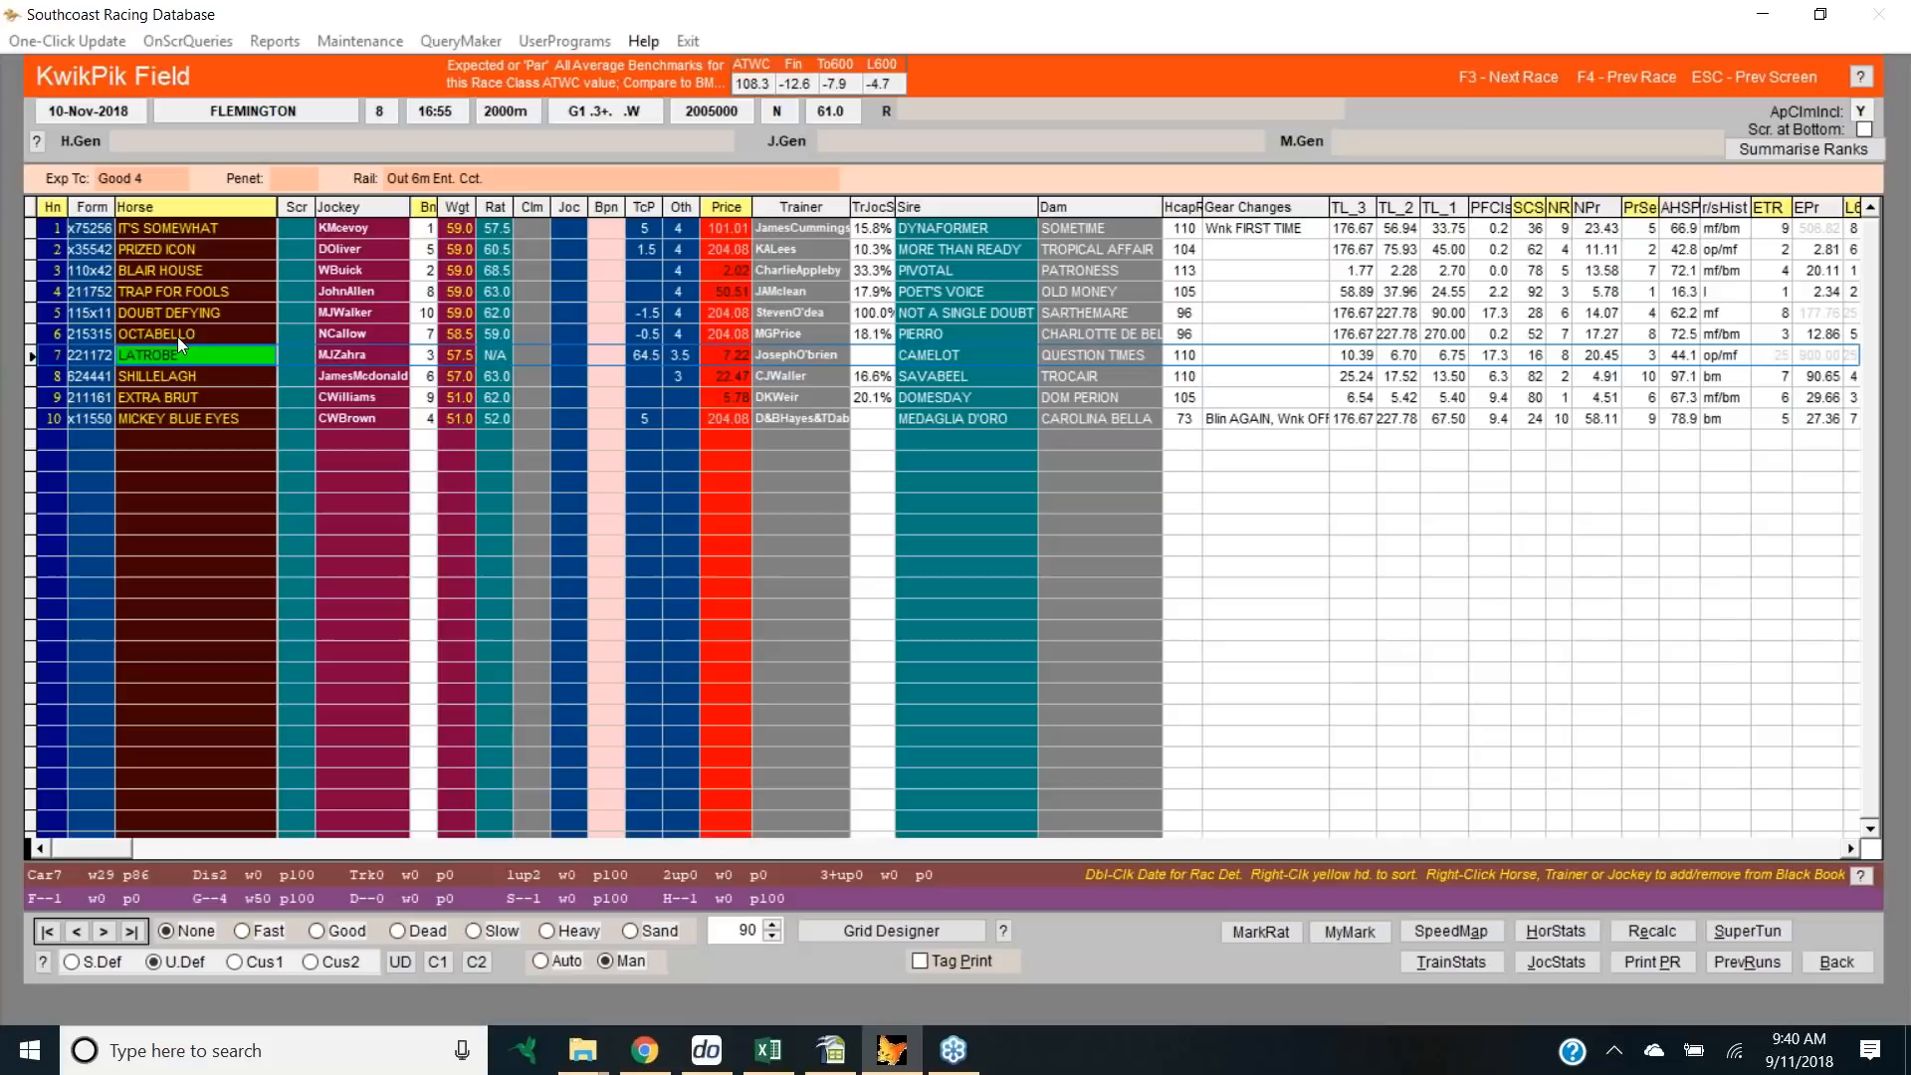
Step: Open OCTABELLO's previous runs, then step through Doubt Defying to Trap For Fools
{"action": "left_click", "coordinate": [160, 334]}
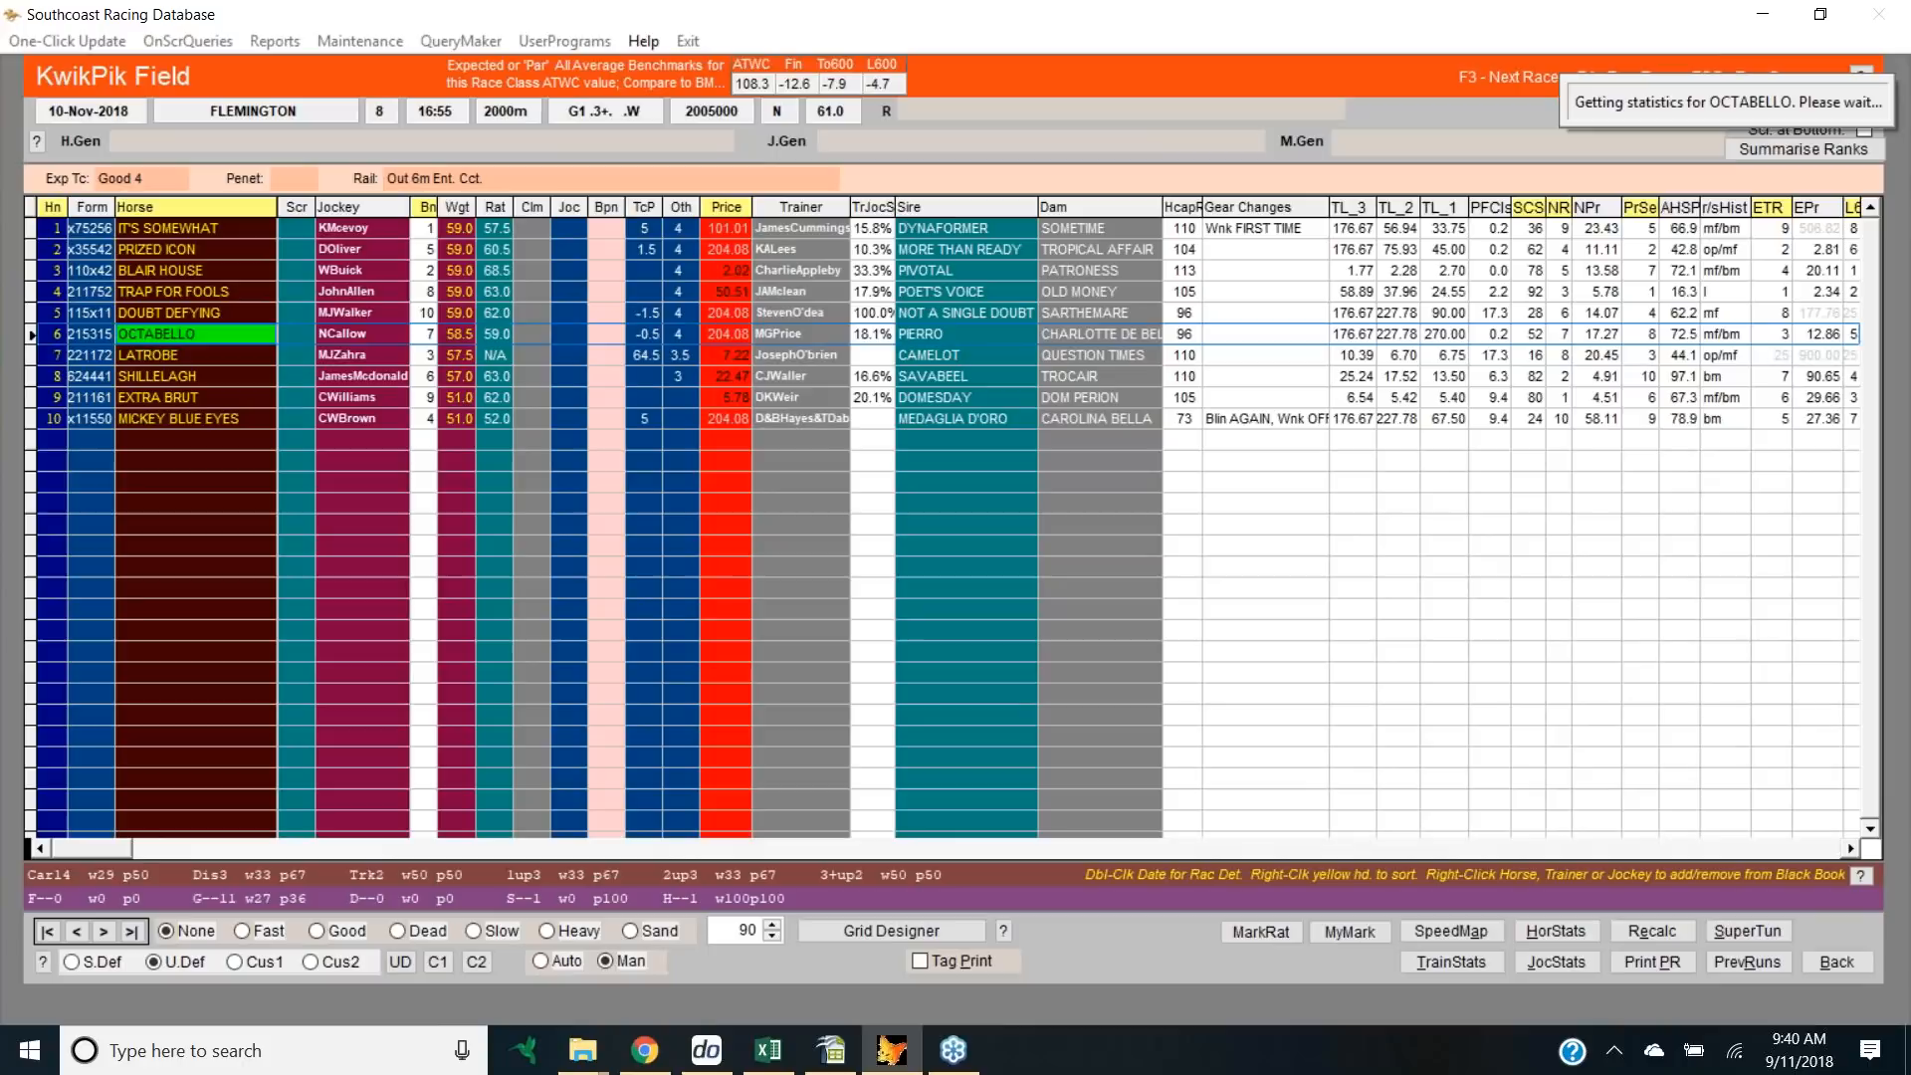
{"action": "double_click", "coordinate": [149, 333]}
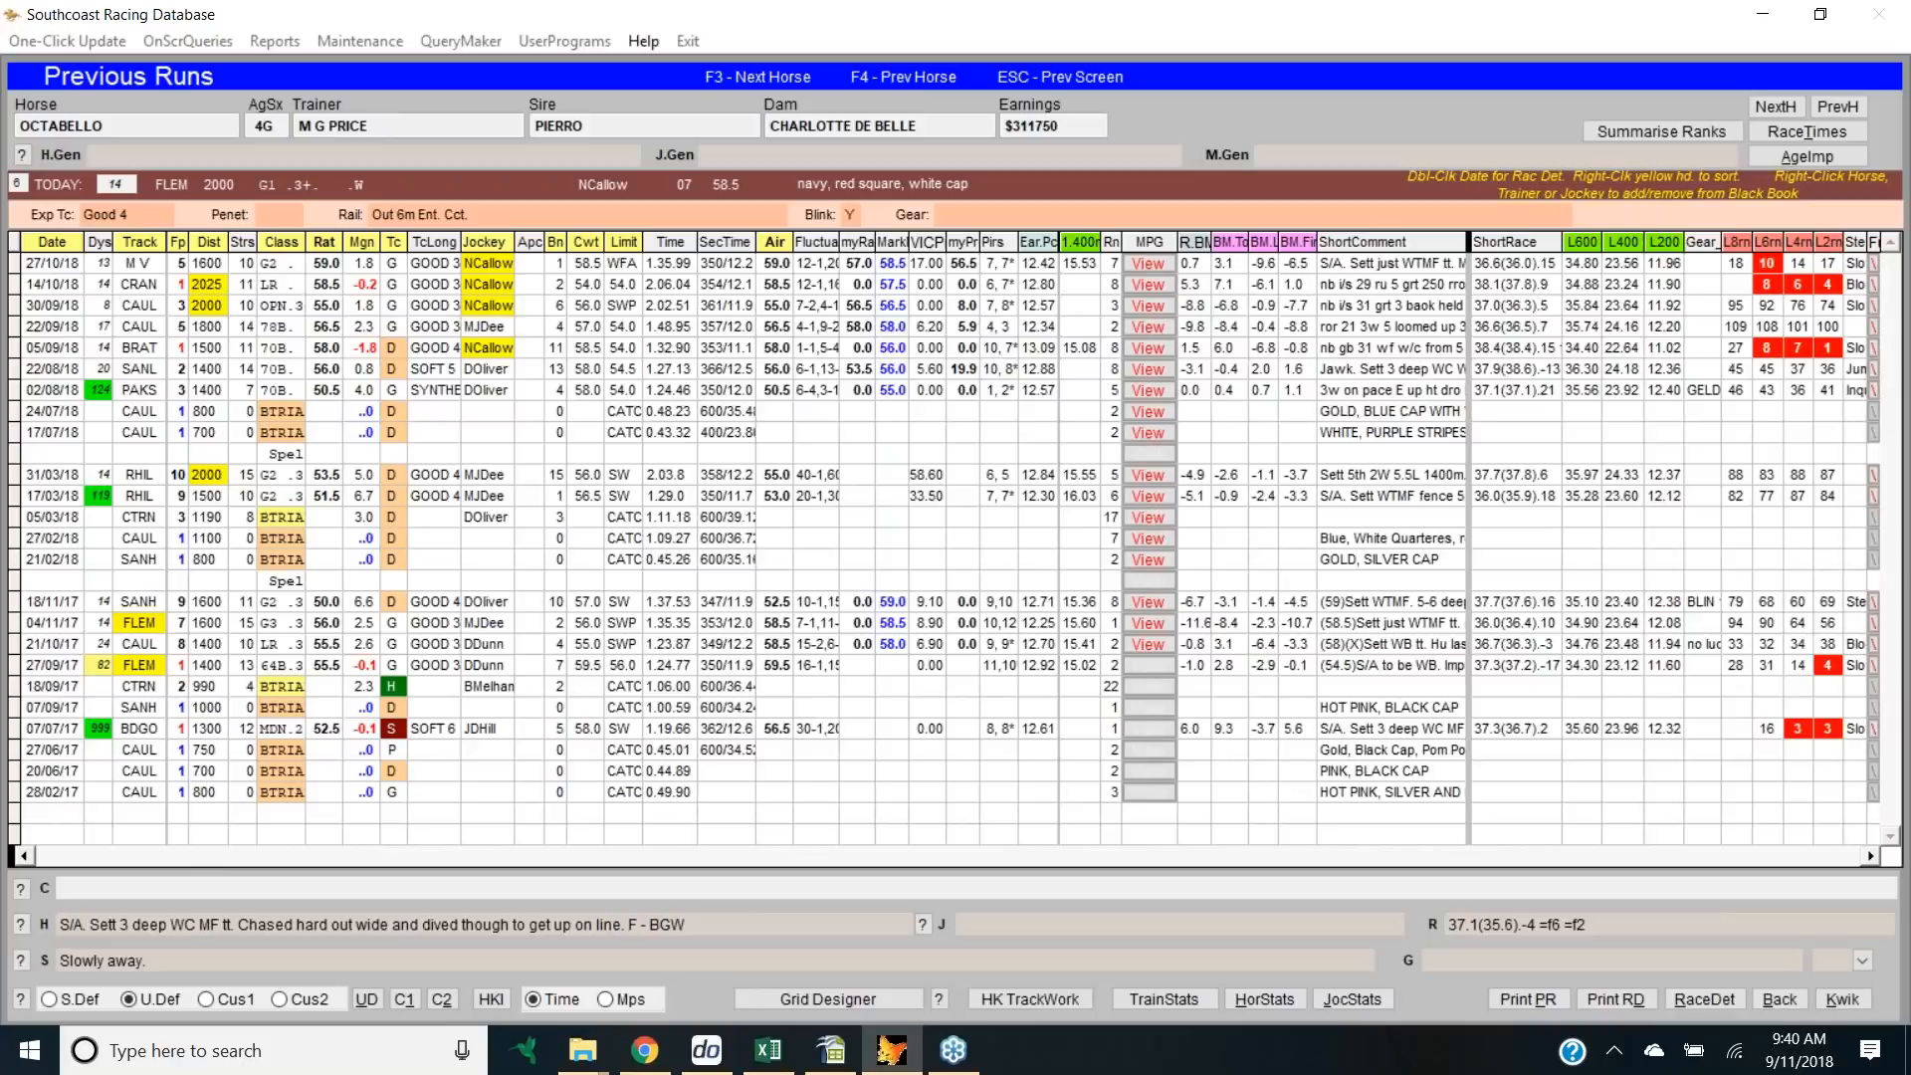
{"action": "left_click", "coordinate": [1835, 105]}
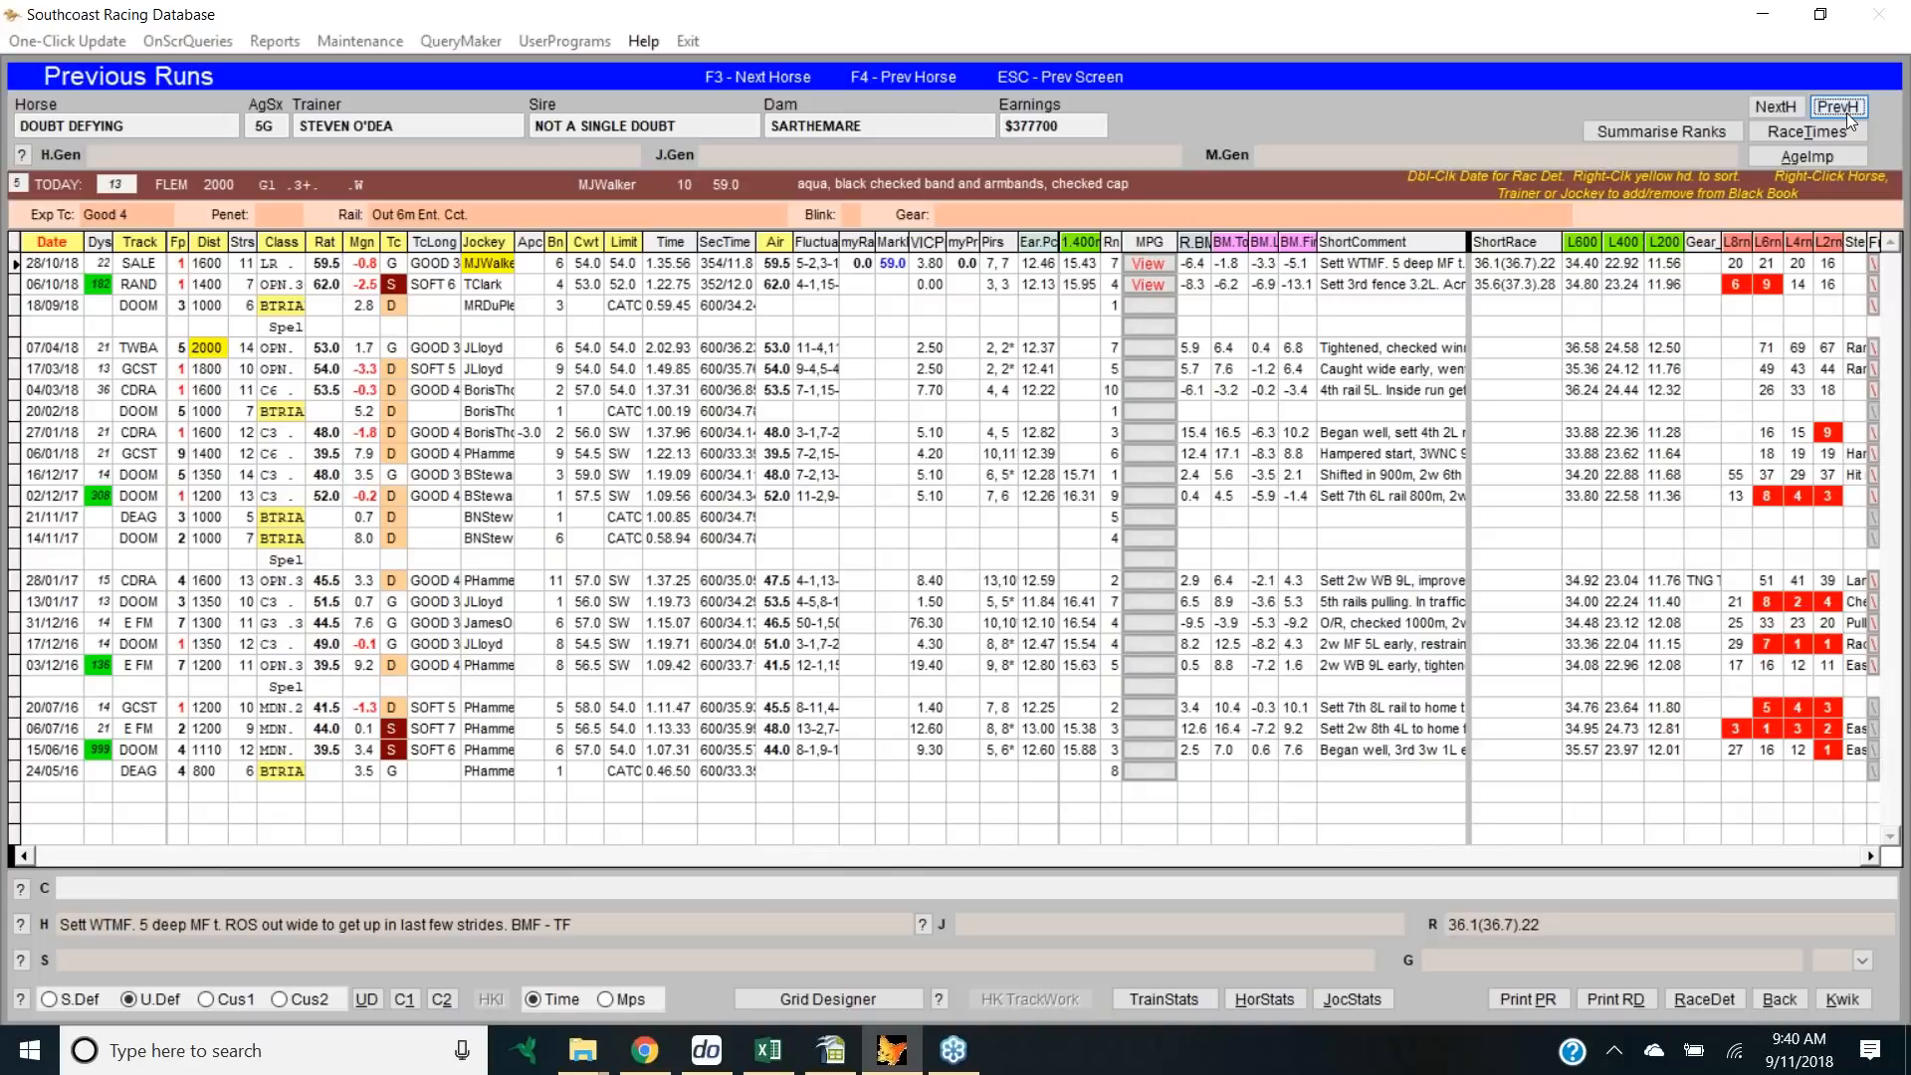
{"action": "left_click", "coordinate": [1838, 107]}
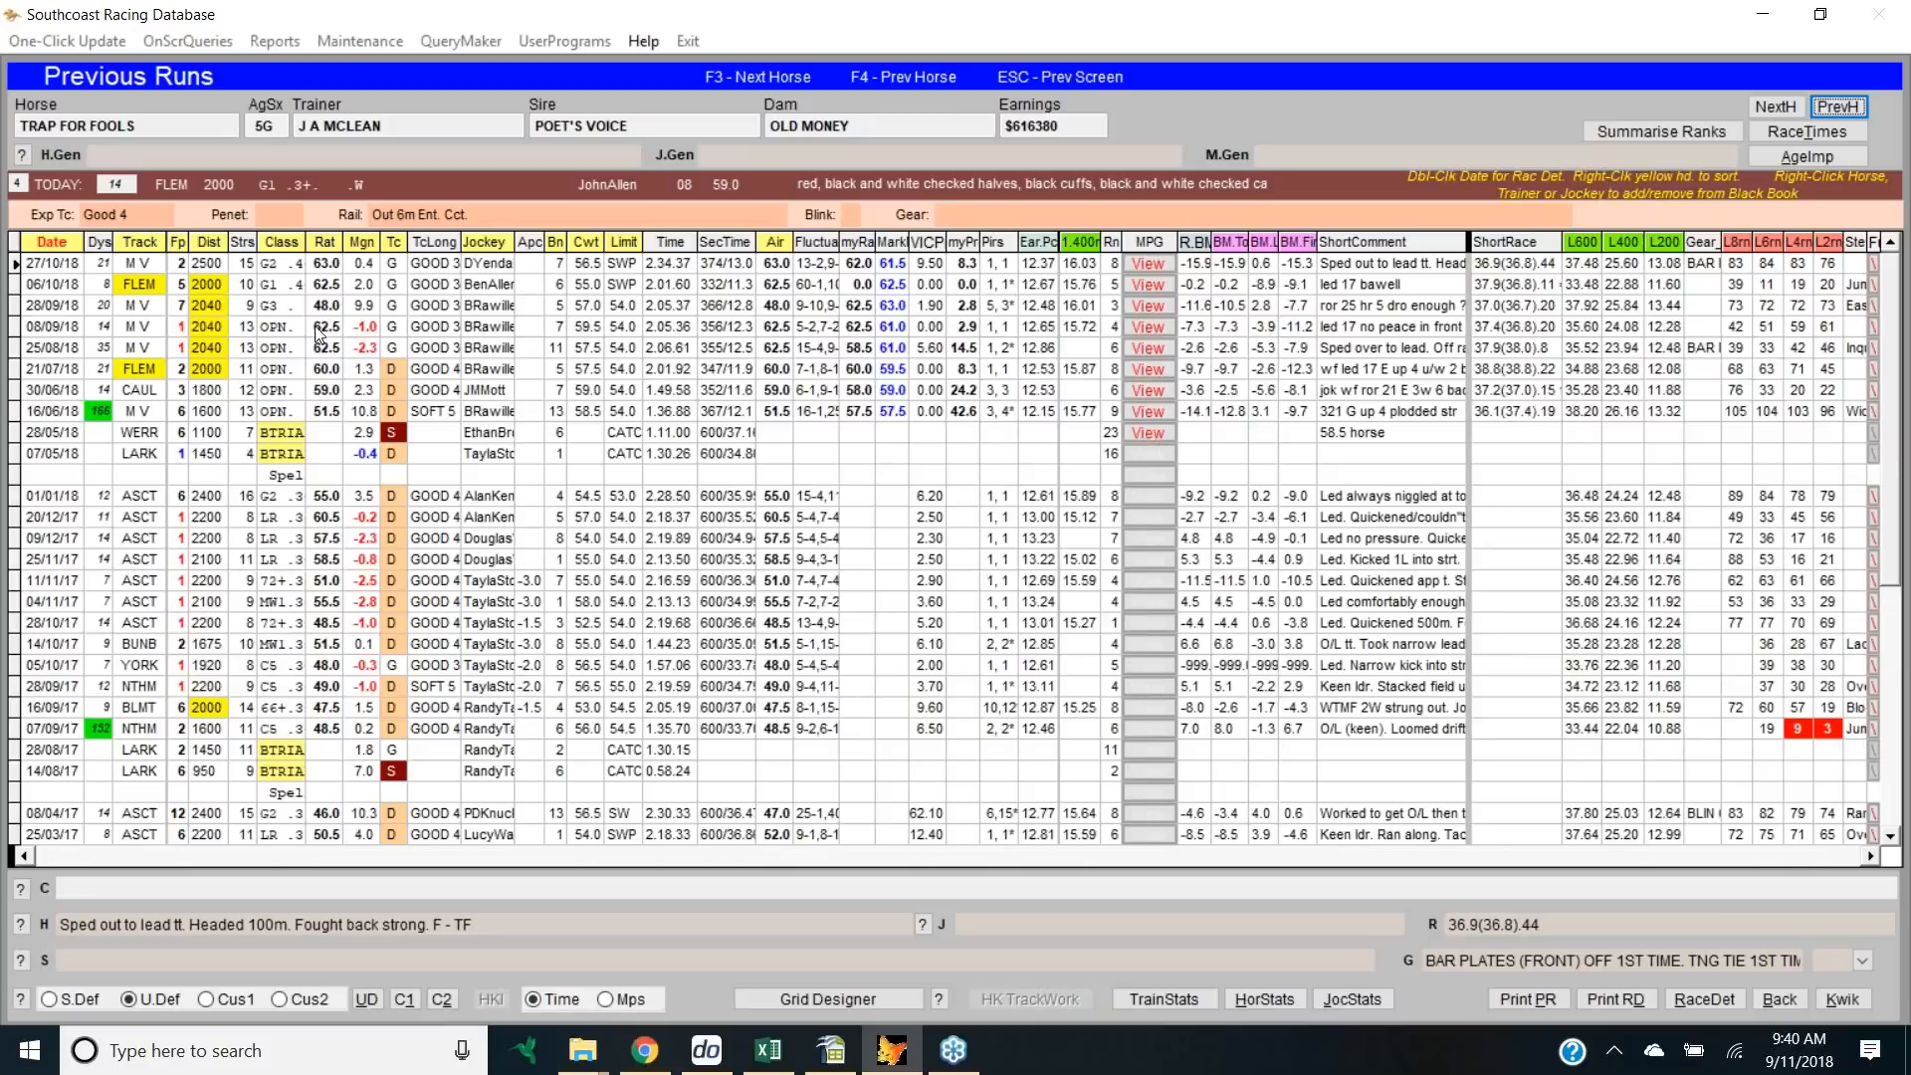
{"action": "mouse_move", "coordinate": [1157, 785]}
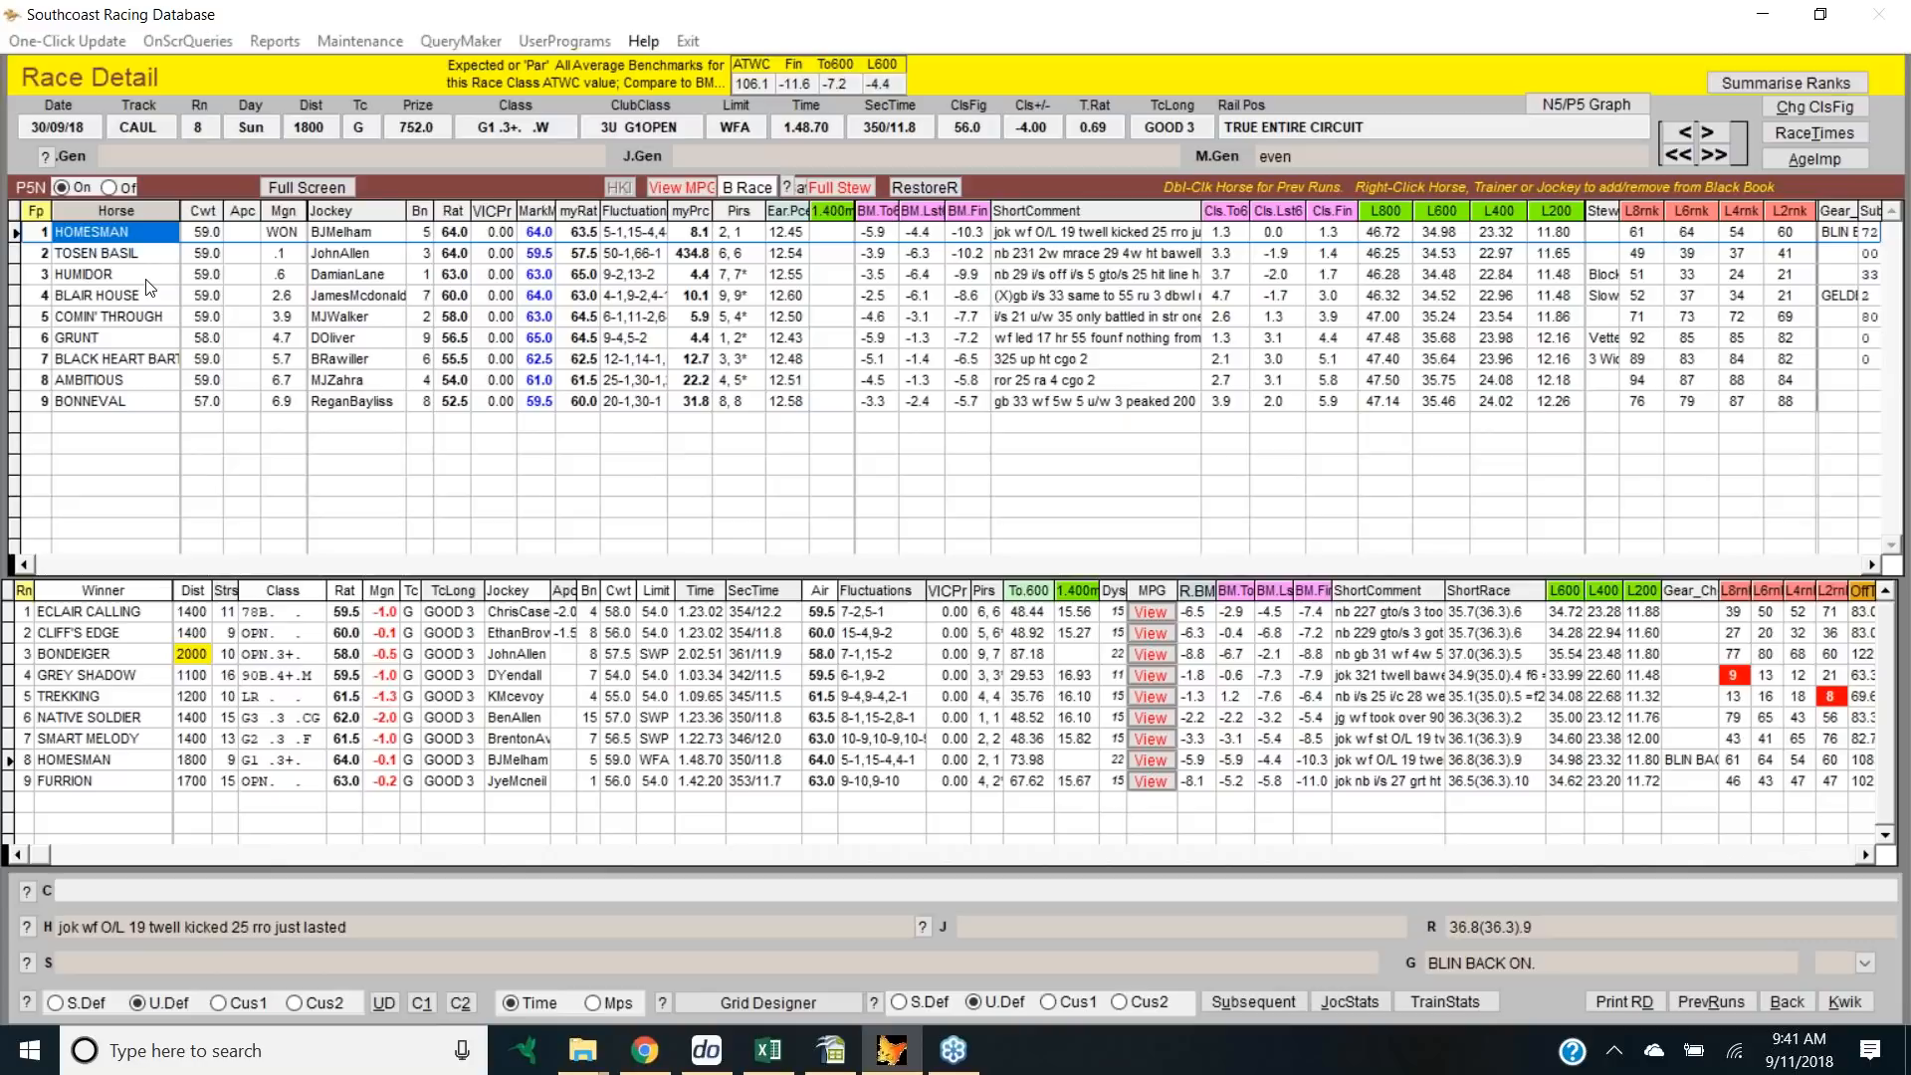
{"action": "mouse_move", "coordinate": [856, 313]}
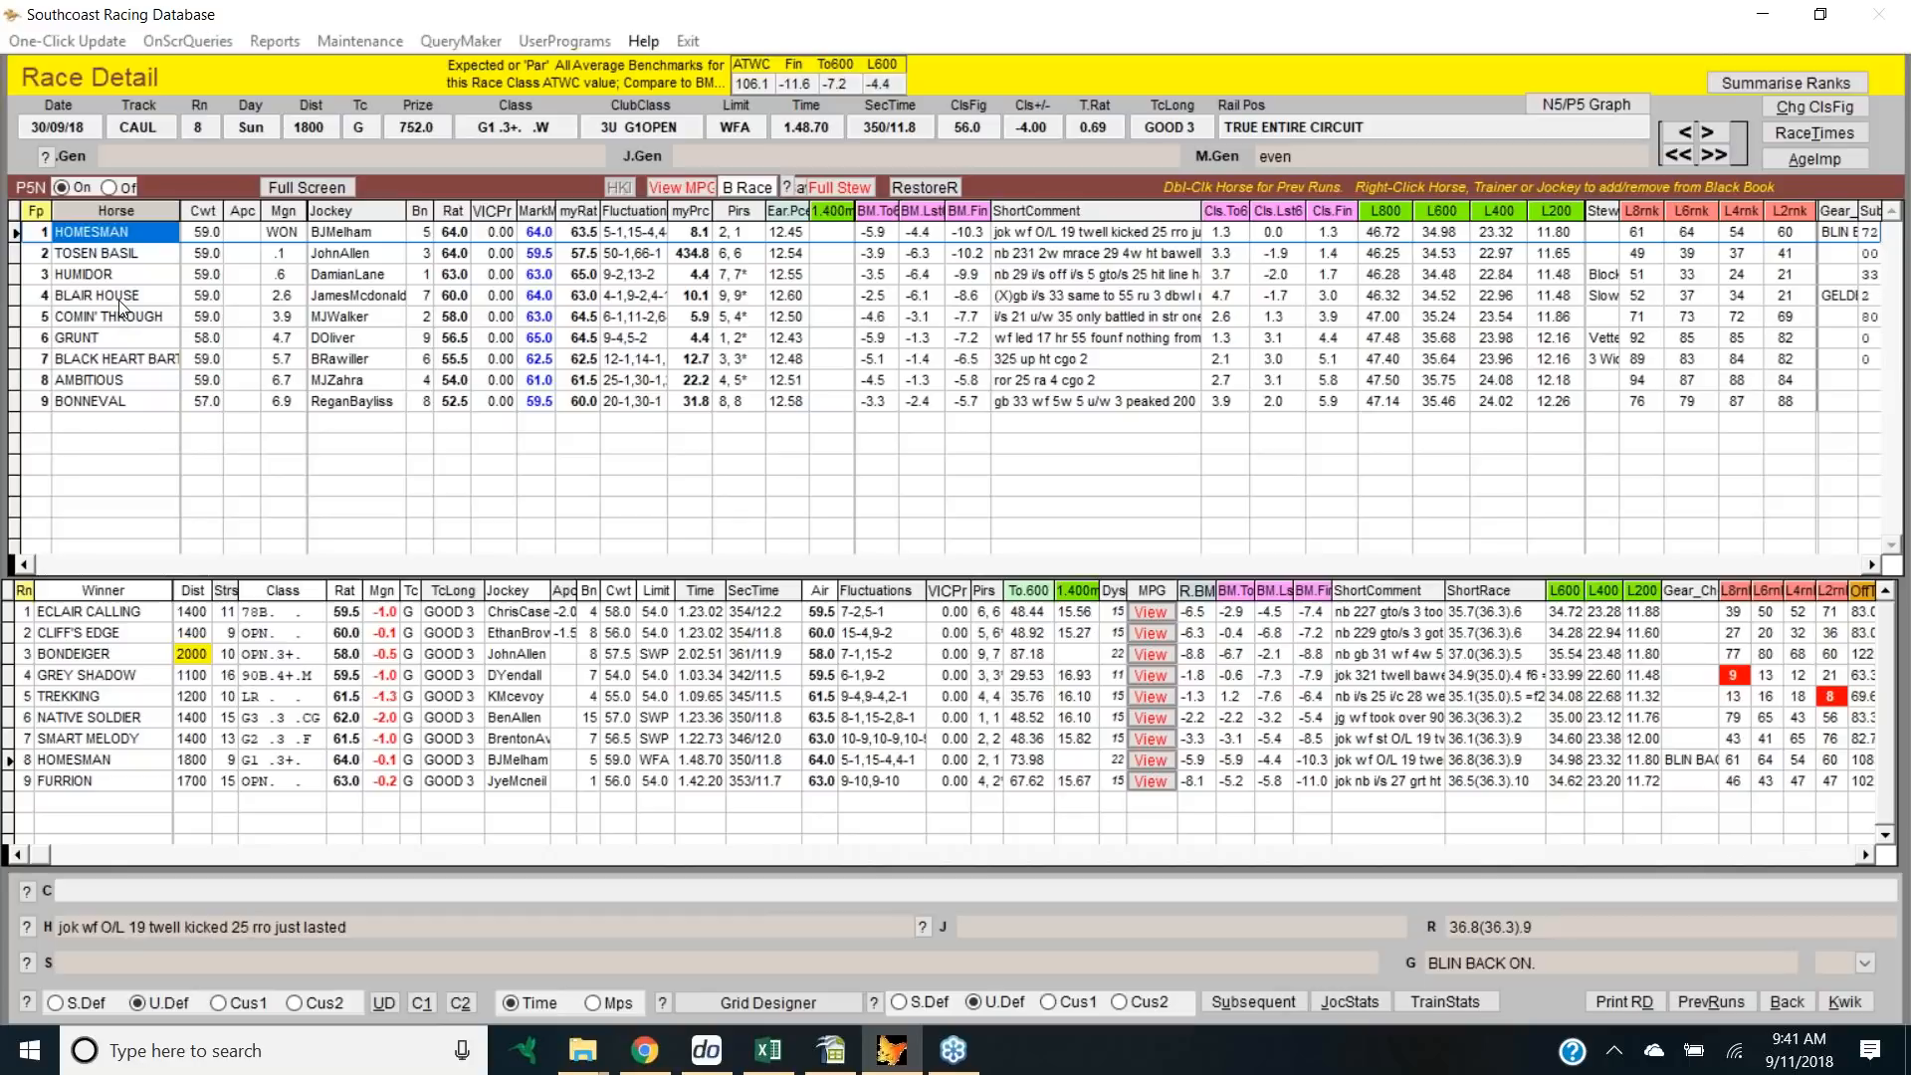
Step: Load BLAIR HOUSE's following race: the 30/09/18 Caulfield Group 1 won by Benbatl
{"action": "double_click", "coordinate": [85, 295]}
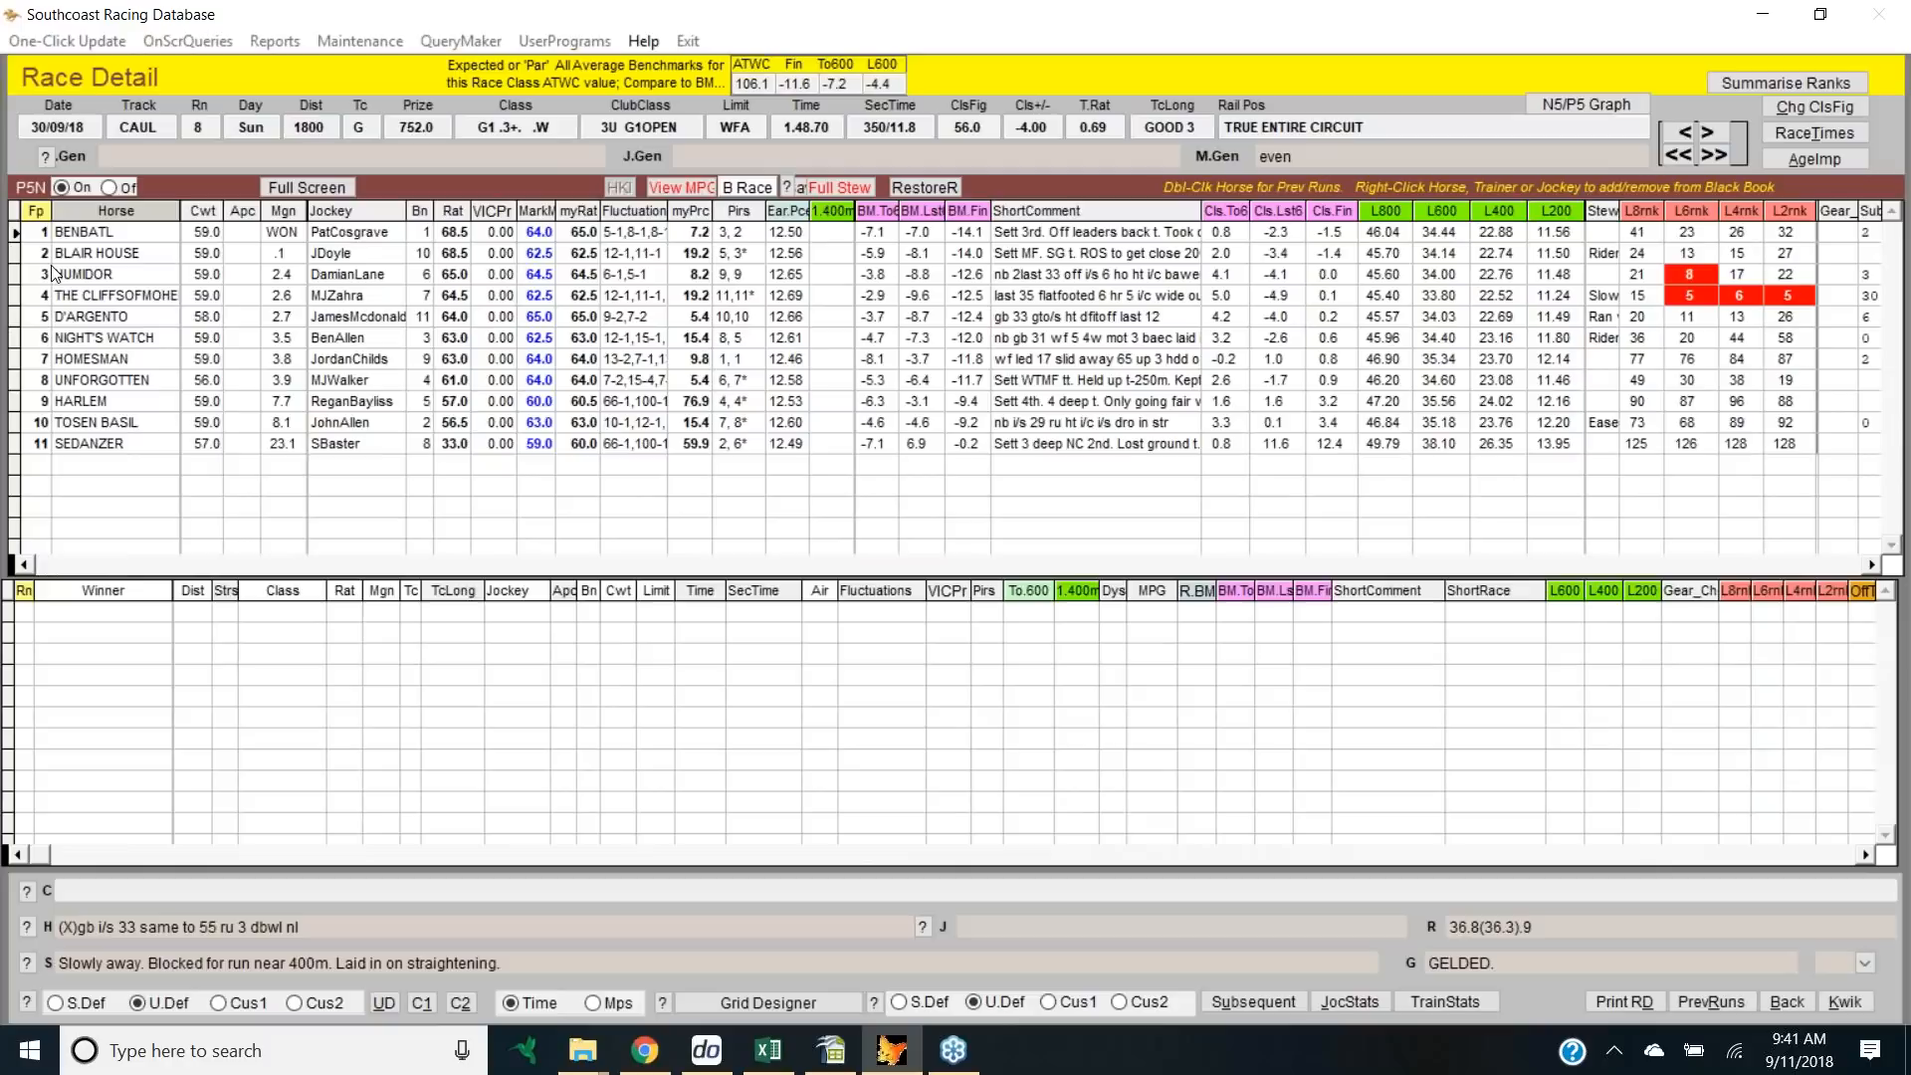
Step: List a Caulfield runner's earlier races, then return to BENBATL's previous runs
{"action": "double_click", "coordinate": [85, 232]}
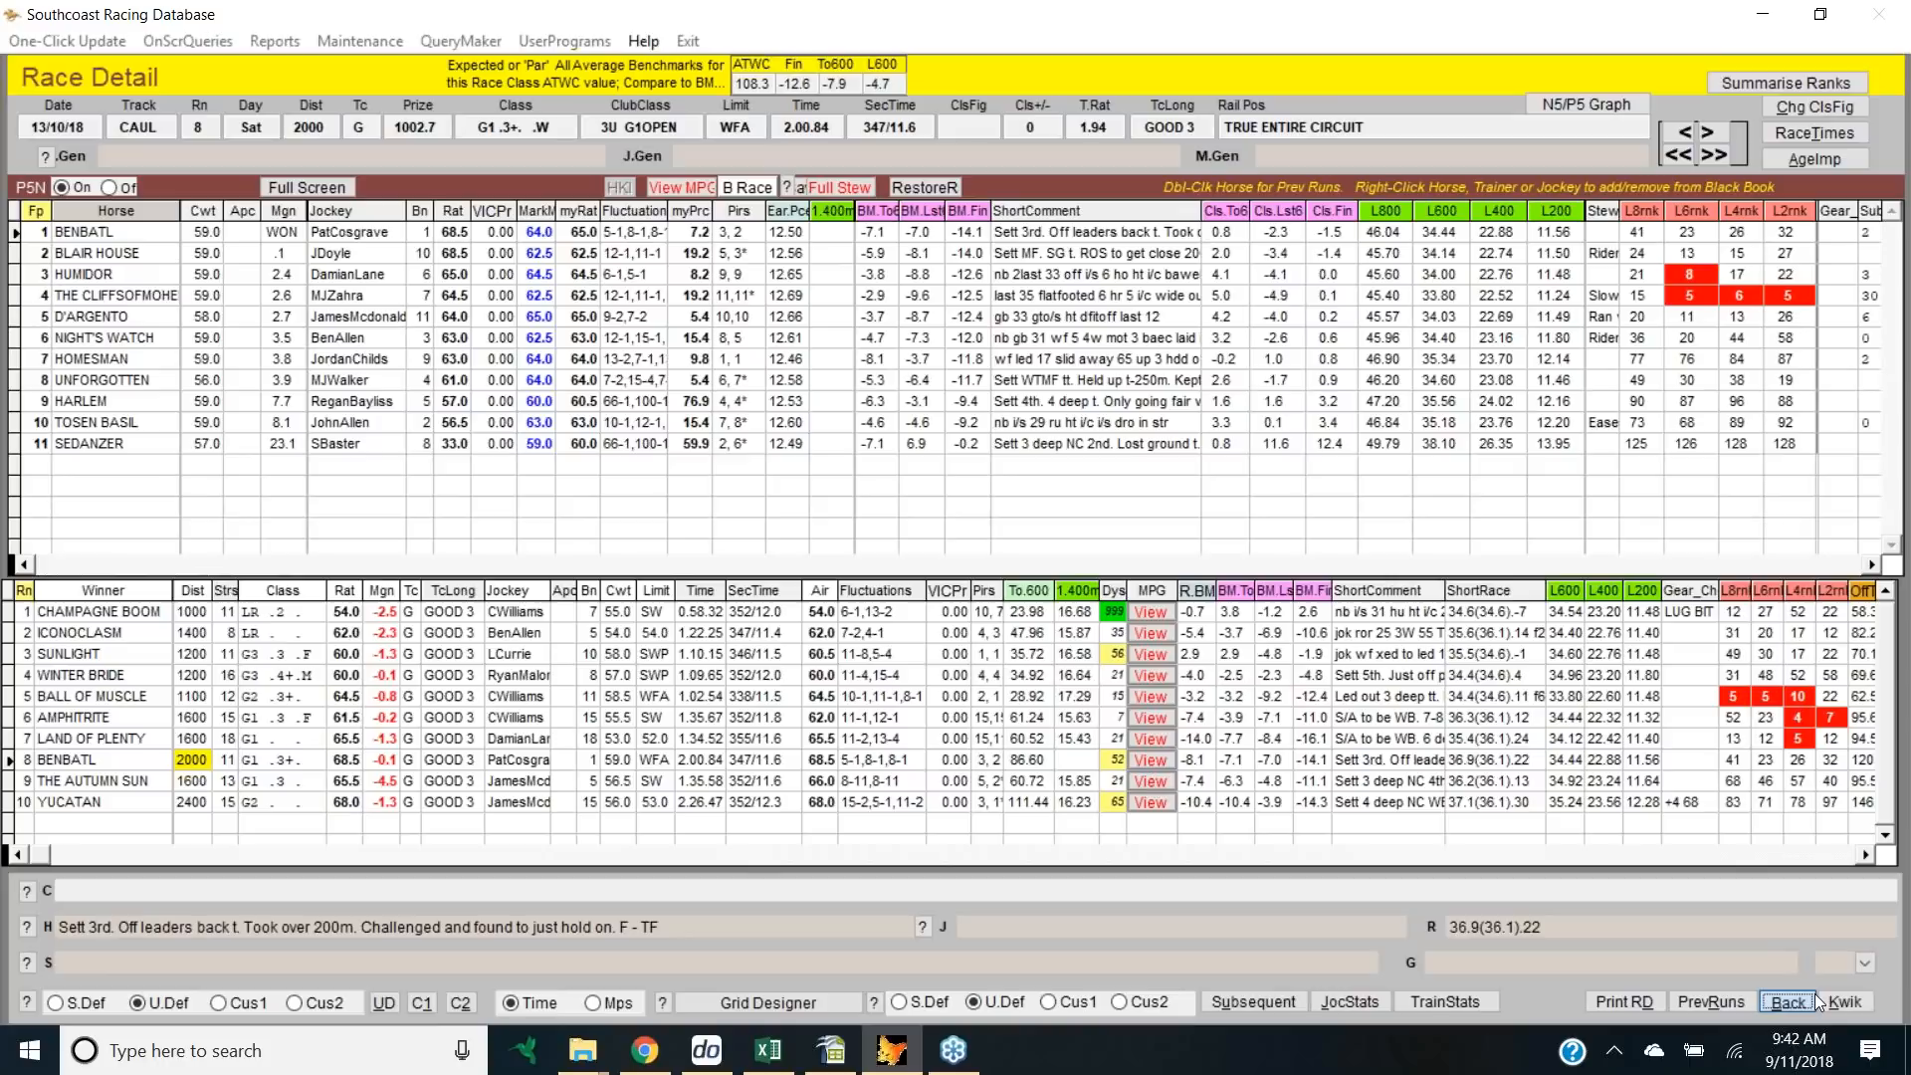
{"action": "double_click", "coordinate": [85, 231]}
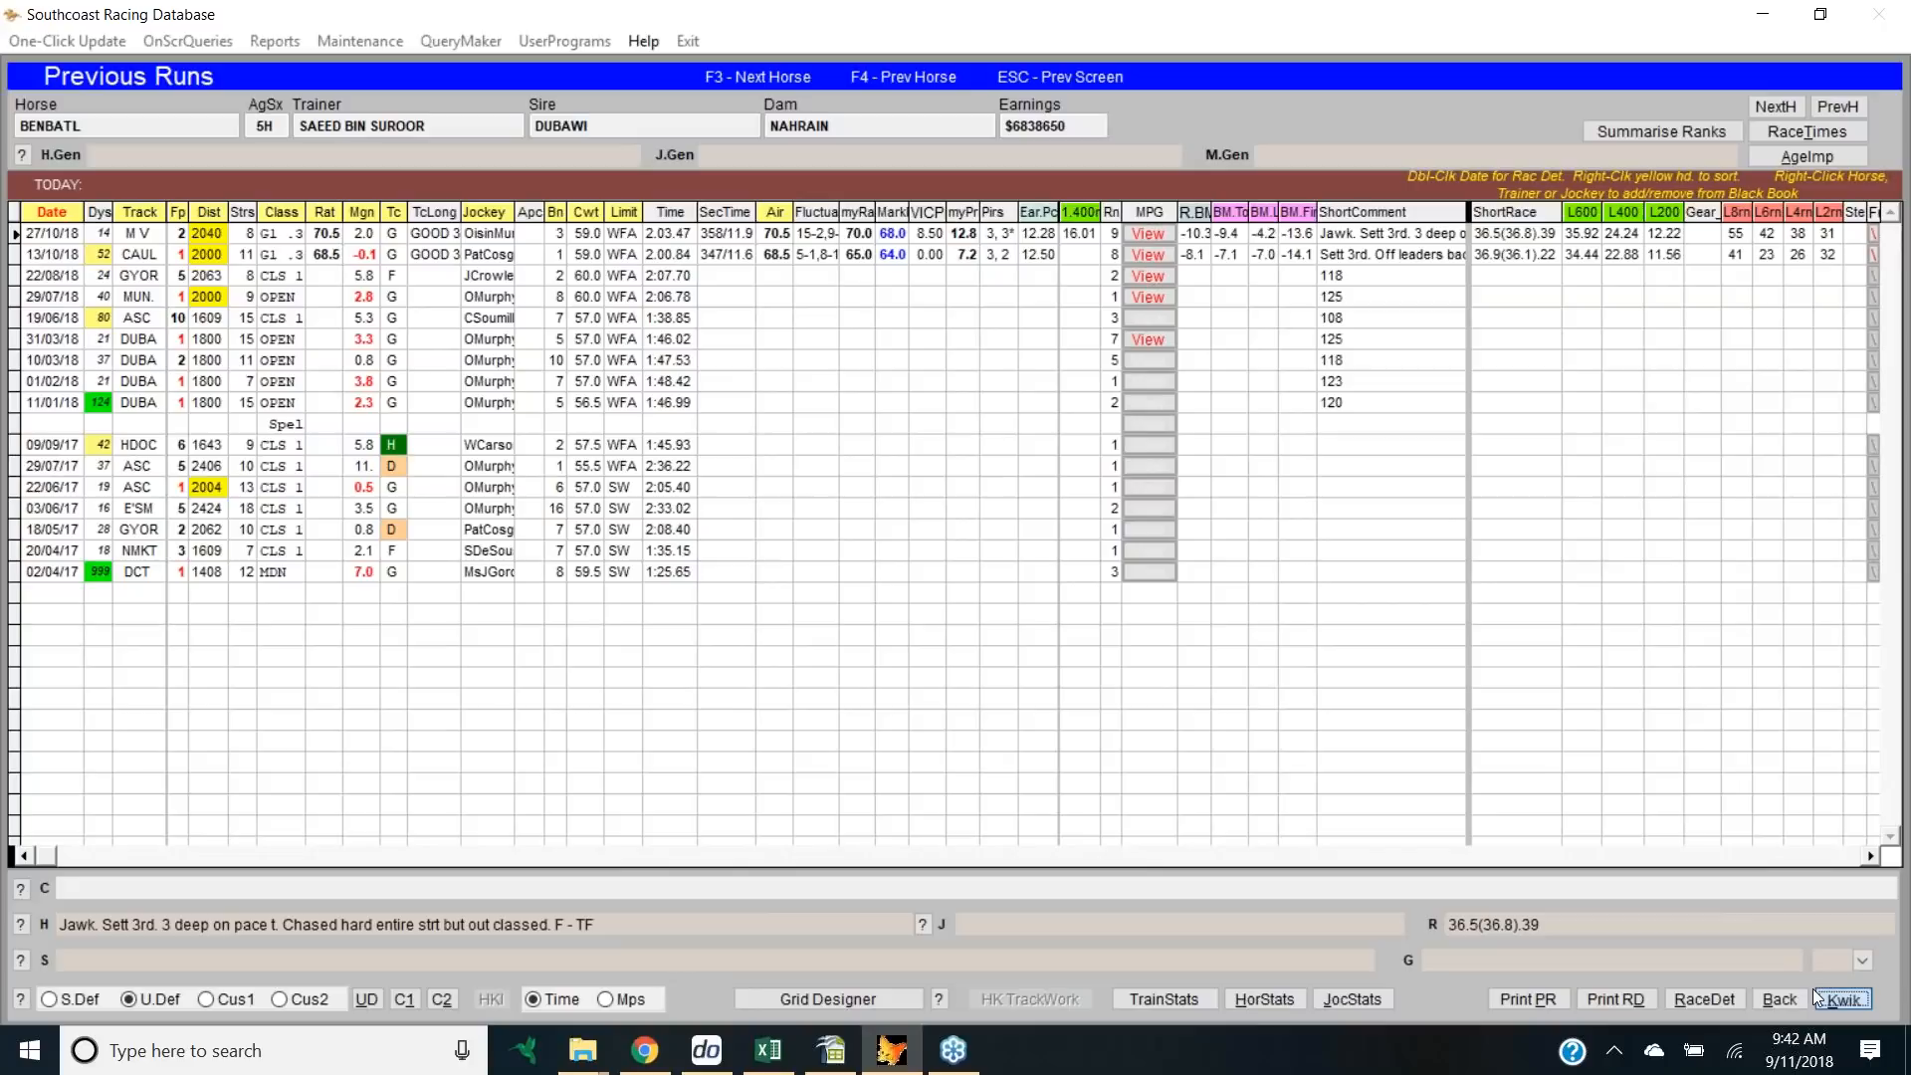
Step: From the KwikPik field, open PRIZED ICON's previous runs, then select IT'S SOMEWHAT
{"action": "left_click", "coordinate": [1843, 998]}
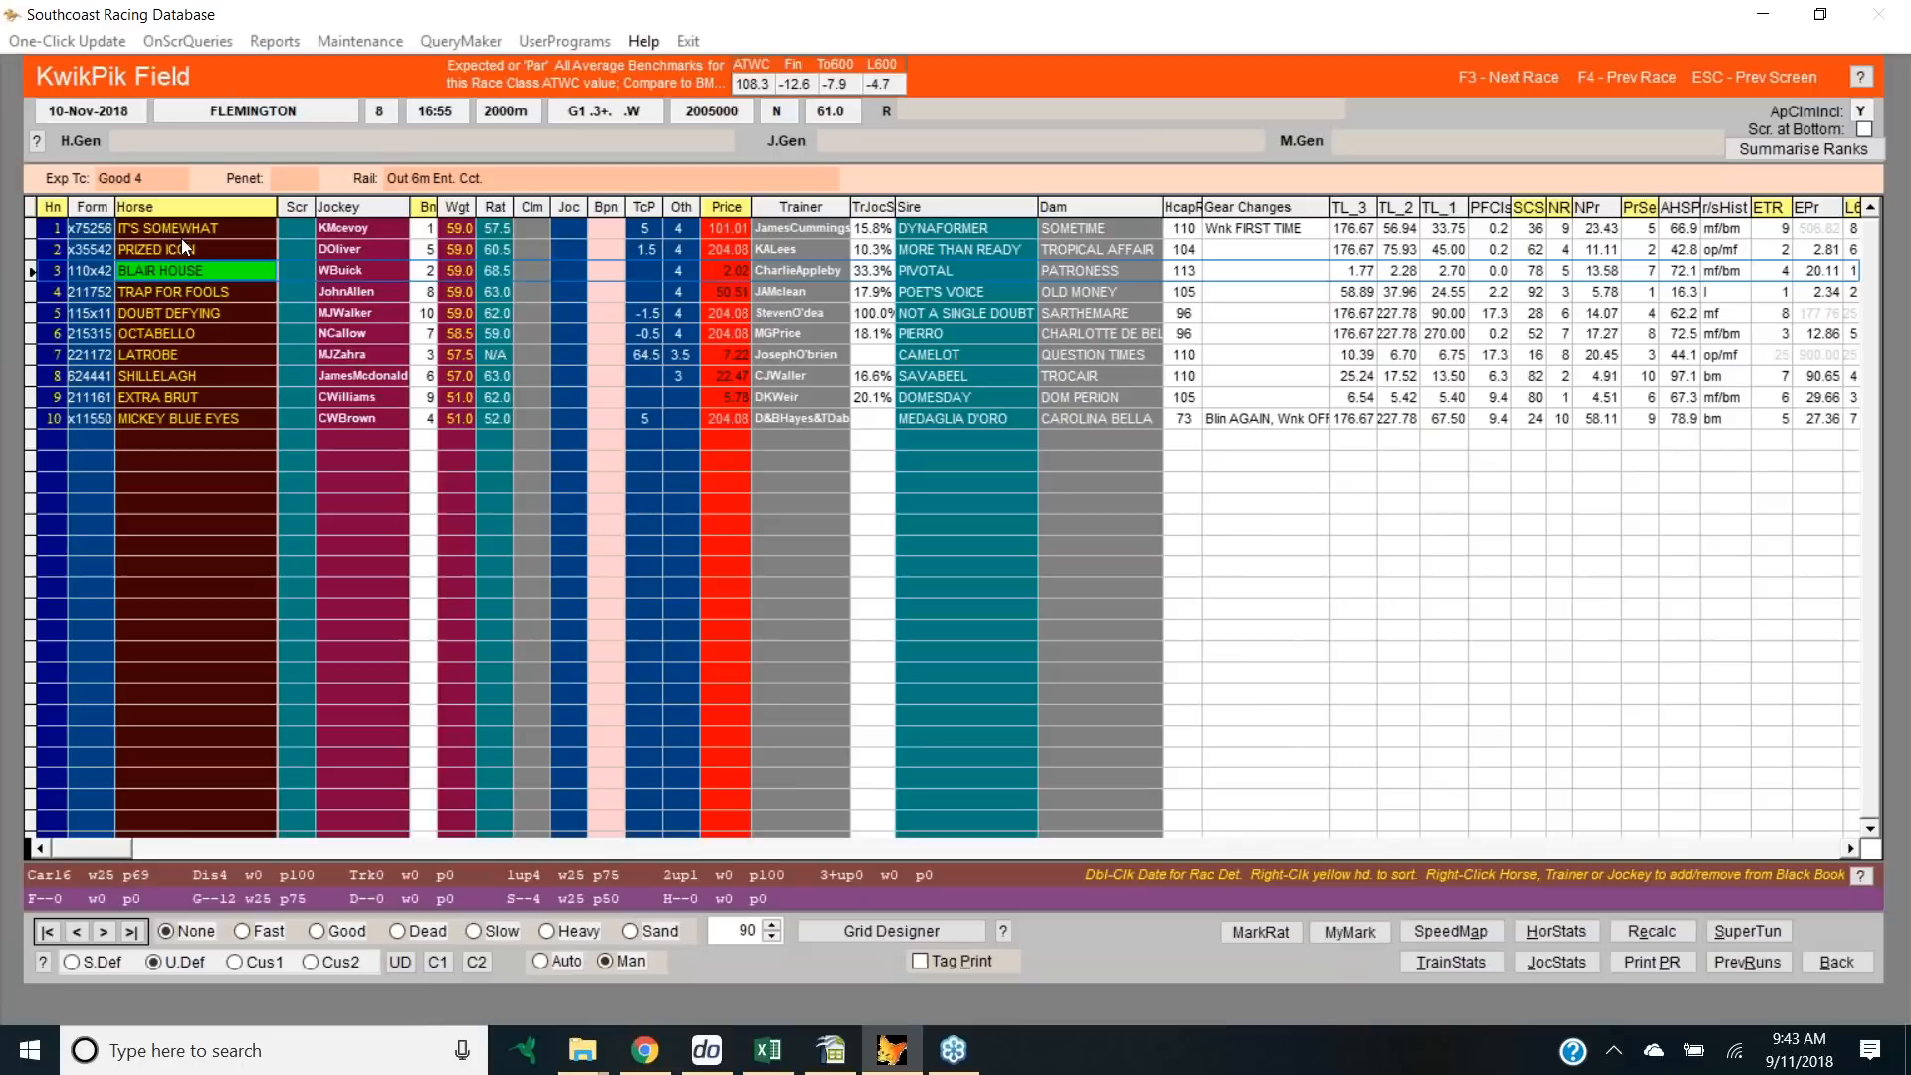
{"action": "left_click", "coordinate": [159, 250]}
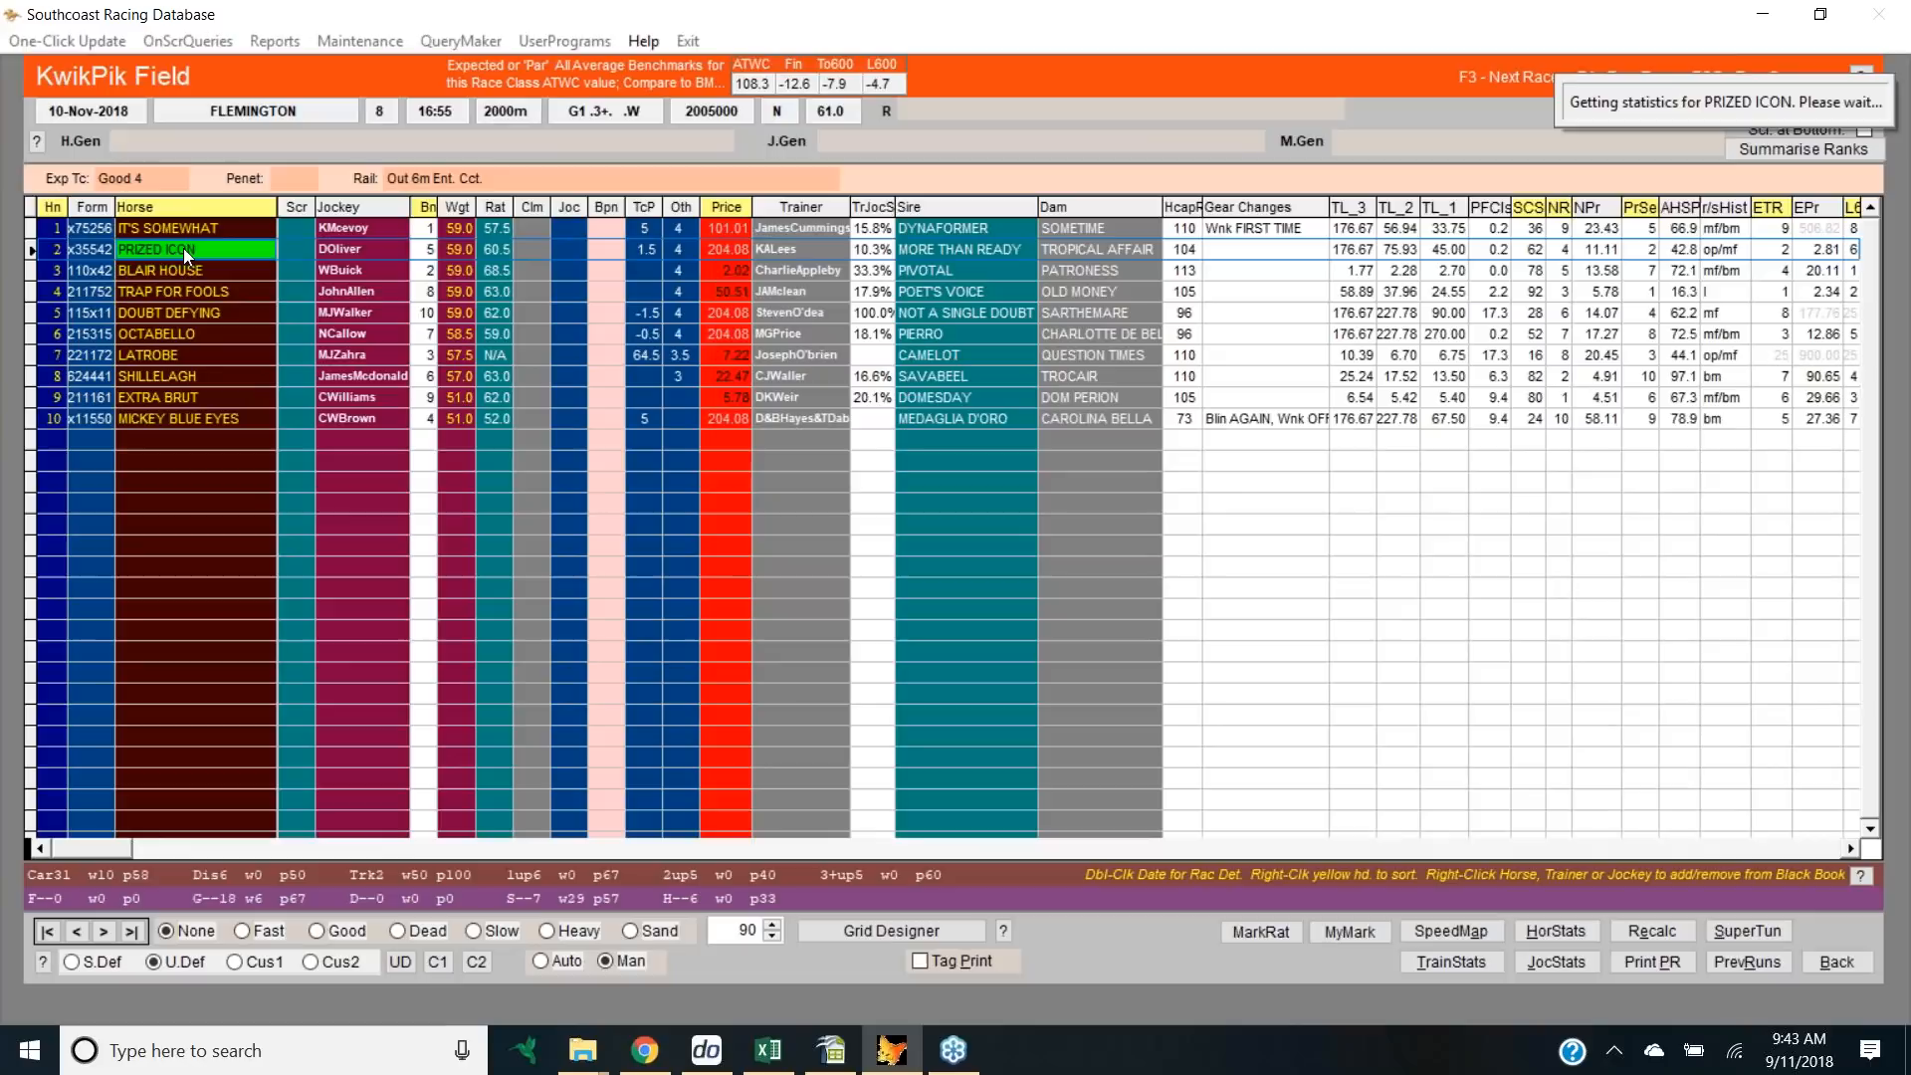
{"action": "double_click", "coordinate": [179, 249]}
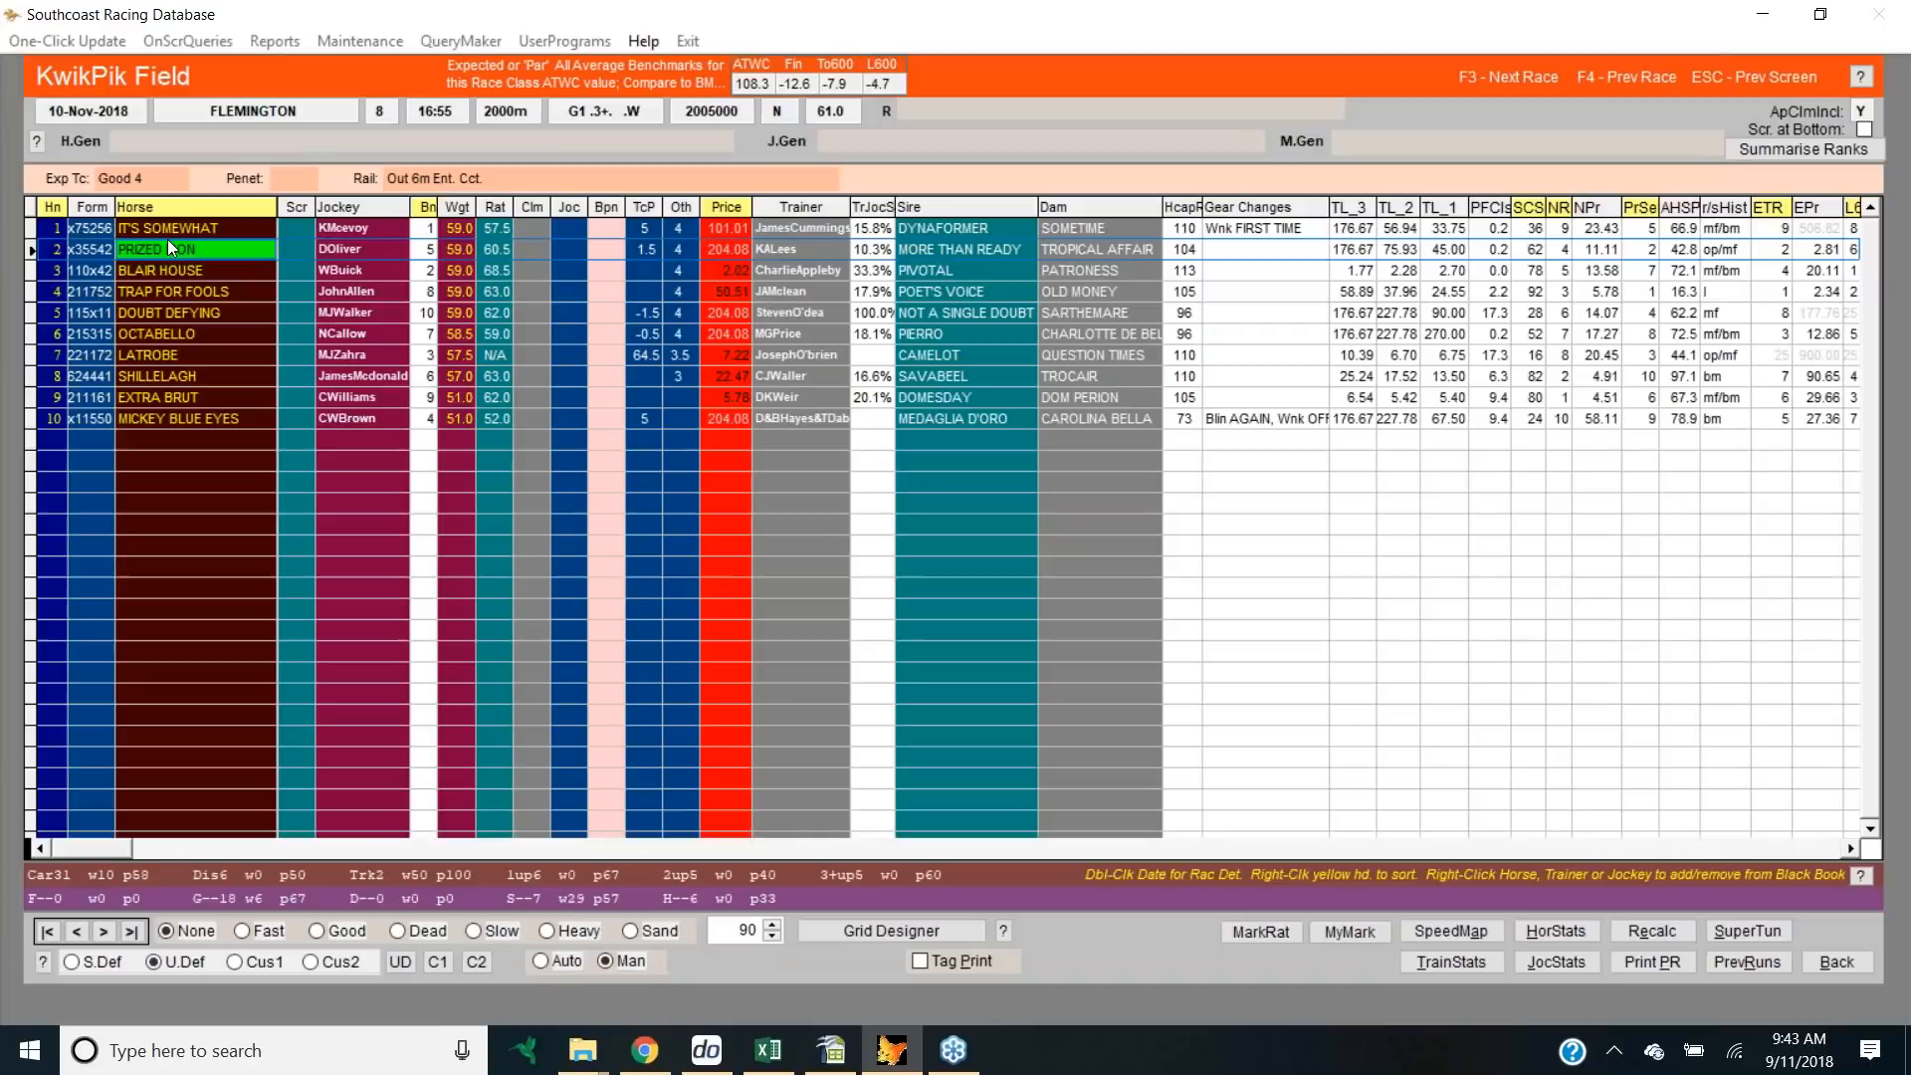
{"action": "left_click", "coordinate": [169, 228]}
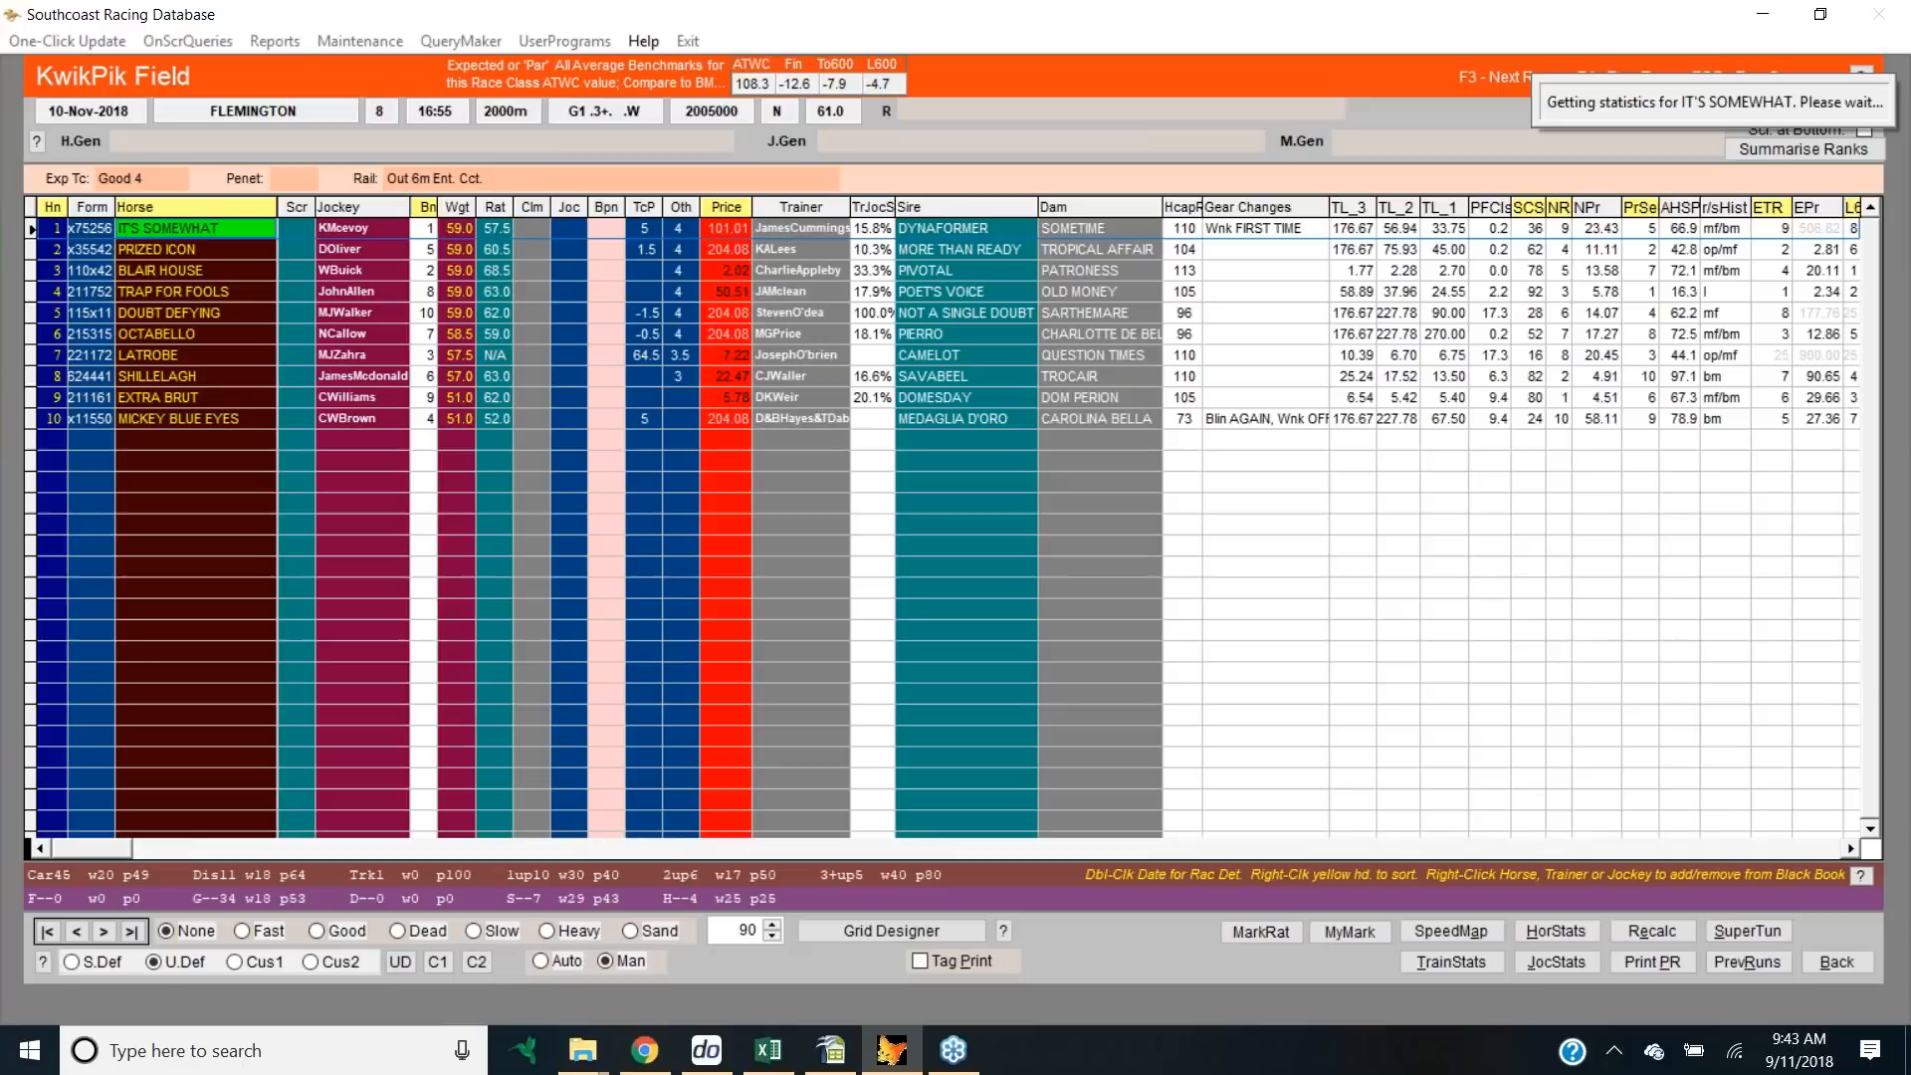
{"action": "double_click", "coordinate": [174, 228]}
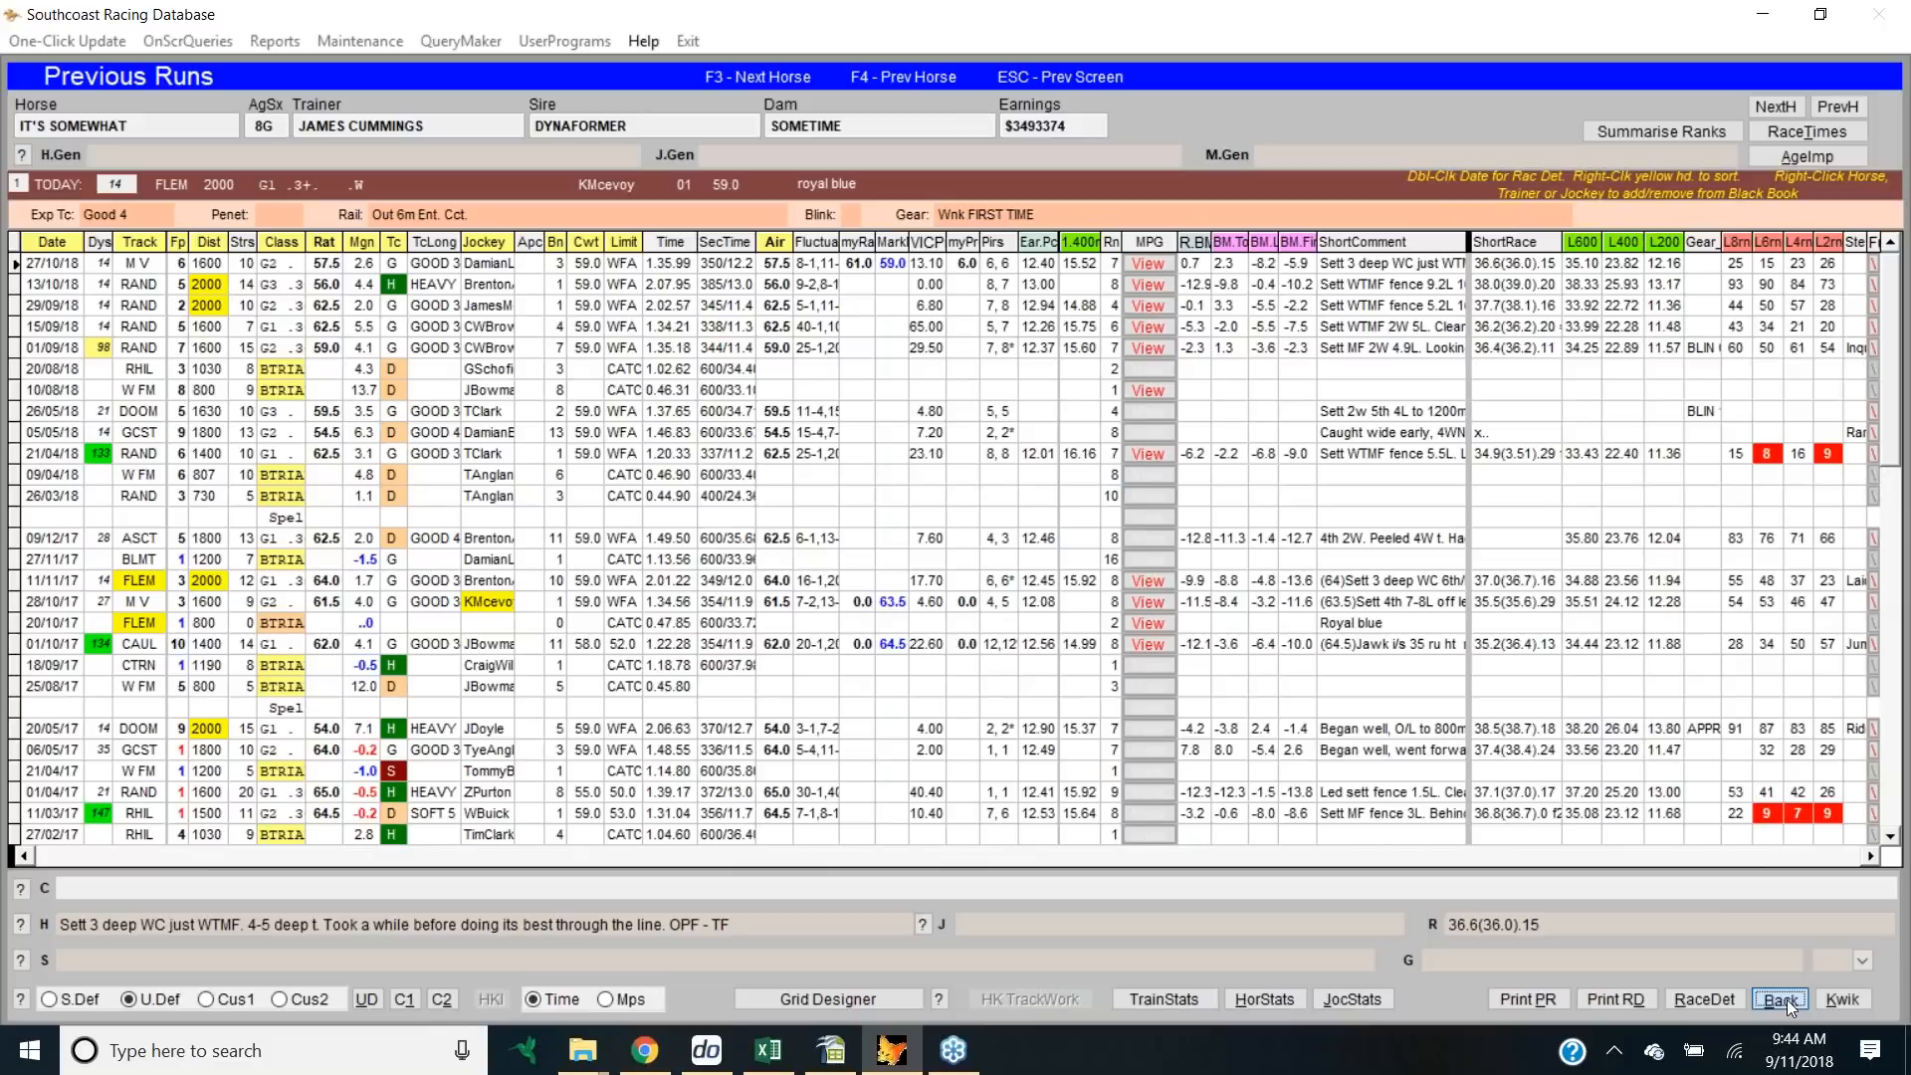
{"action": "left_click", "coordinate": [1779, 999]}
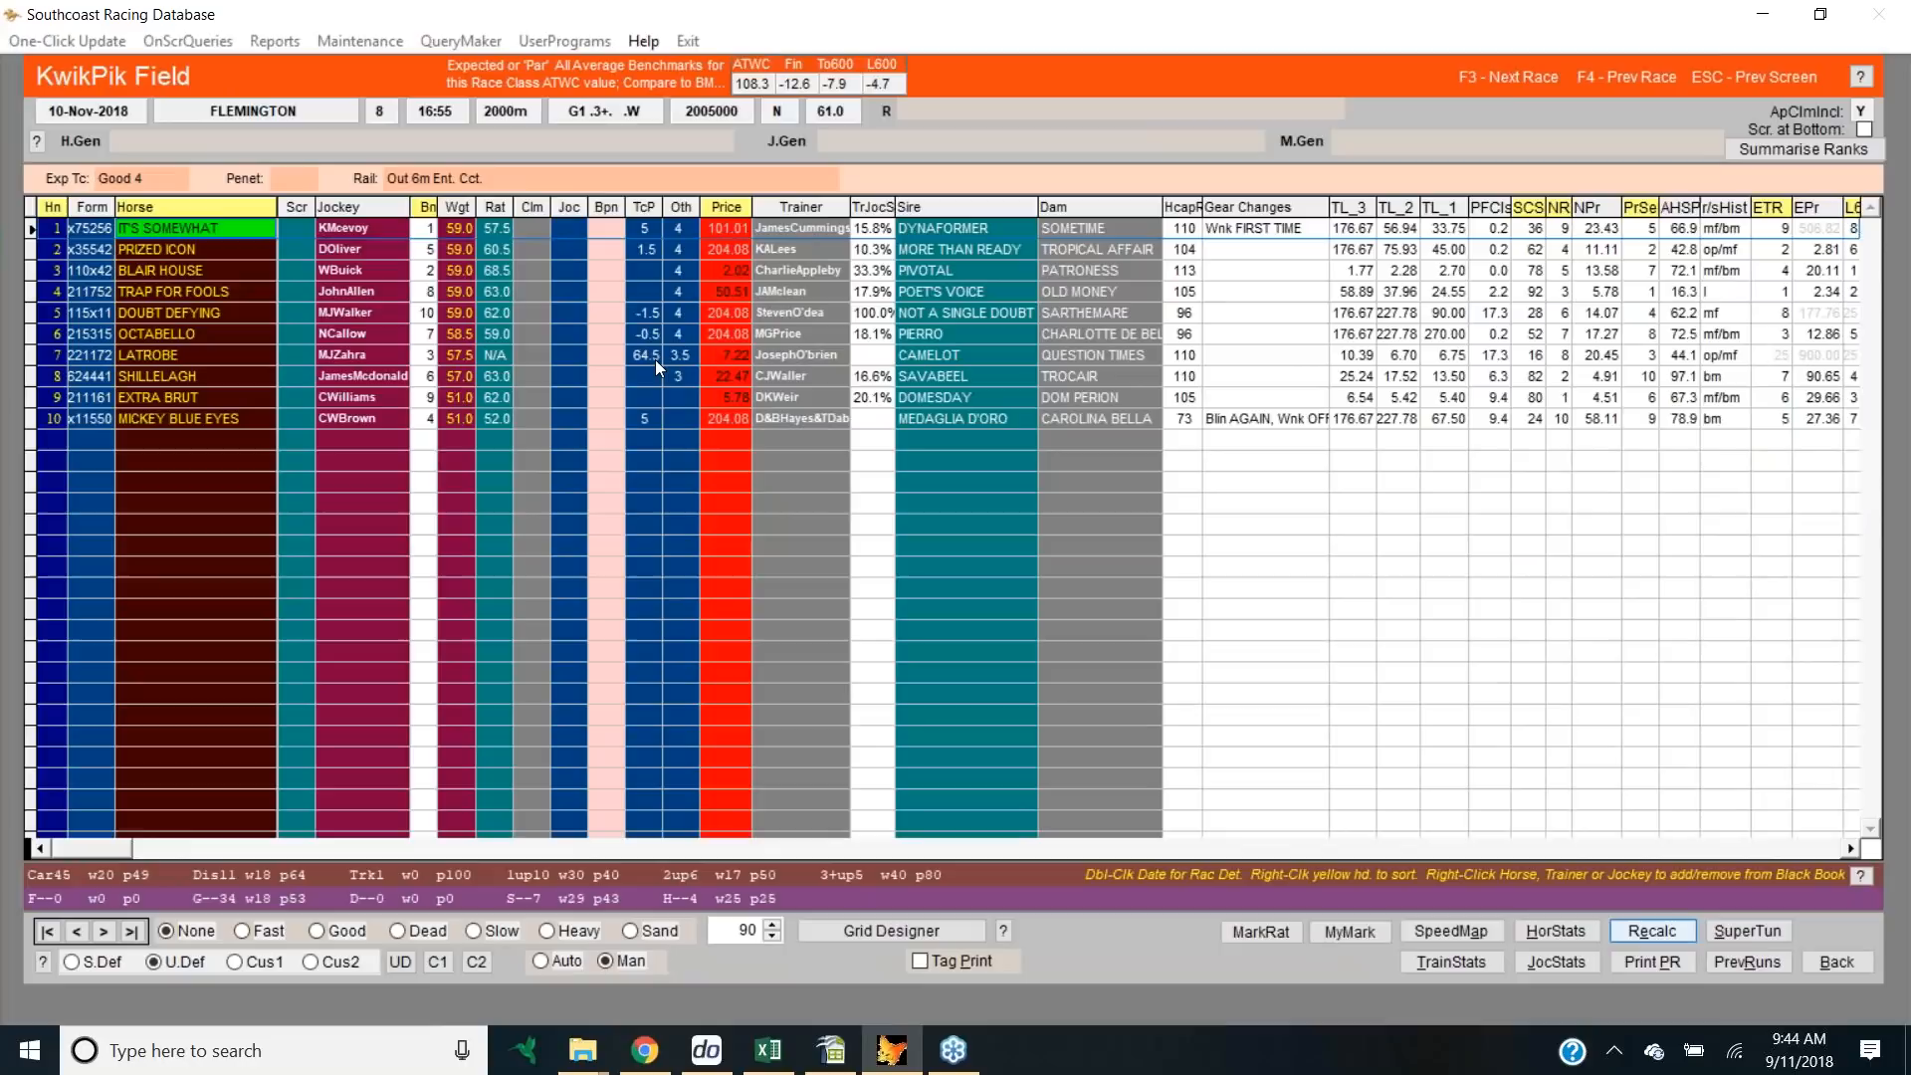
{"action": "mouse_move", "coordinate": [648, 387]}
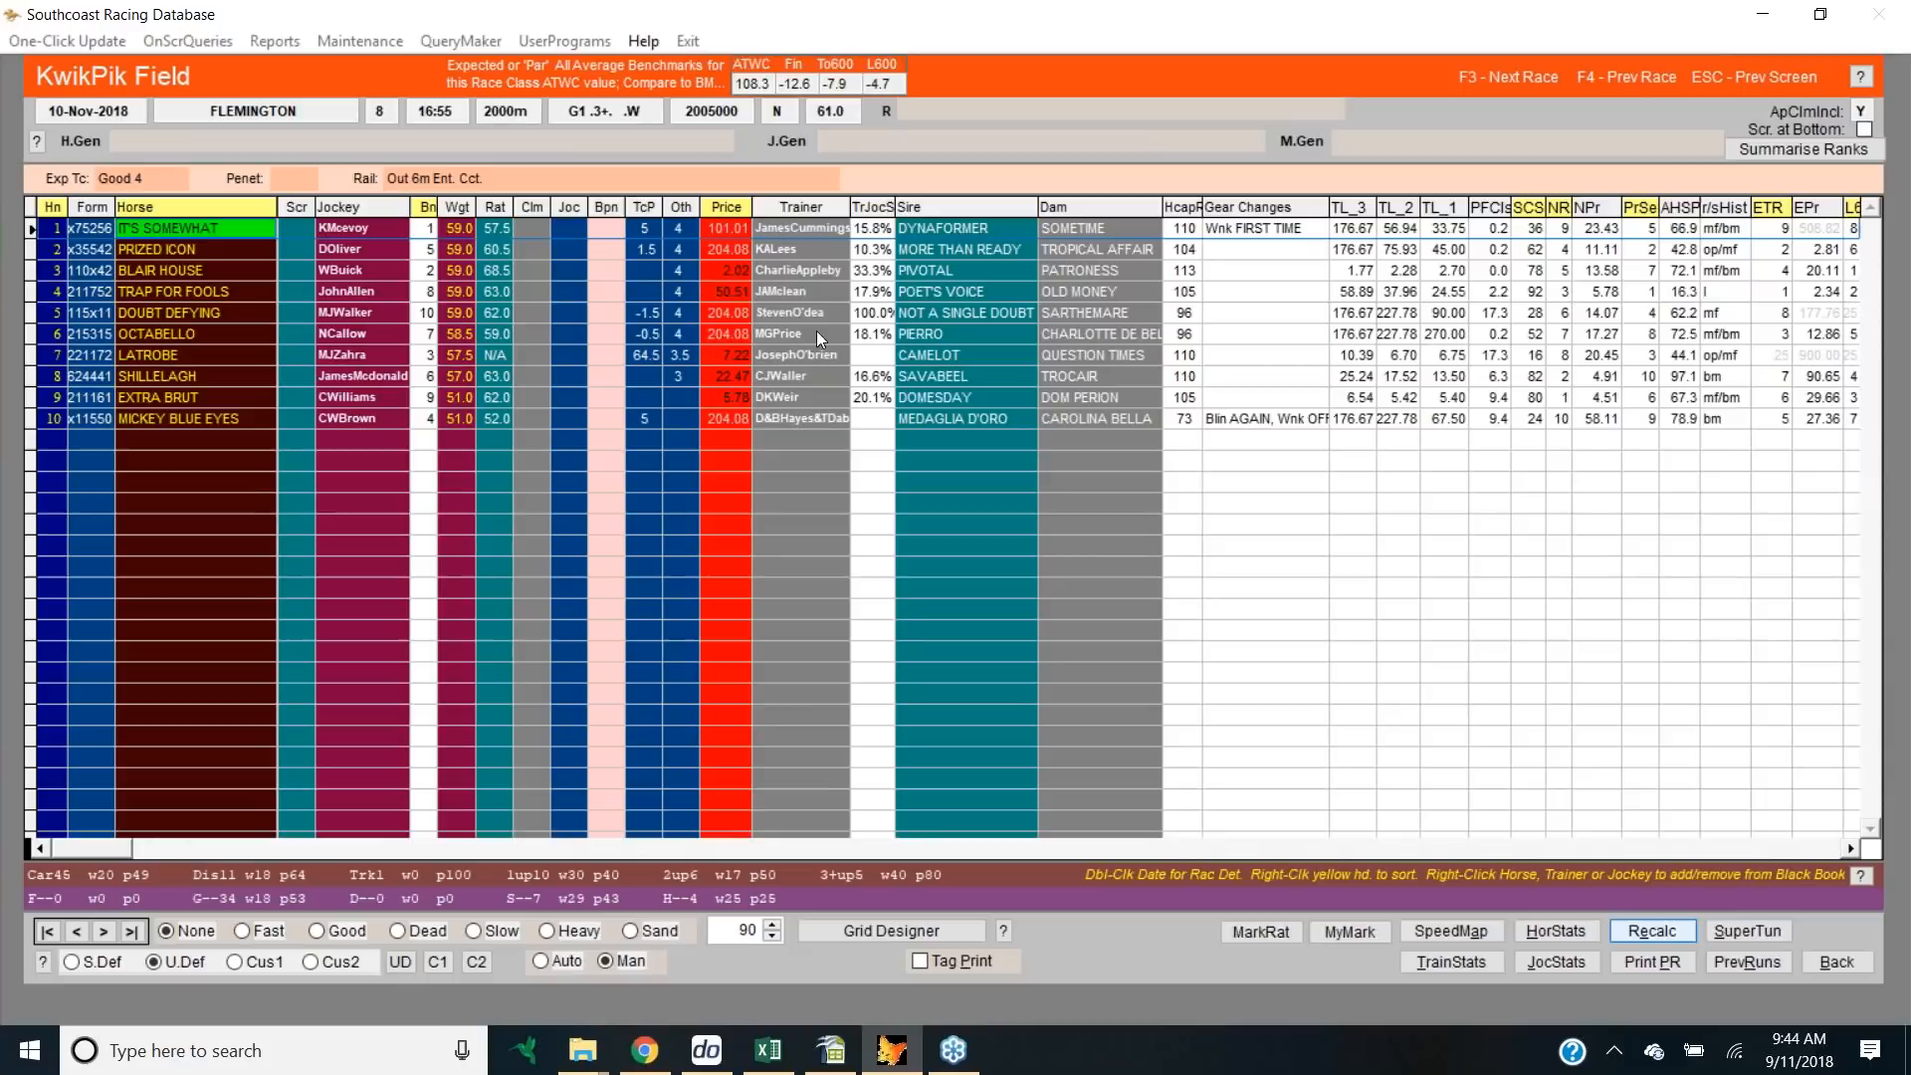
{"action": "mouse_move", "coordinate": [485, 439]}
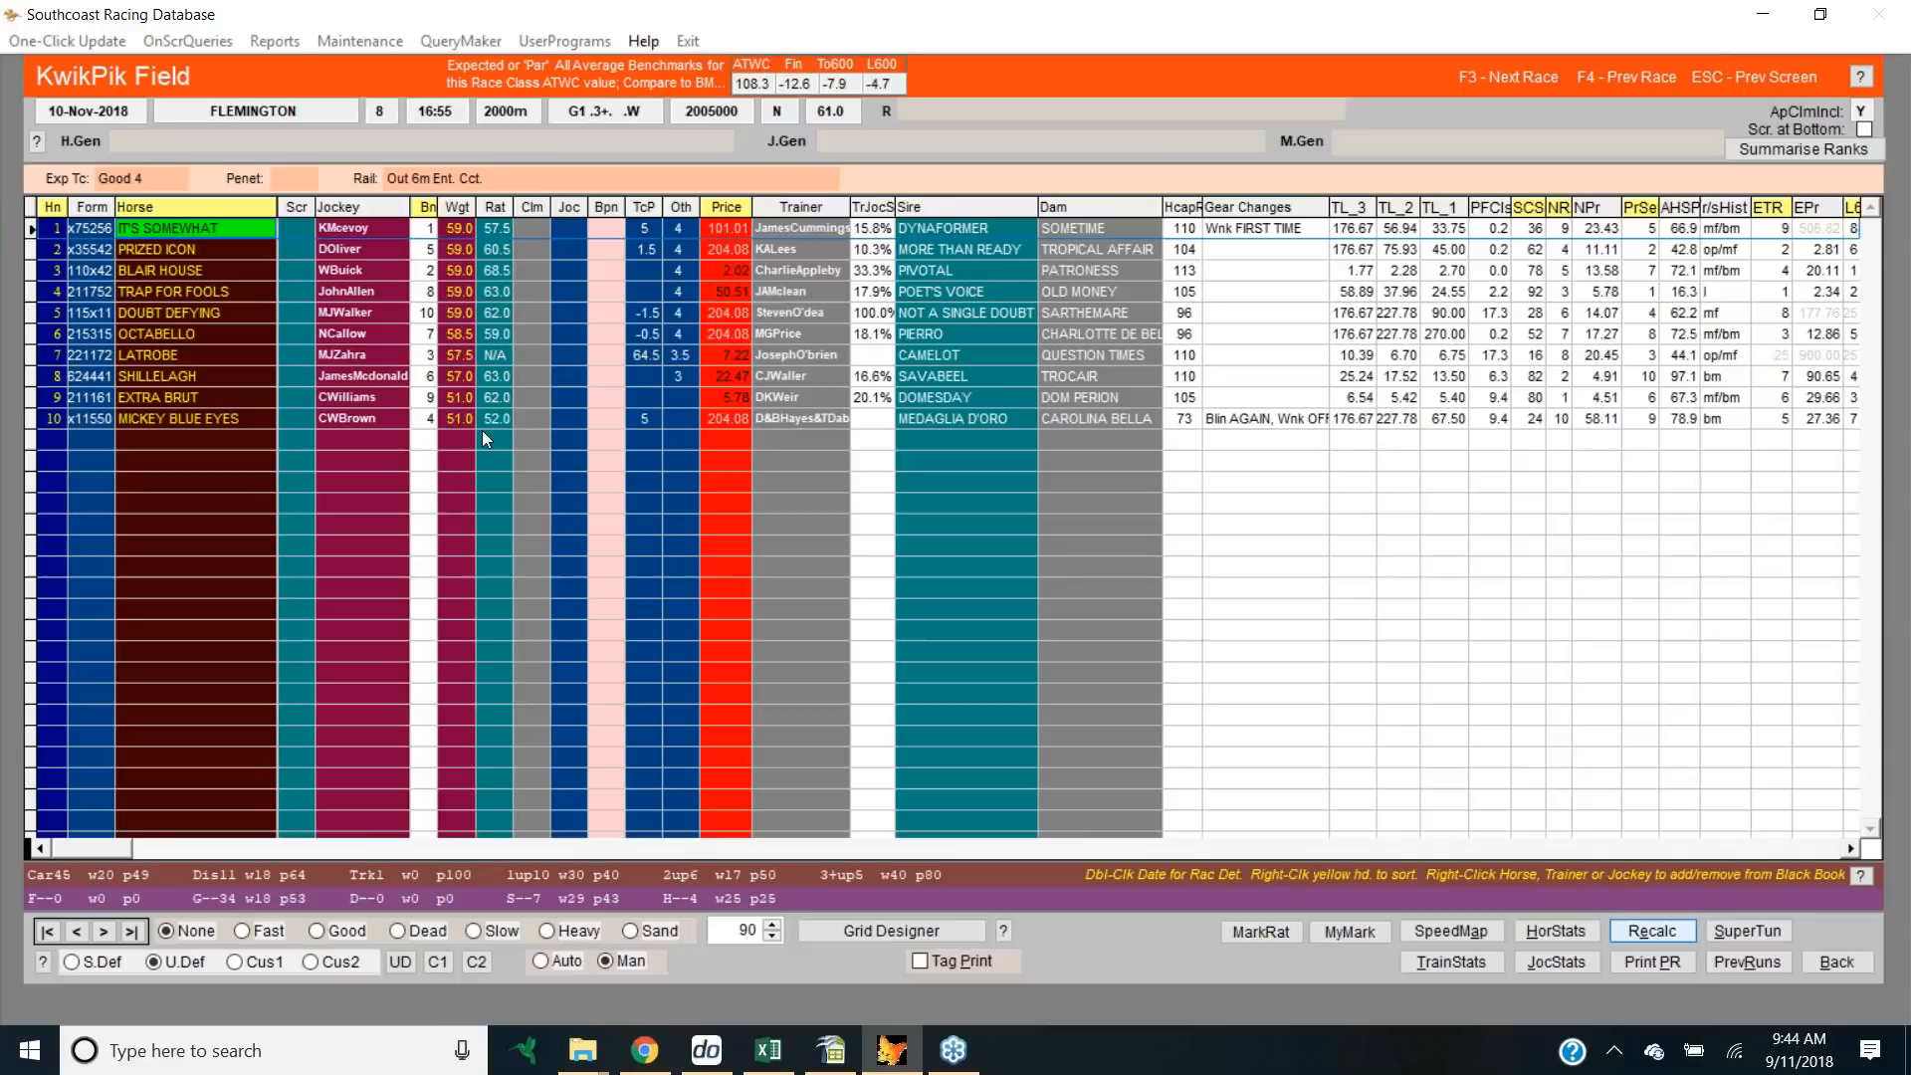
{"action": "mouse_move", "coordinate": [1416, 518]}
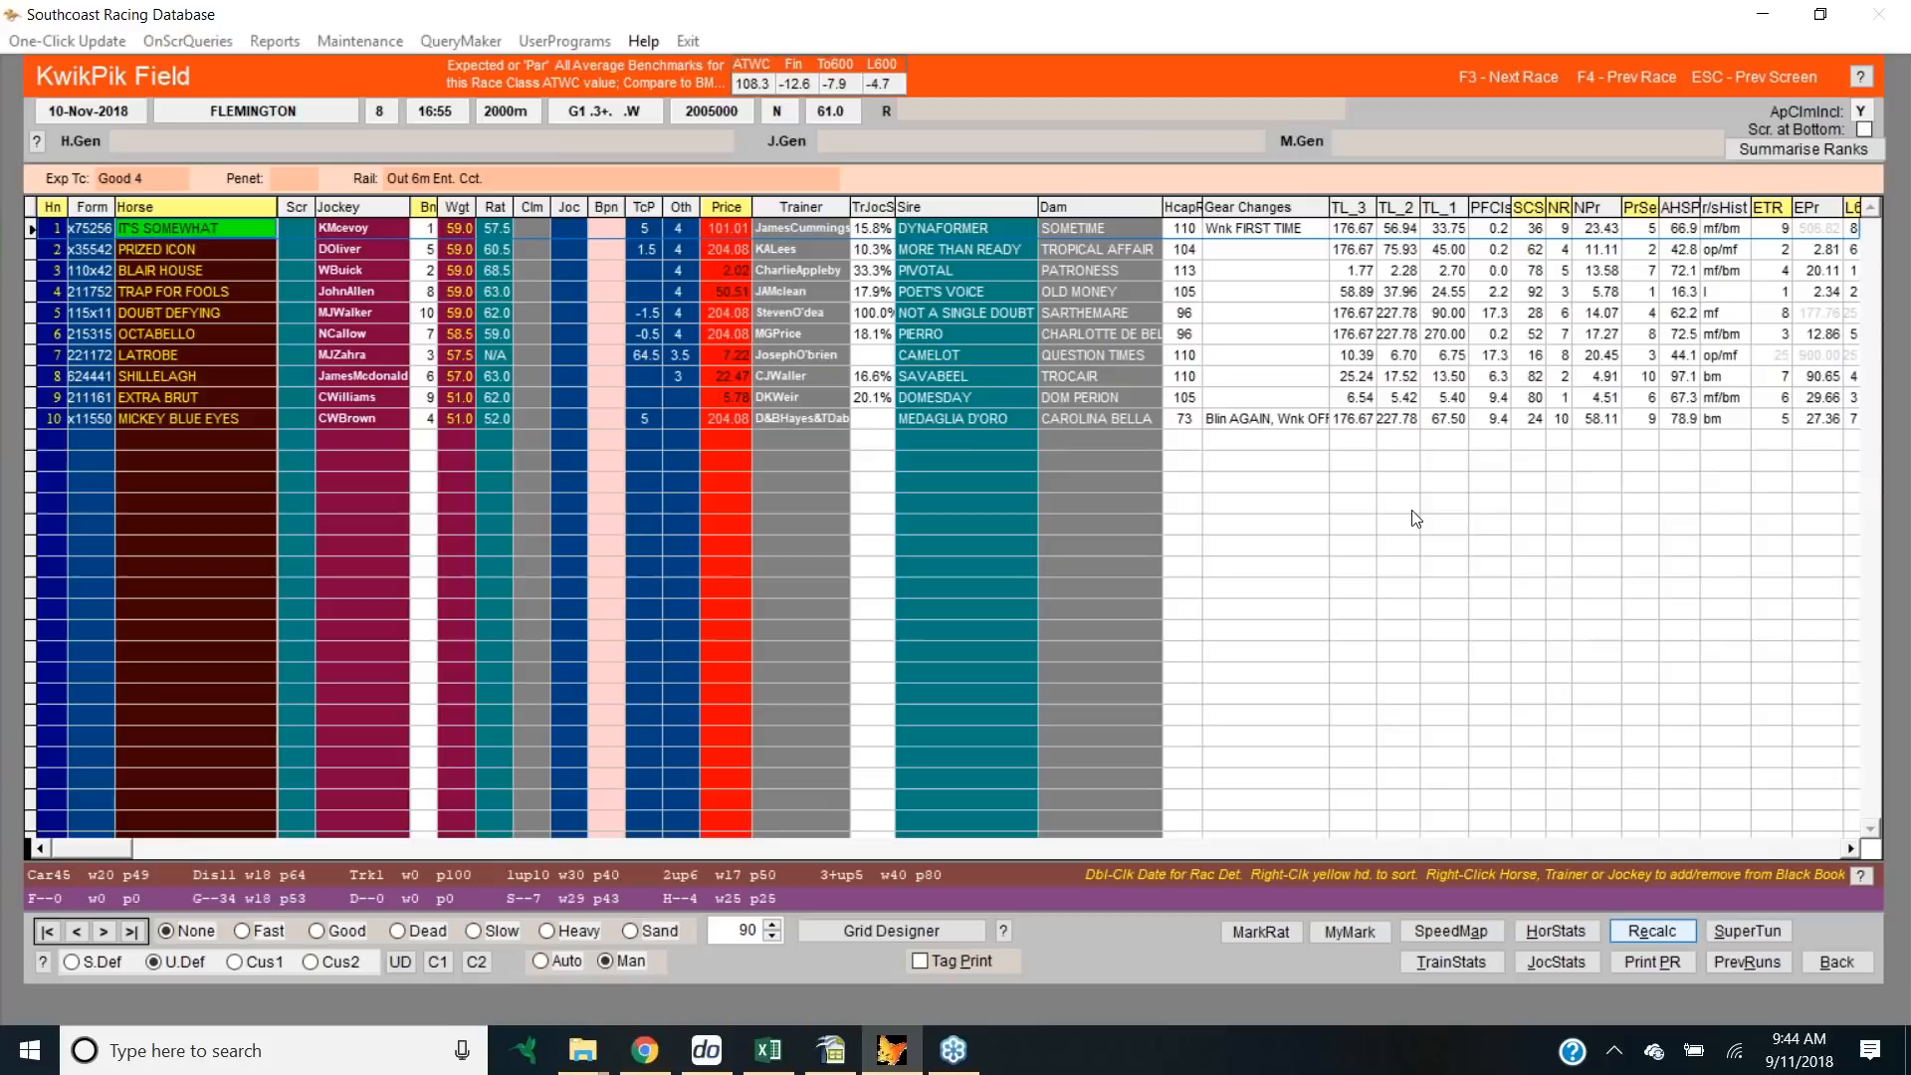